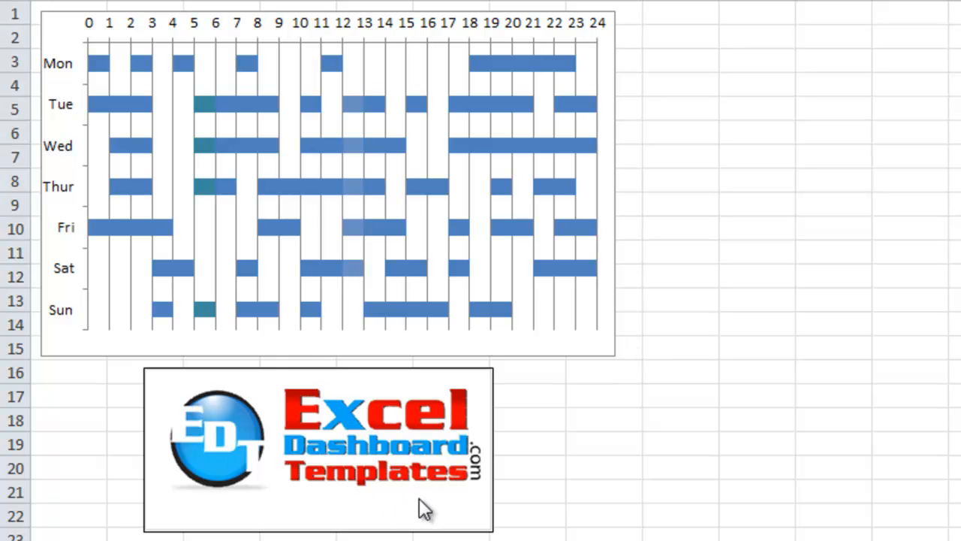
mouse_move(345, 511)
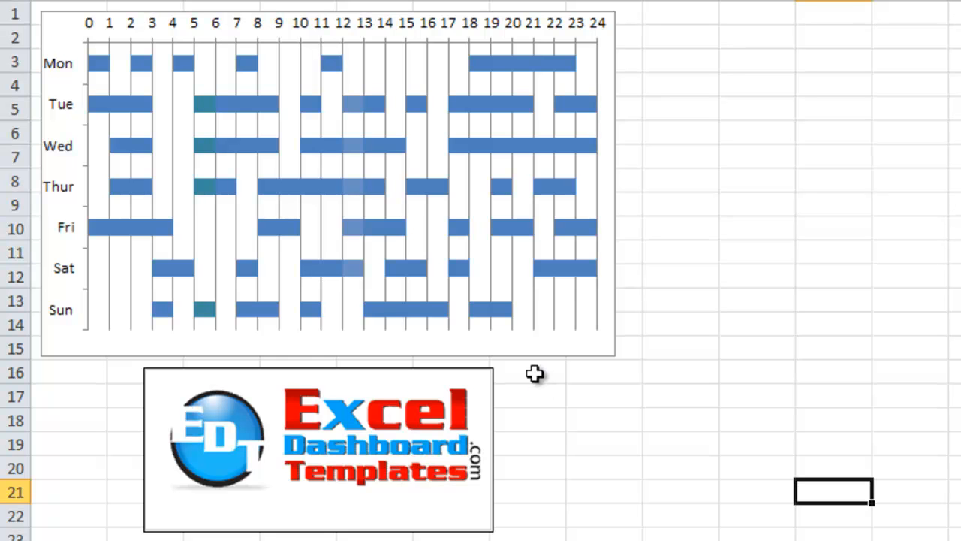
mouse_move(180, 102)
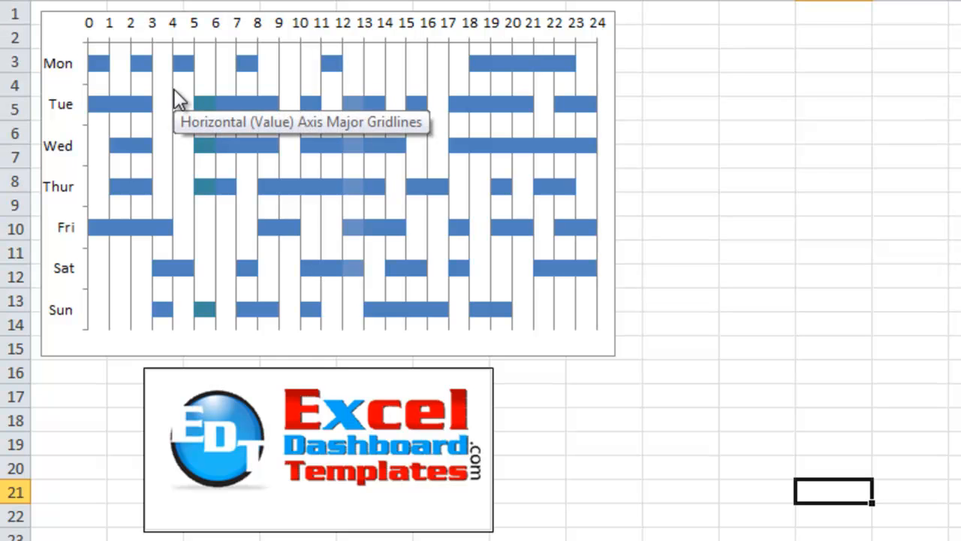
mouse_move(116, 60)
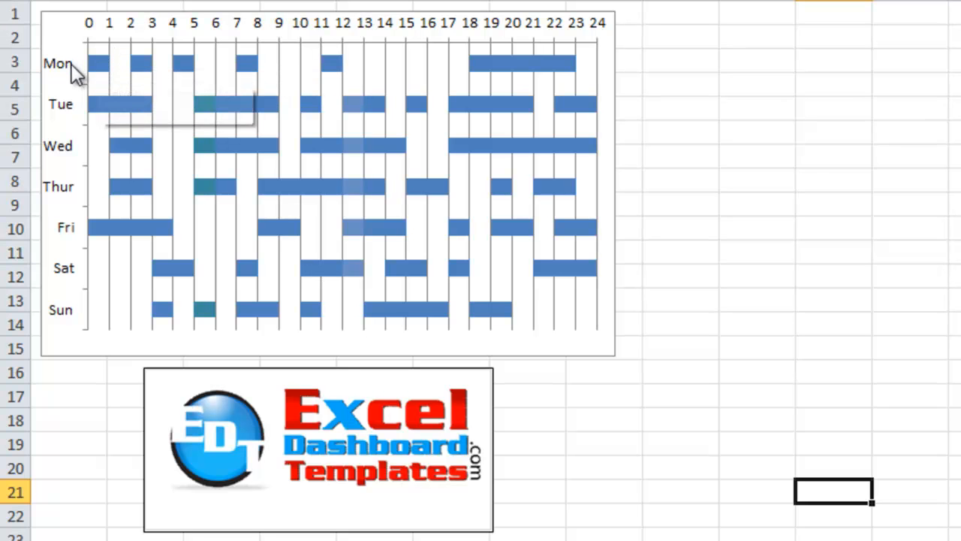
mouse_move(72, 322)
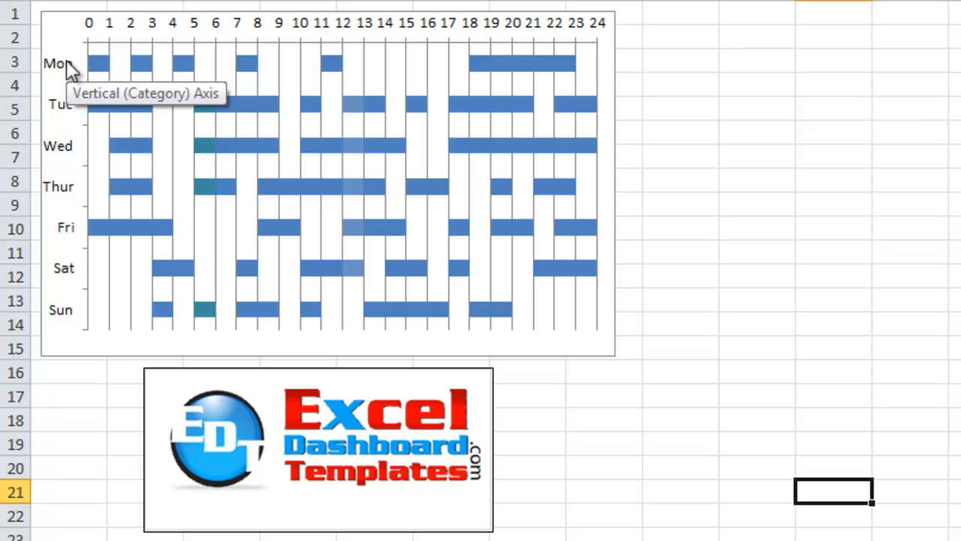
mouse_move(77, 114)
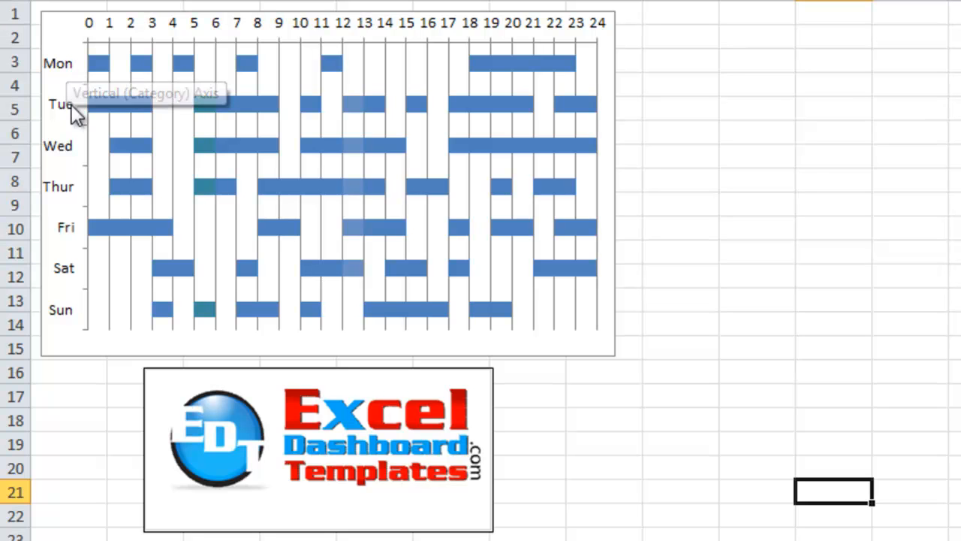
mouse_move(112, 36)
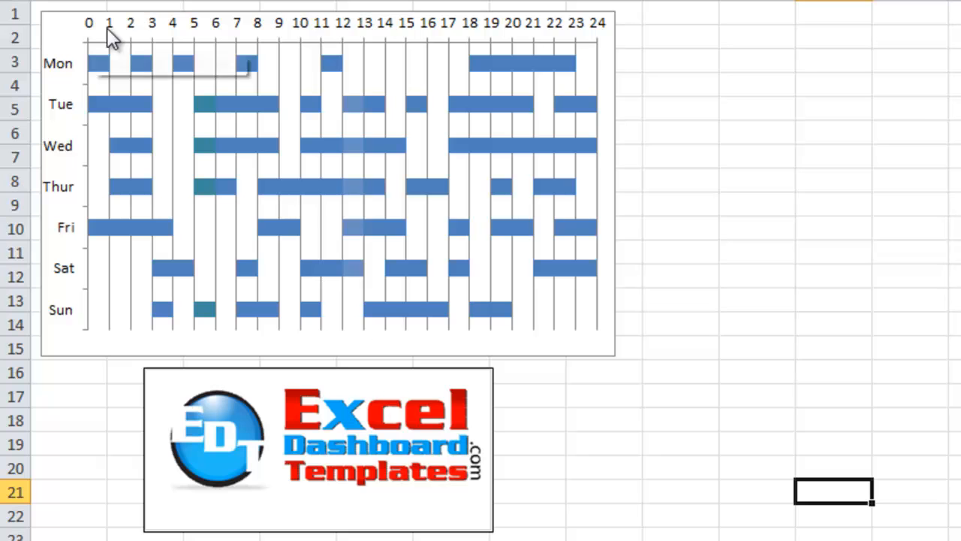
mouse_move(426, 98)
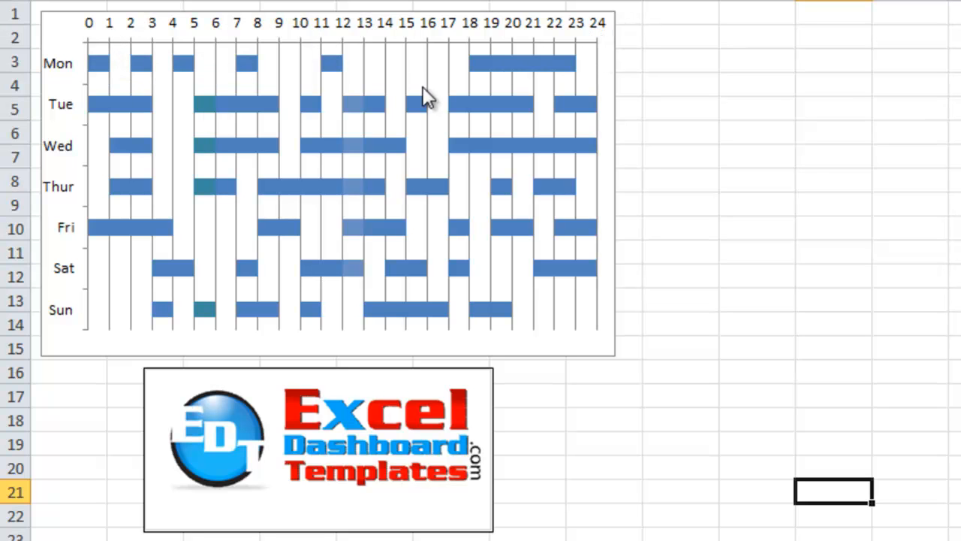
mouse_move(166, 82)
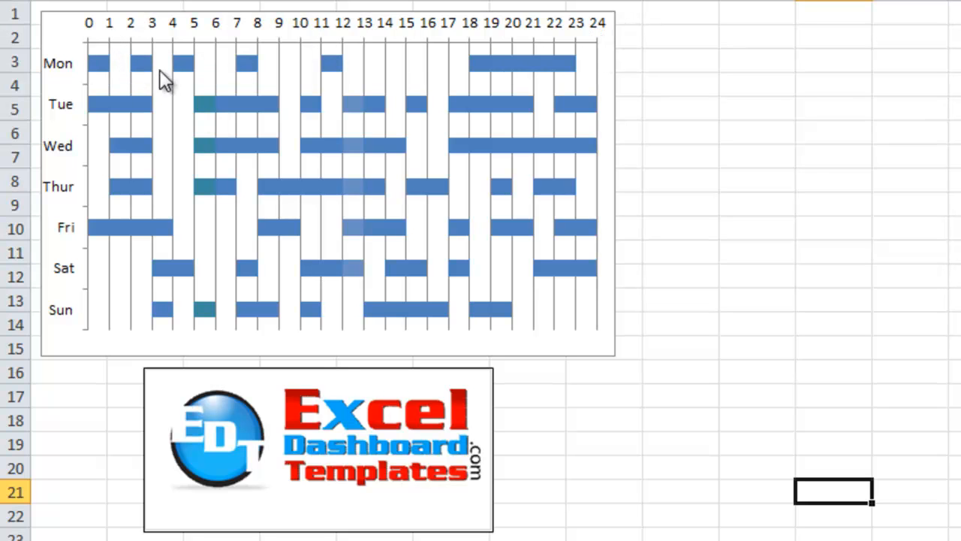
mouse_move(248, 67)
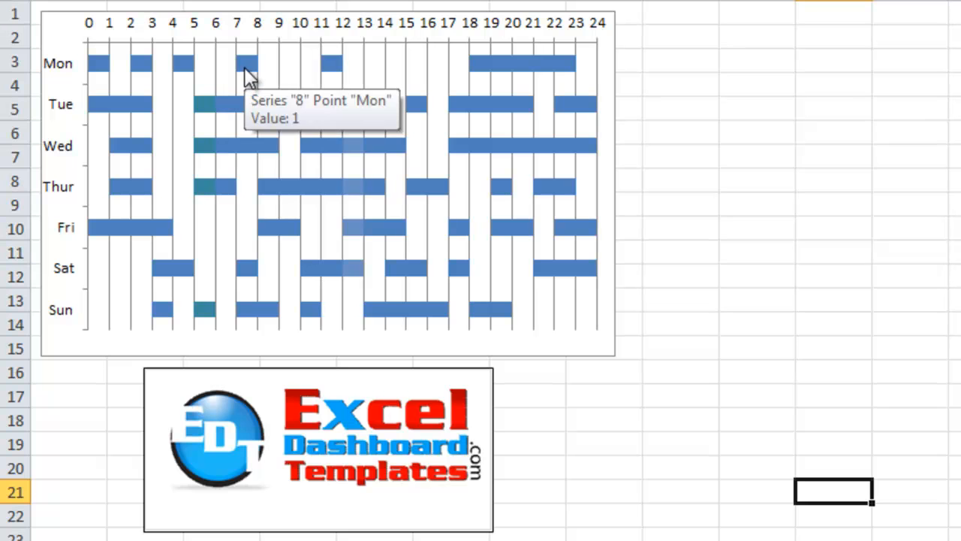
mouse_move(201, 116)
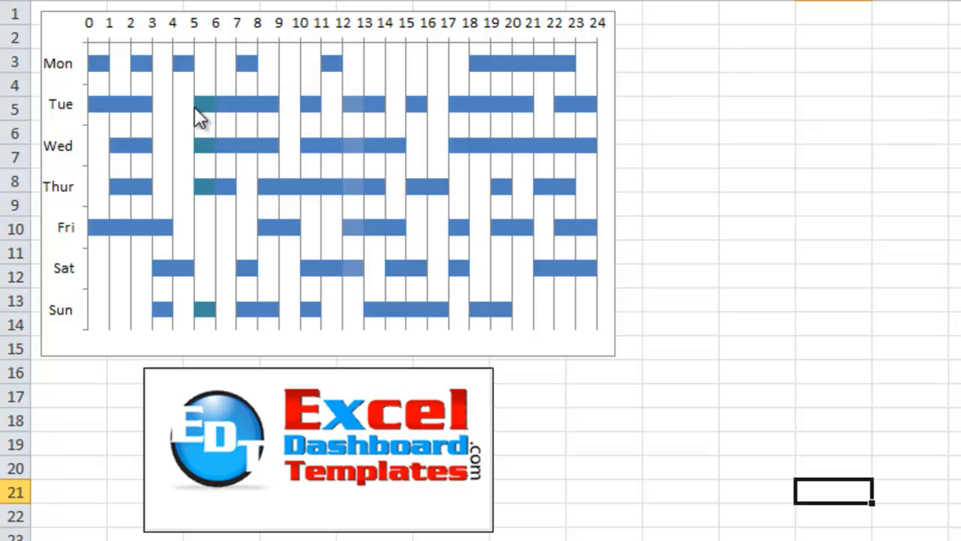
mouse_move(101, 109)
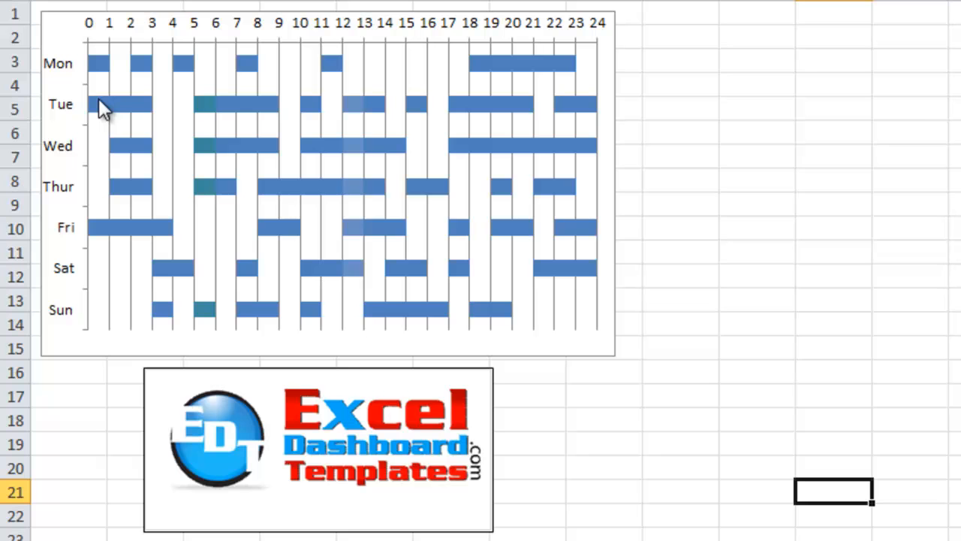
mouse_move(164, 122)
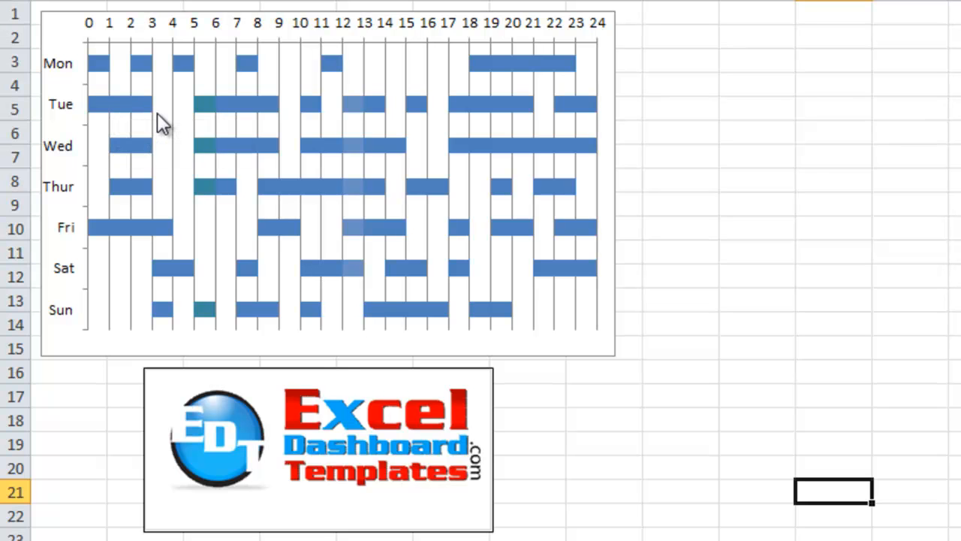
mouse_move(203, 105)
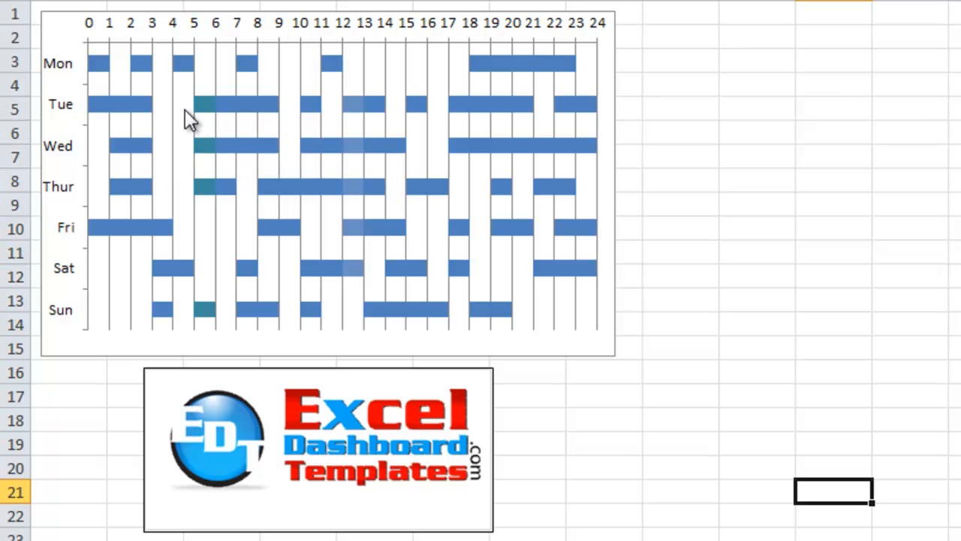
mouse_move(270, 124)
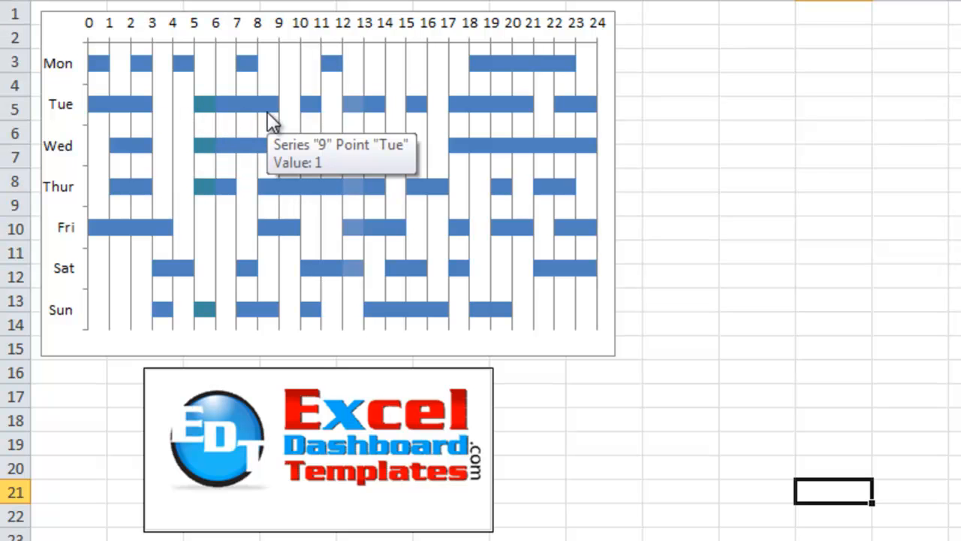
mouse_move(263, 138)
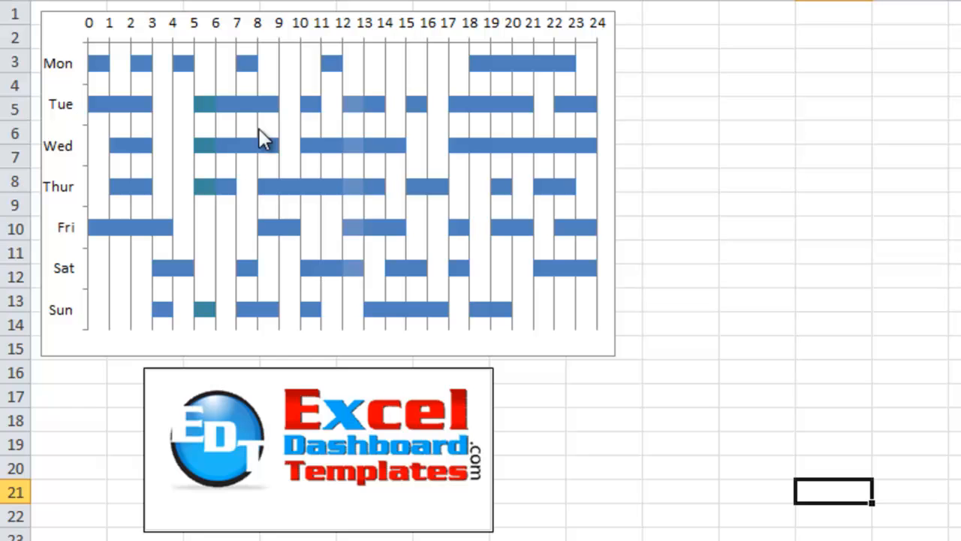
mouse_move(90, 533)
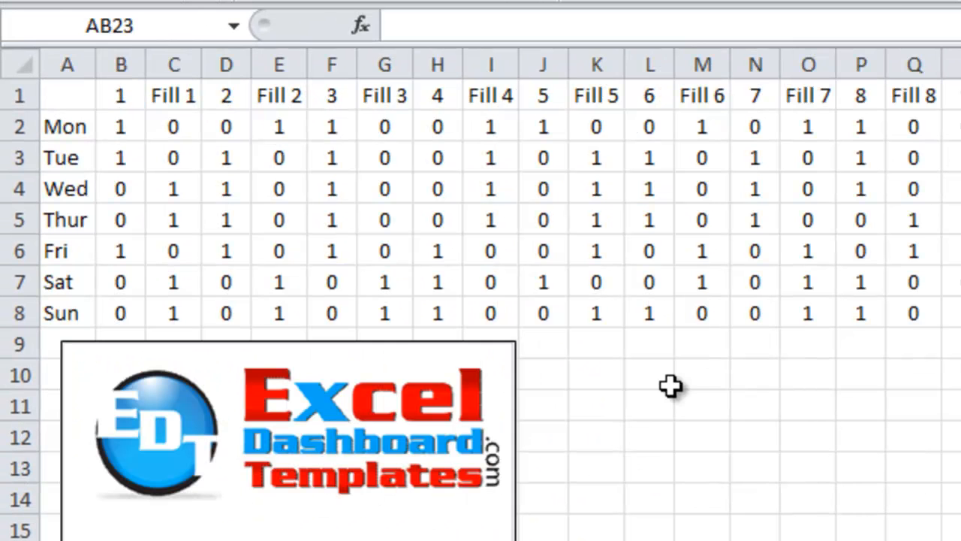
Review the day names, the hour 1 values for Mon and Wed, and Wednesday's Fill 1 value.
left_click(650, 373)
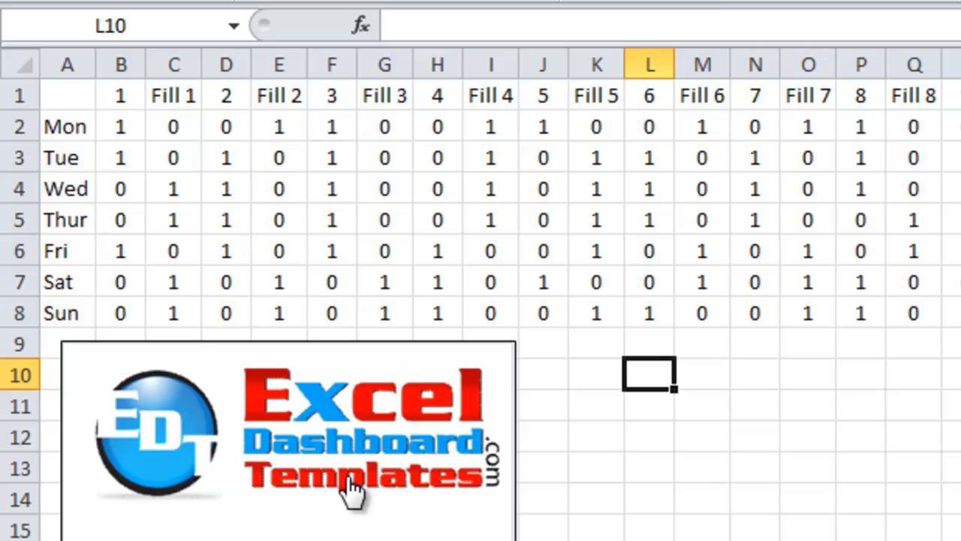
mouse_move(364, 511)
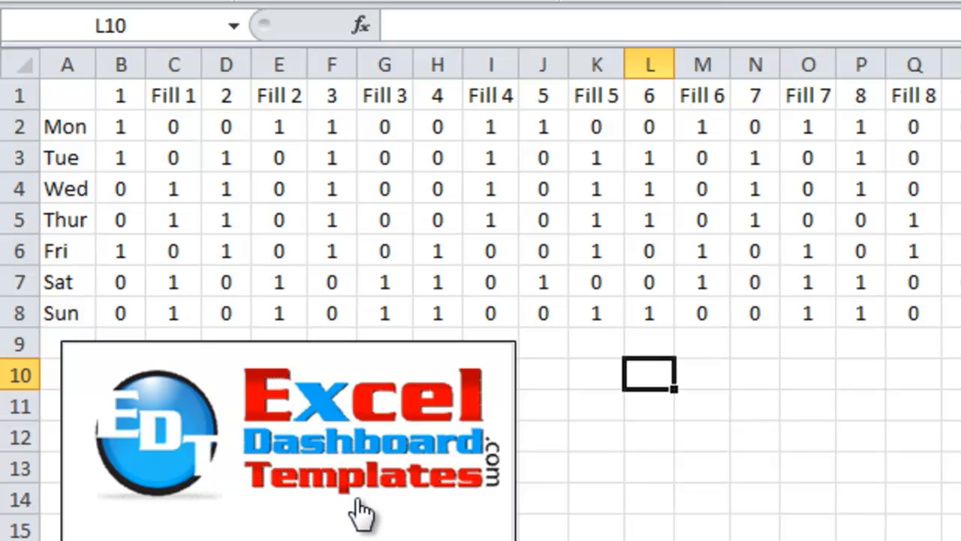
mouse_move(332, 302)
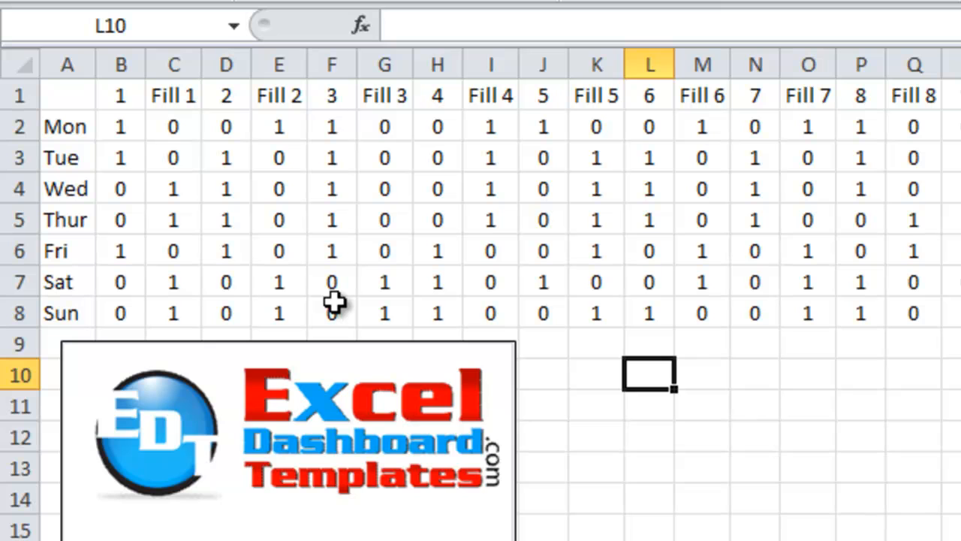
mouse_move(148, 158)
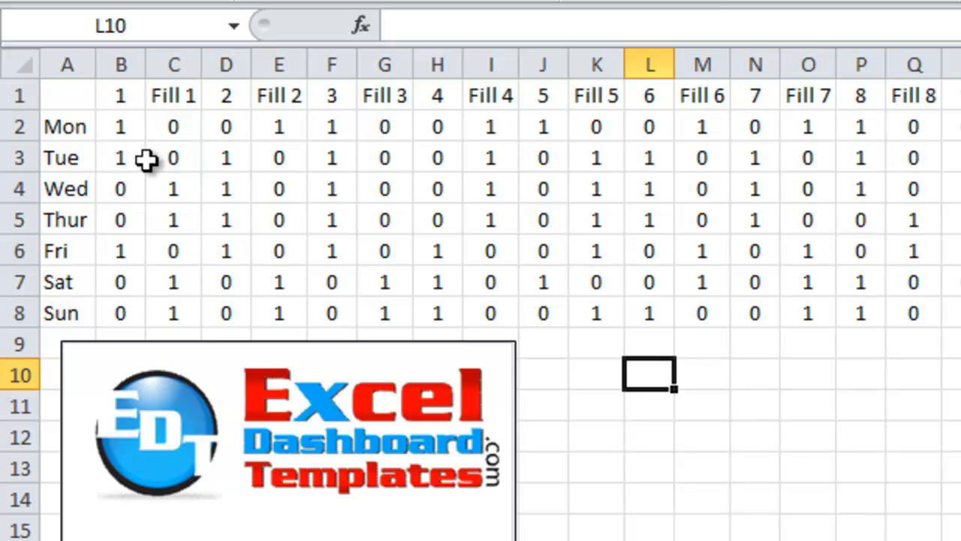
mouse_move(127, 126)
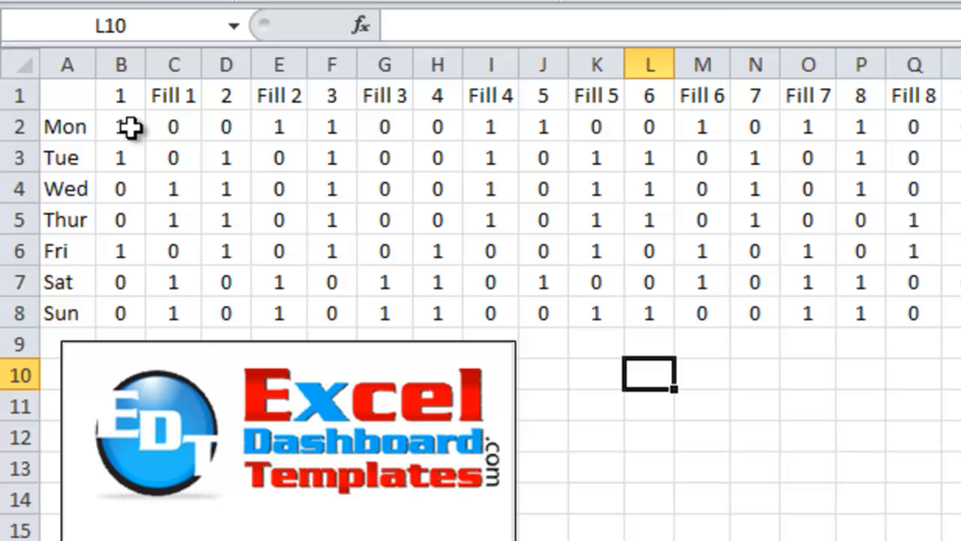
left_click(120, 126)
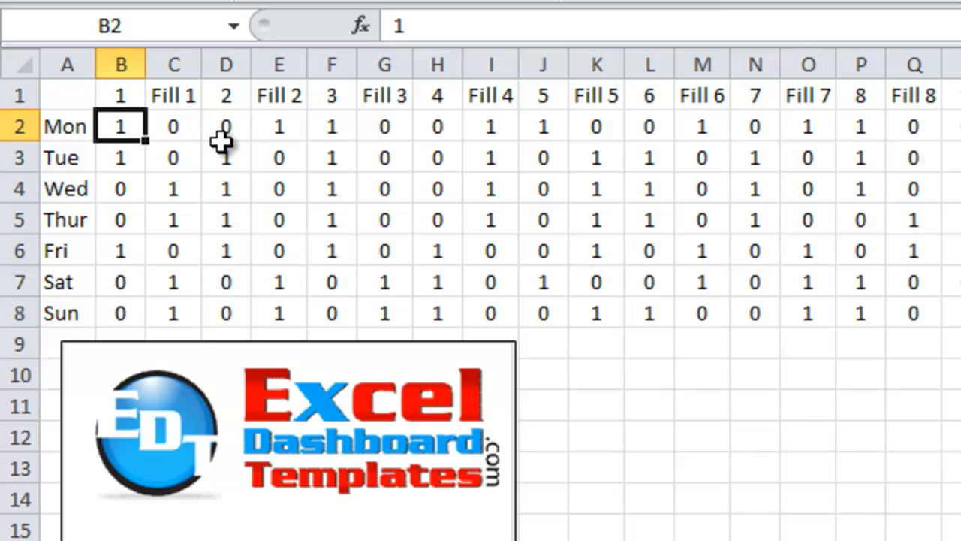
left_click(66, 126)
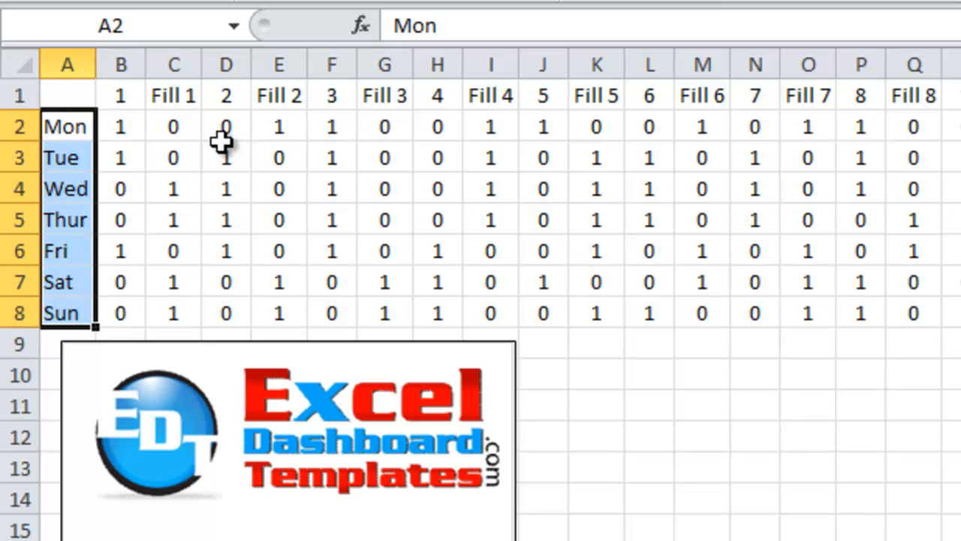
left_click(121, 95)
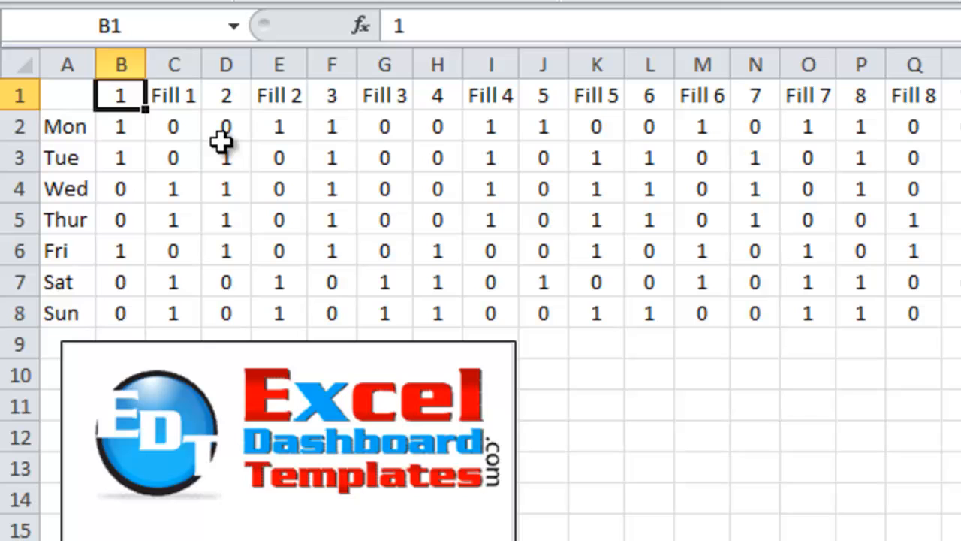
left_click(120, 158)
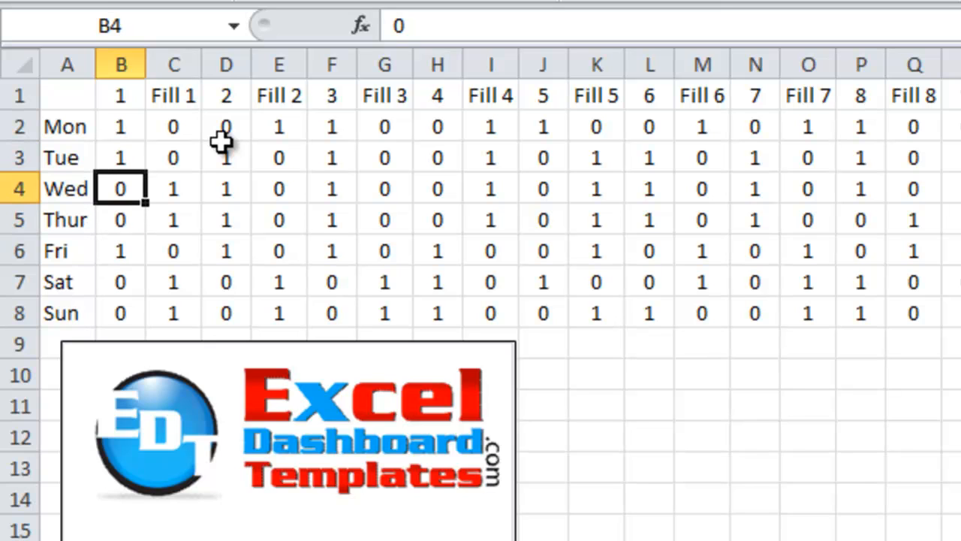
left_click(173, 188)
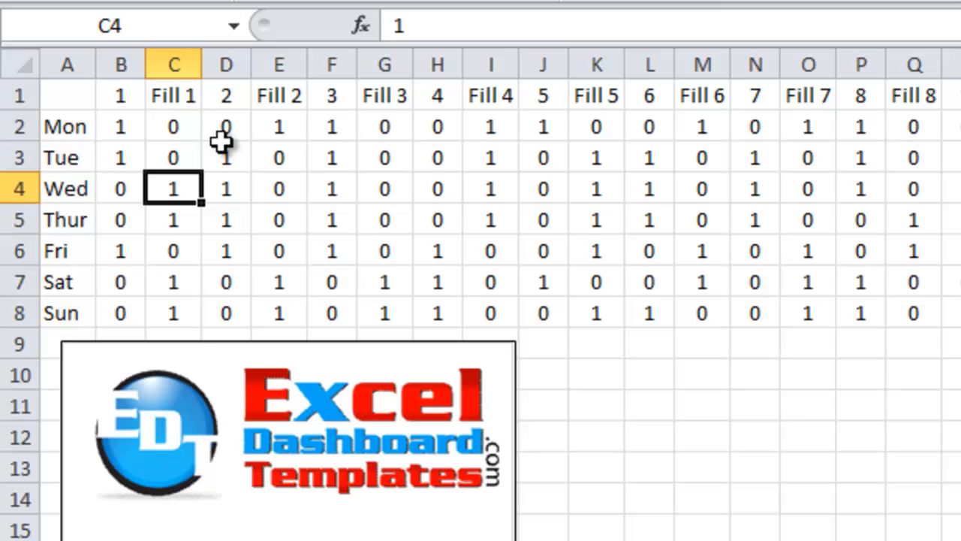
mouse_move(180, 133)
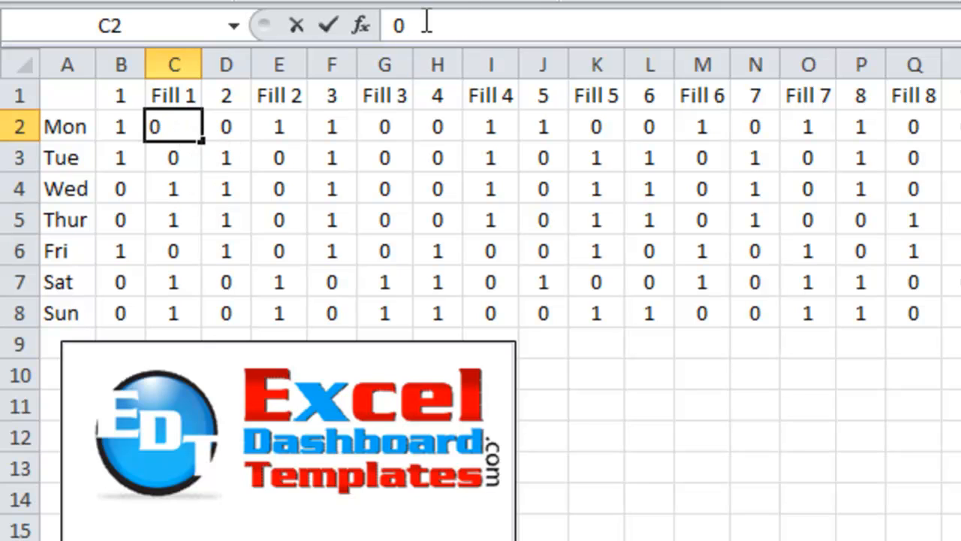
Start the Fill 1 formula =IF(B2=0,1 referencing Monday's hour 1 cell.
type("=")
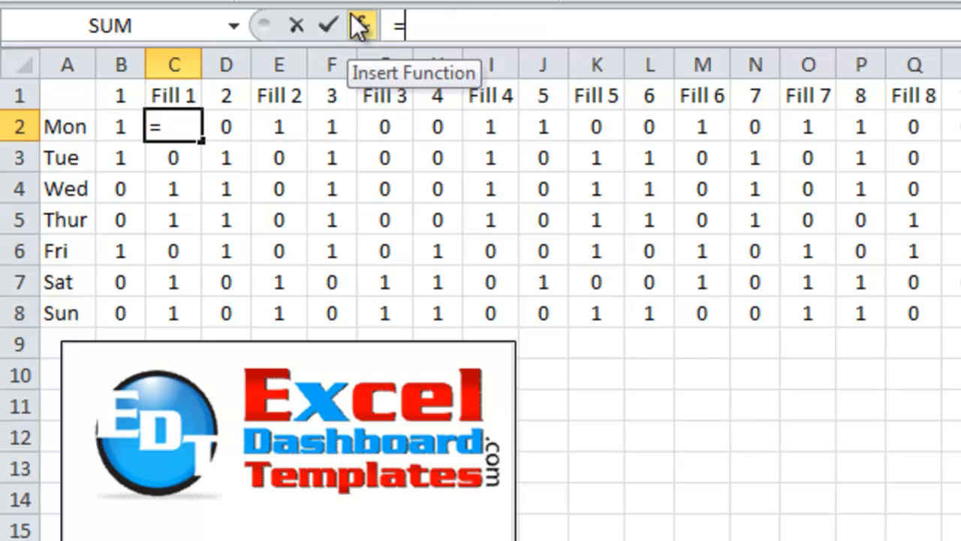
type("if(")
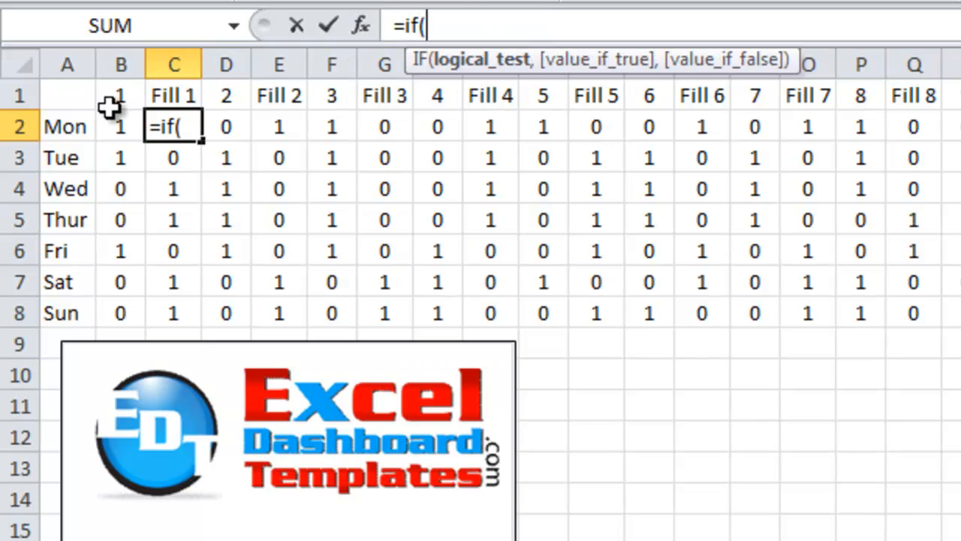
left_click(120, 126)
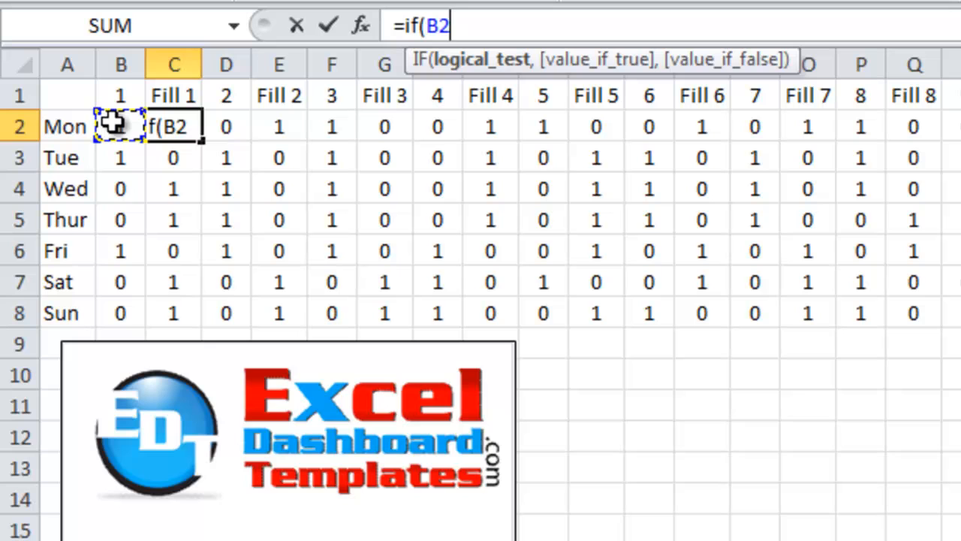
type("=0")
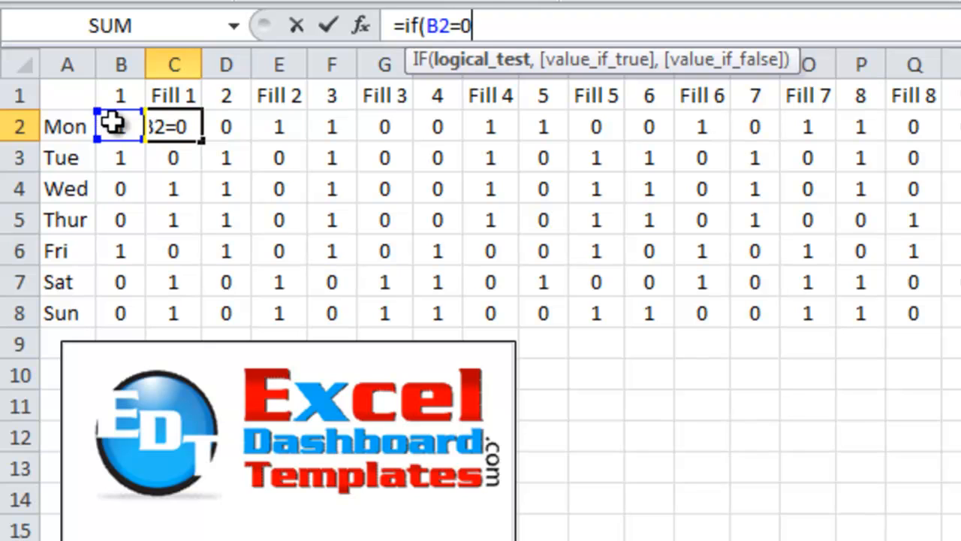
type(",1,0)")
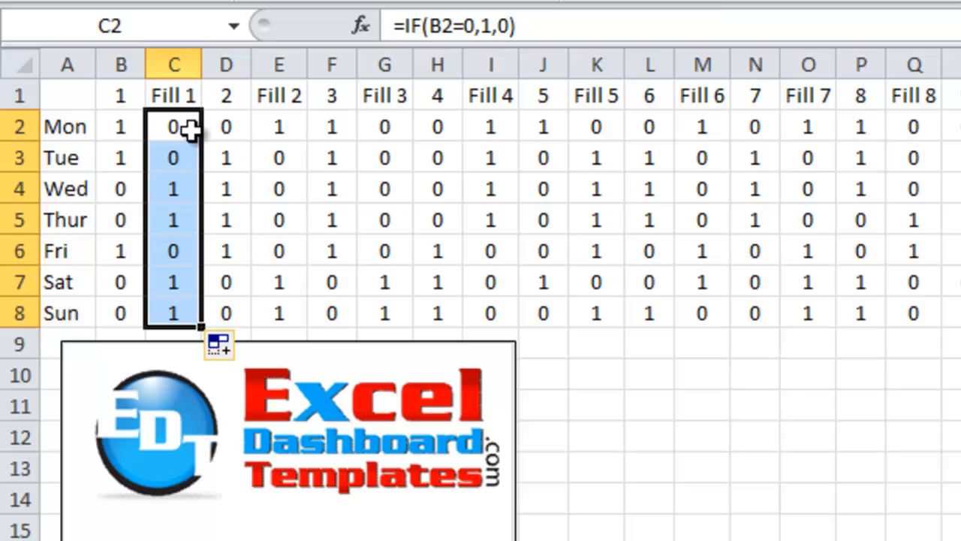
left_click(173, 126)
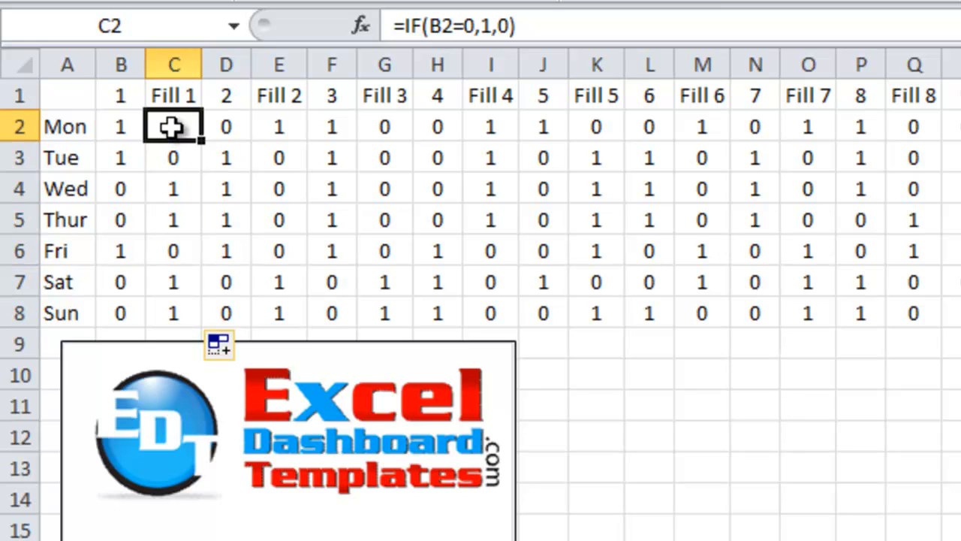
left_click(120, 126)
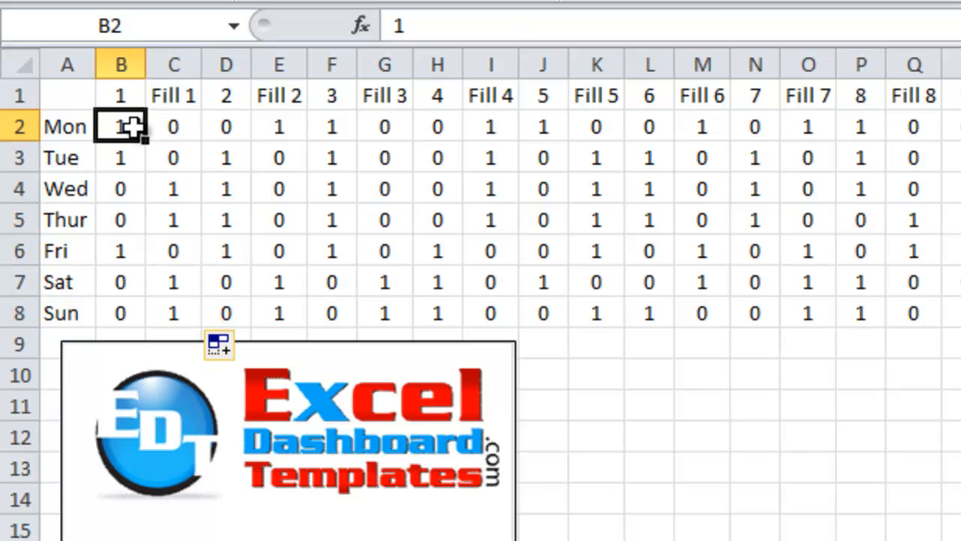
mouse_move(179, 126)
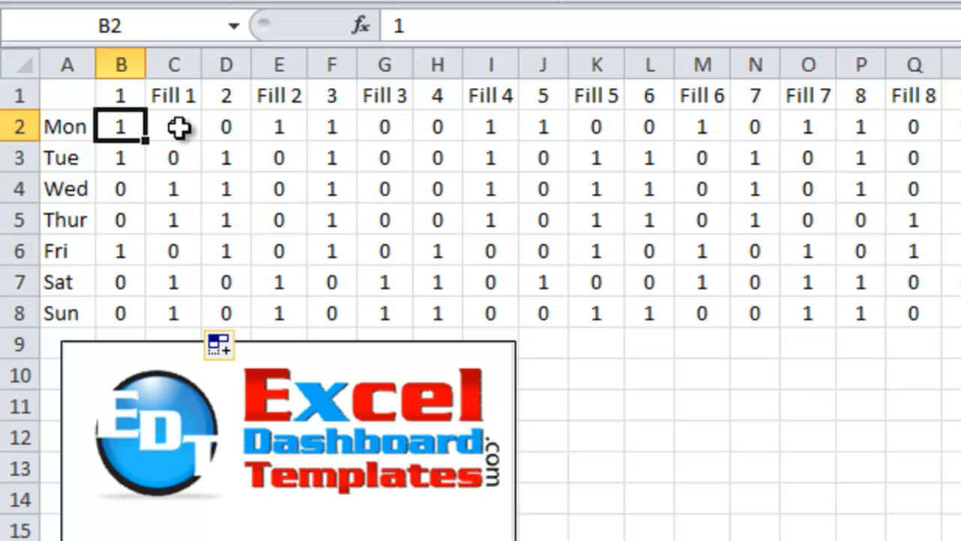
left_click(174, 126)
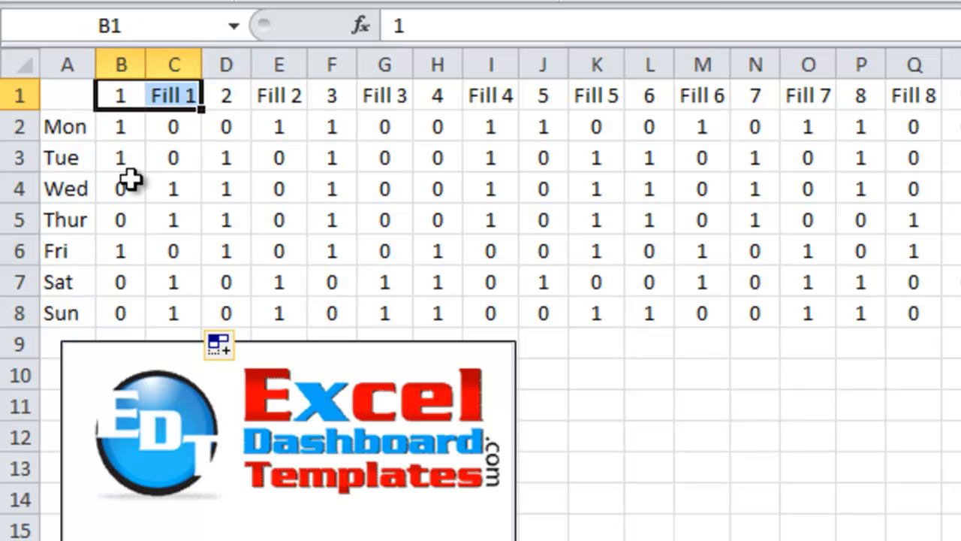
left_click(120, 188)
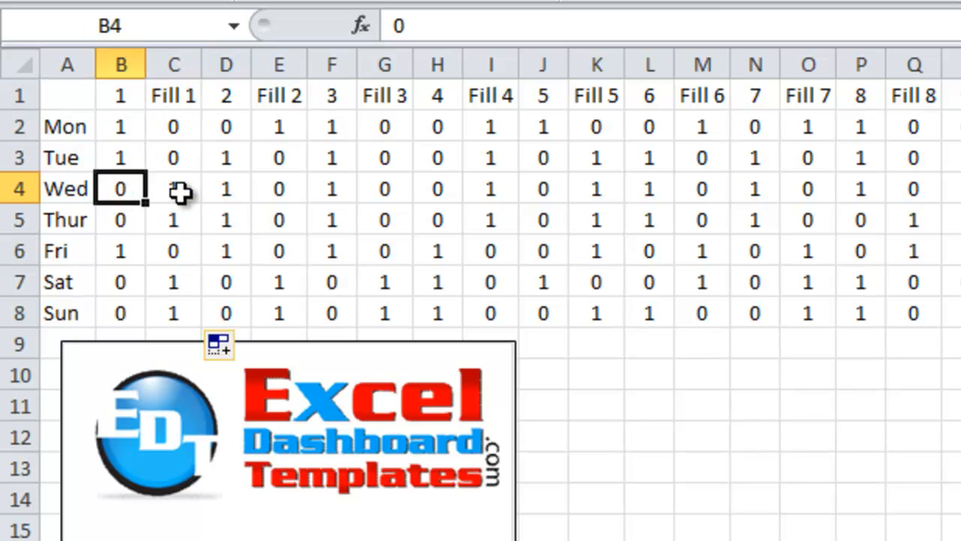
left_click(174, 189)
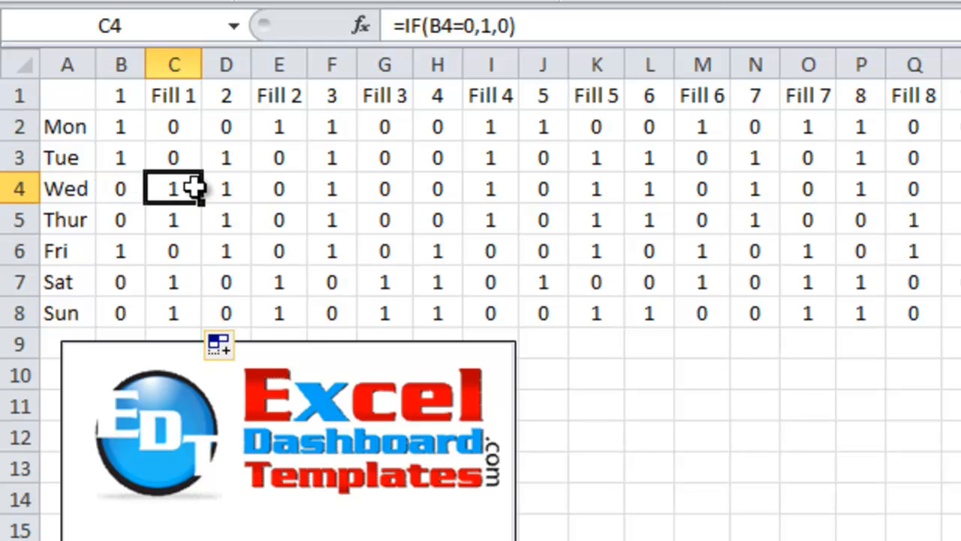
mouse_move(117, 203)
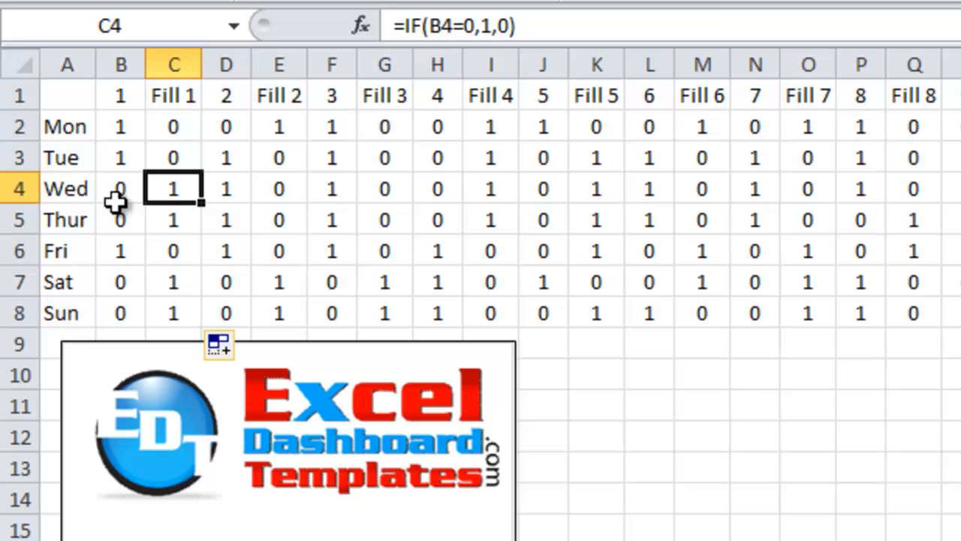
mouse_move(180, 126)
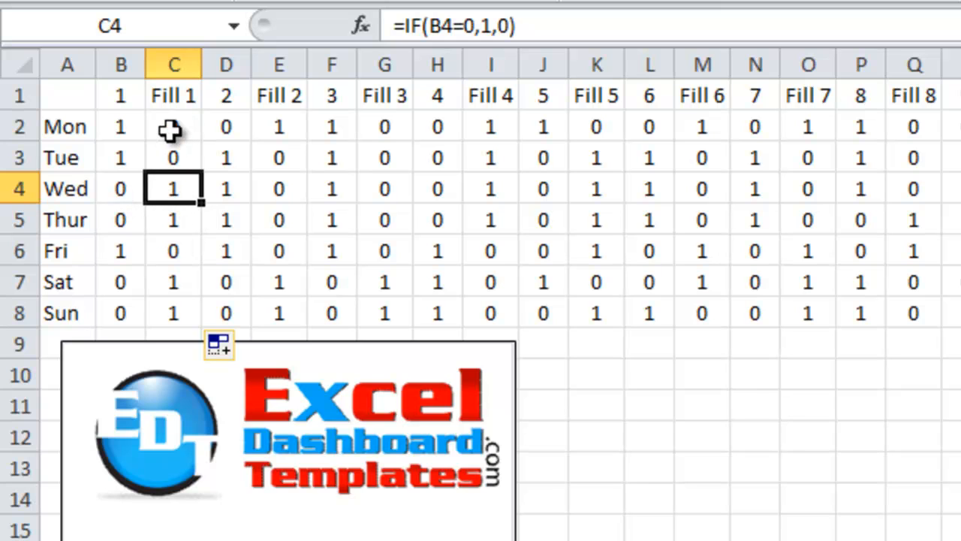
left_click_drag(120, 95, 226, 95)
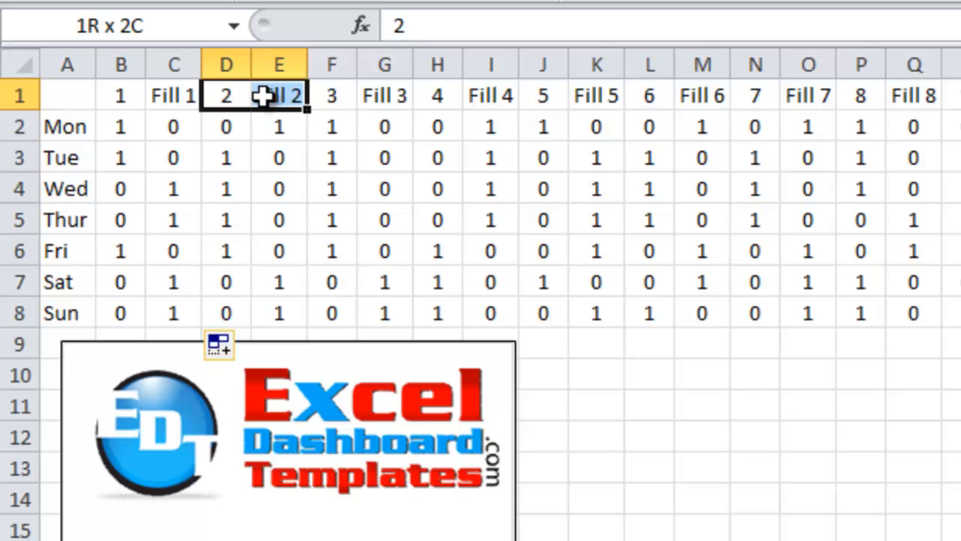
left_click(331, 95)
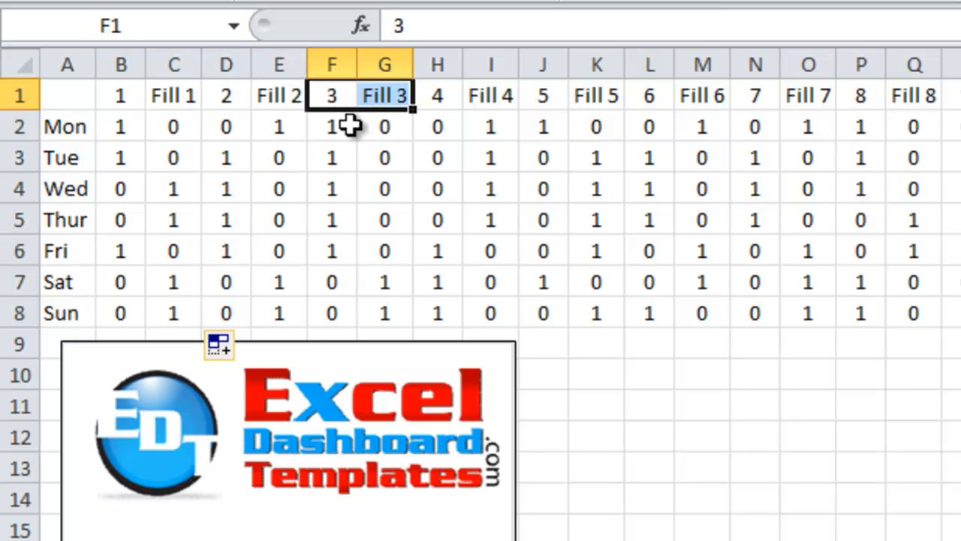
mouse_move(272, 136)
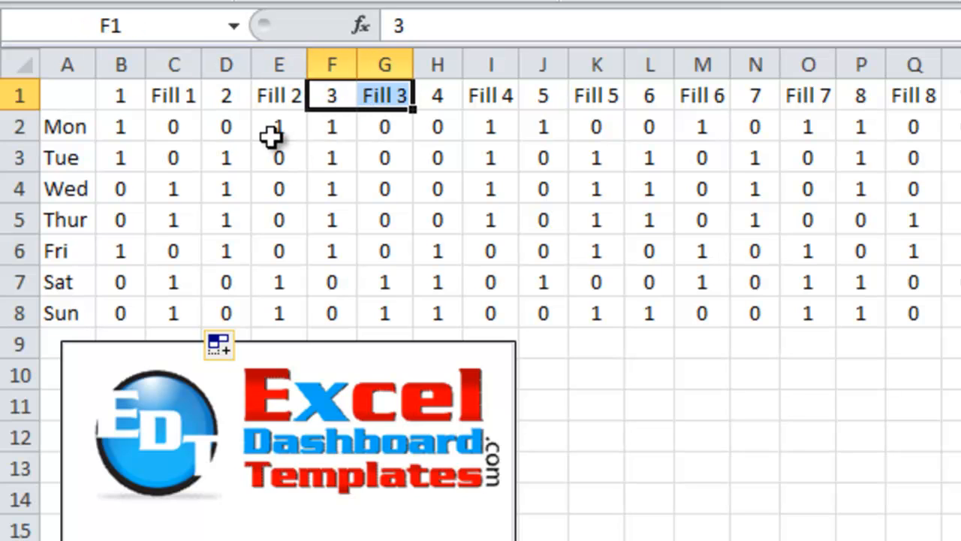
mouse_move(385, 126)
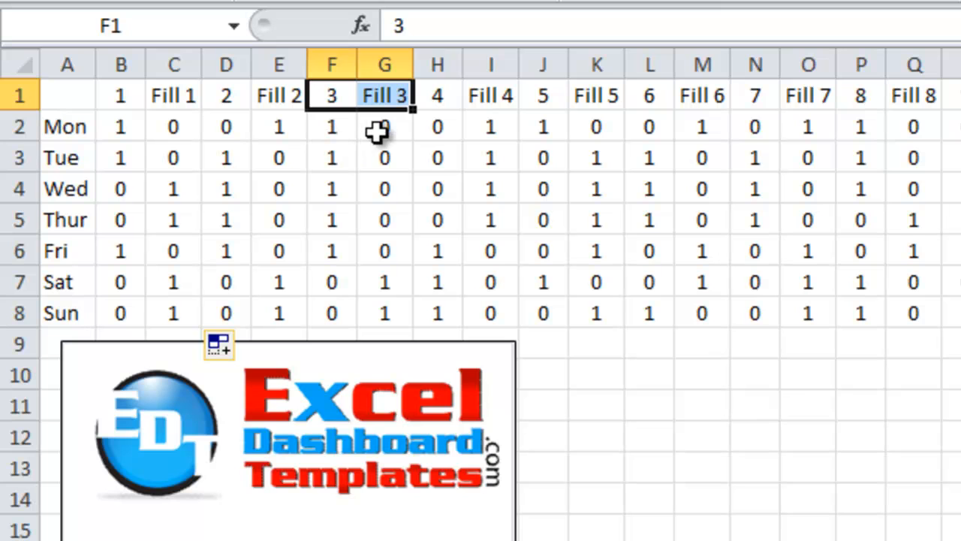
mouse_move(349, 292)
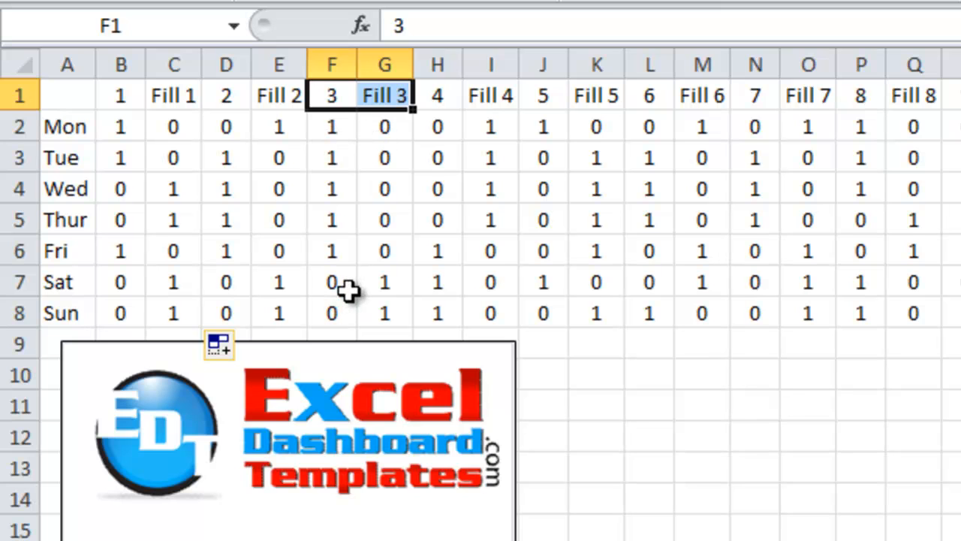
left_click(278, 219)
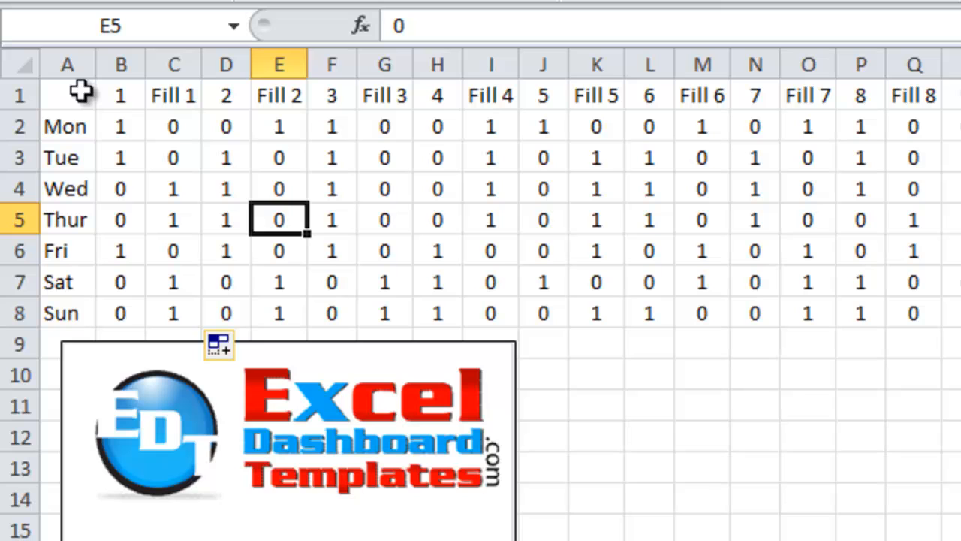
Select the whole Mon–Sun schedule table with headers and choose Insert > Stacked Bar.
left_click_drag(66, 96, 67, 313)
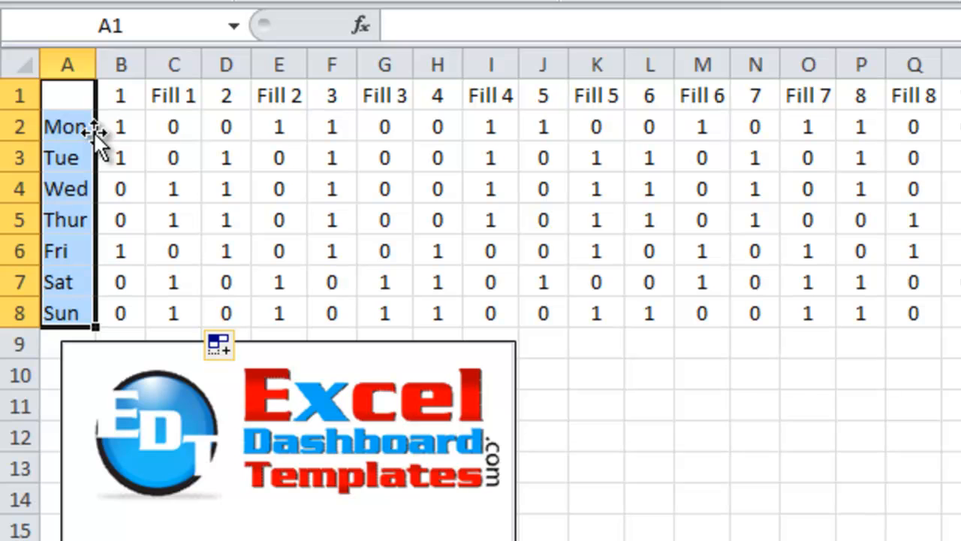
left_click_drag(66, 95, 121, 312)
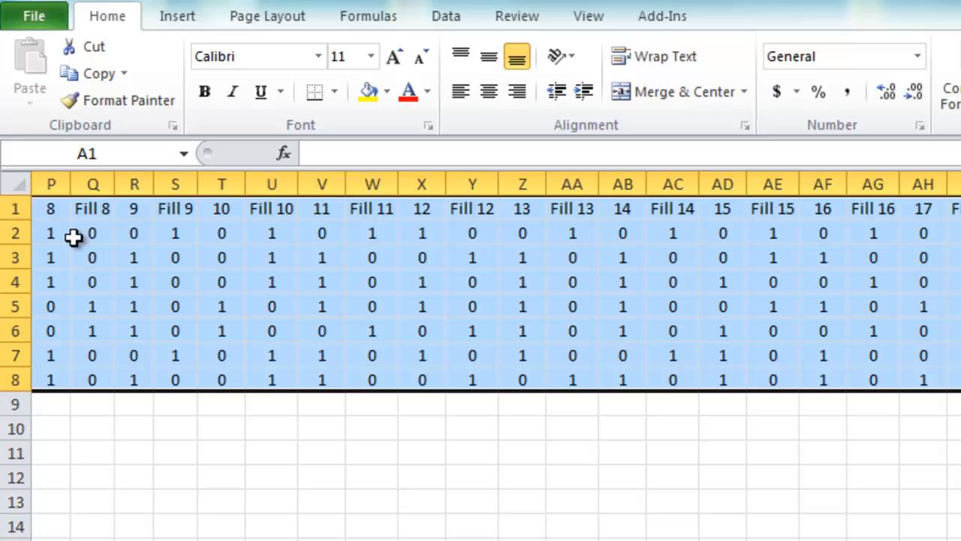
left_click(178, 16)
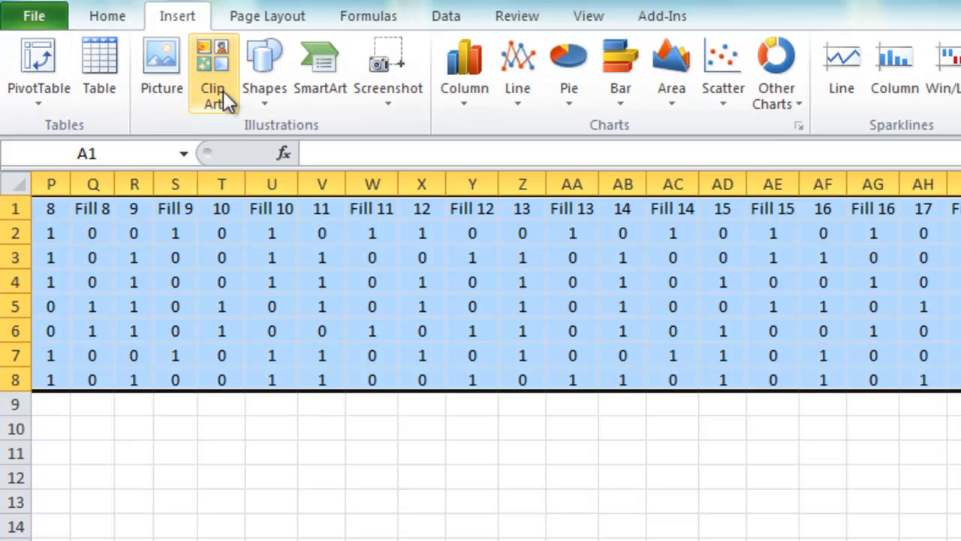
mouse_move(570, 67)
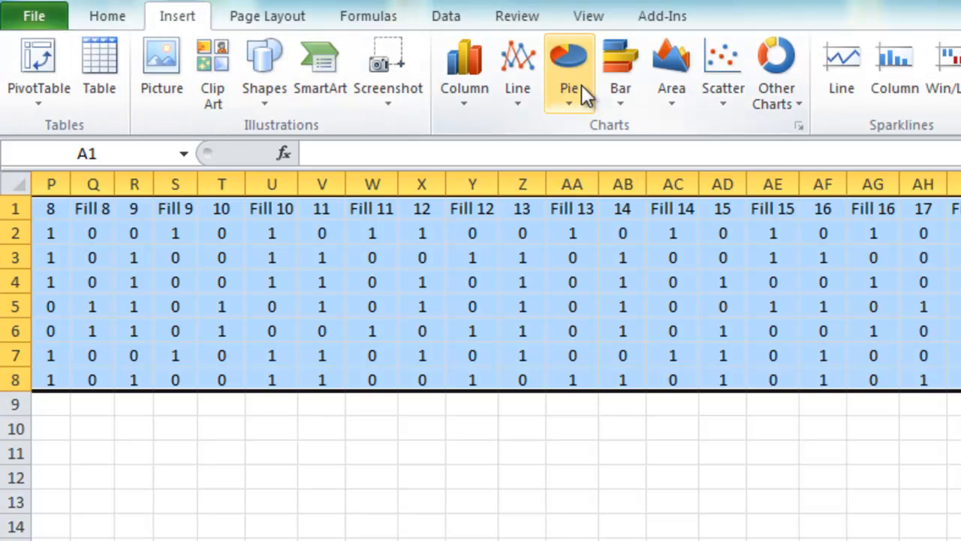
left_click(620, 67)
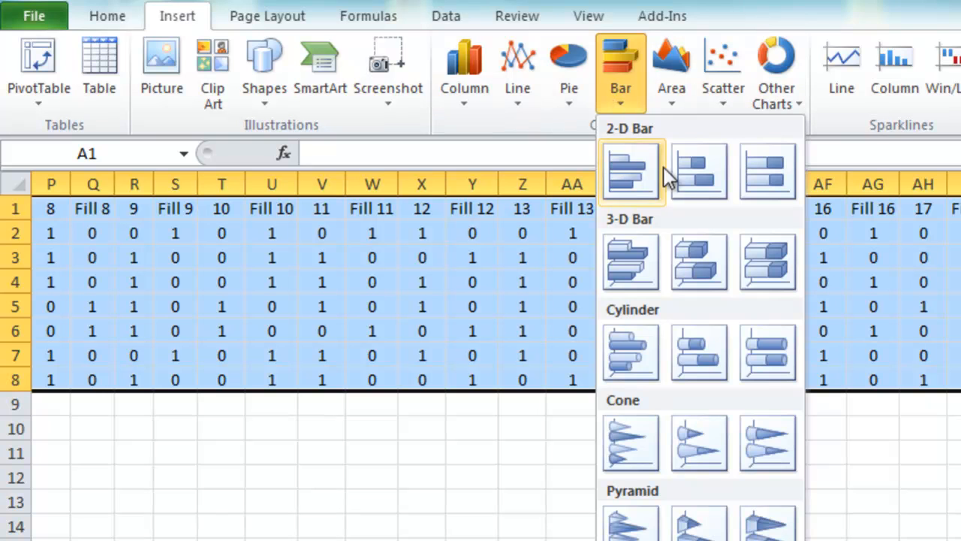
mouse_move(698, 173)
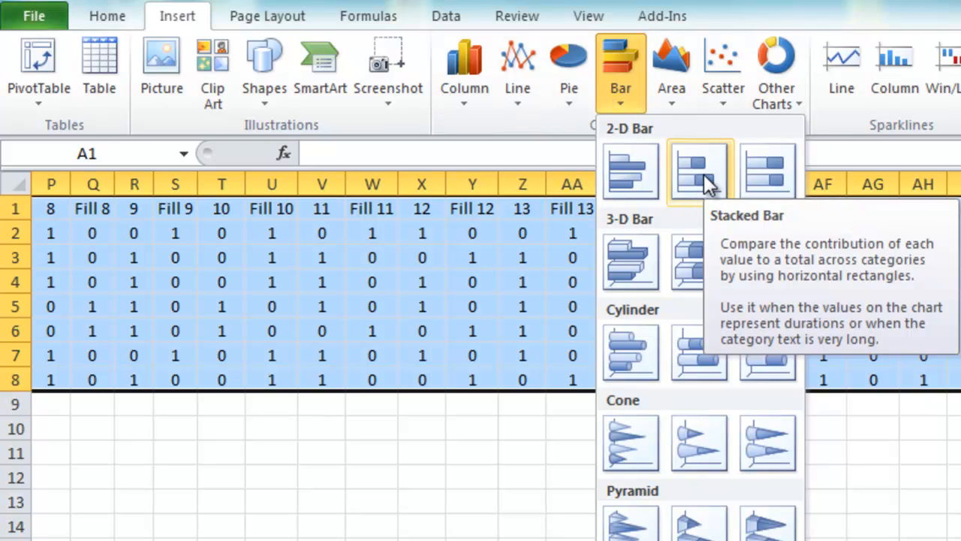
left_click(698, 172)
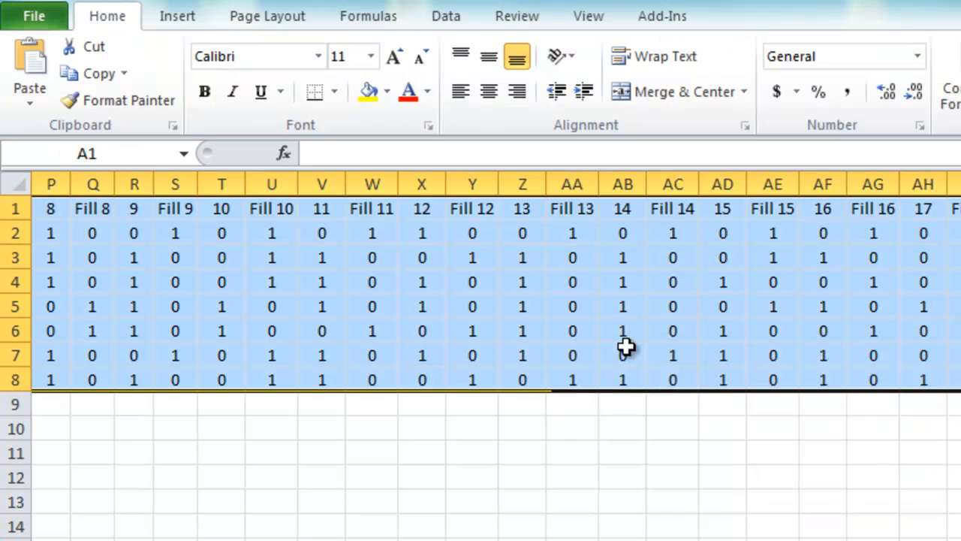
Scroll the sheet left to view the new stacked bar chart beside the table.
scroll("left", 3)
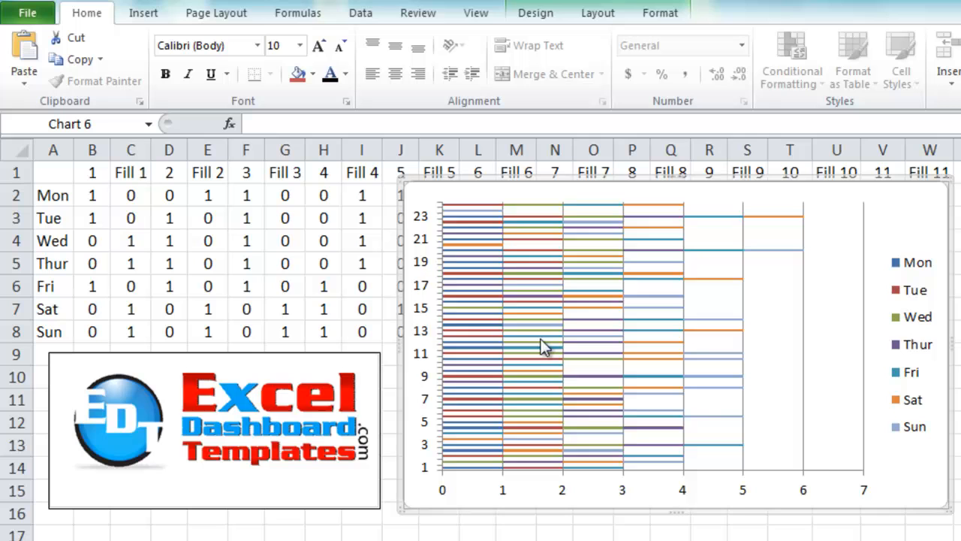
mouse_move(590, 271)
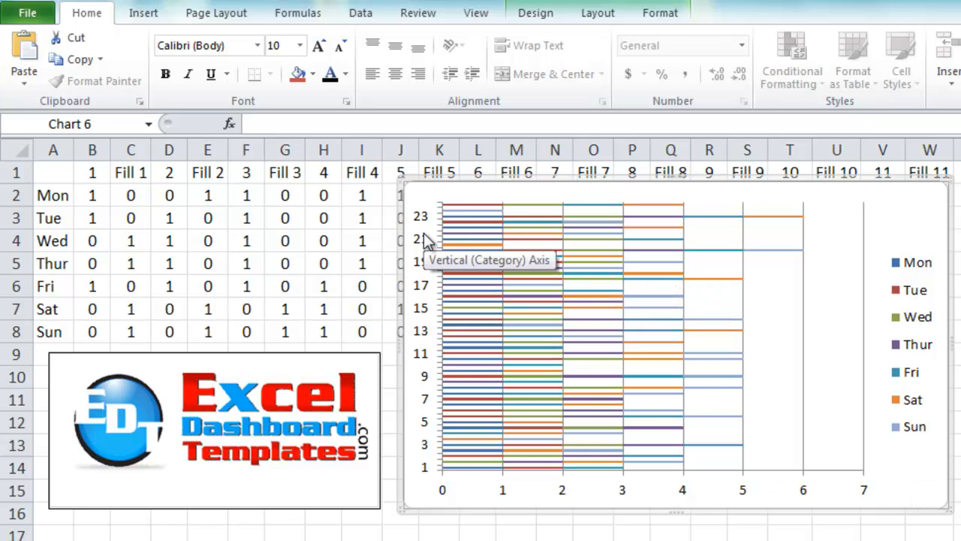
mouse_move(421, 267)
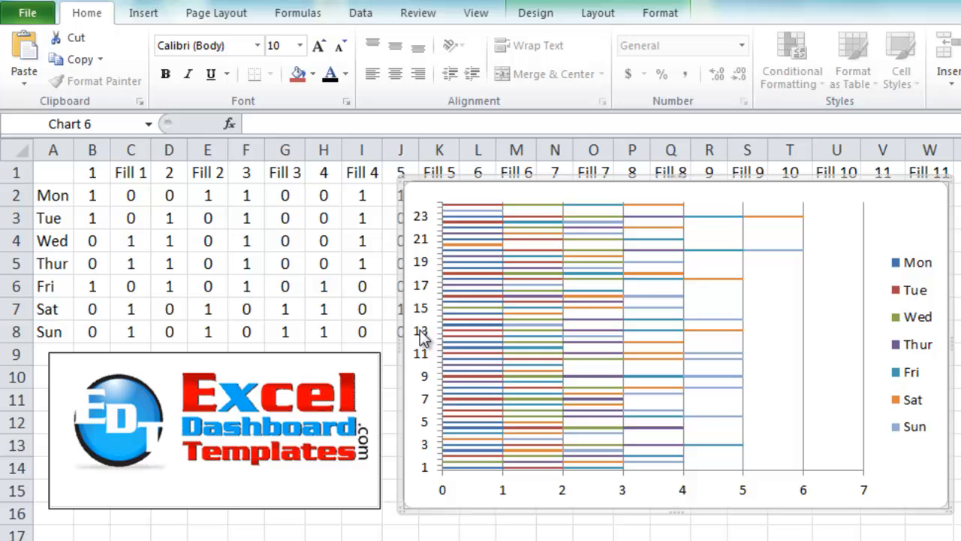
mouse_move(425, 216)
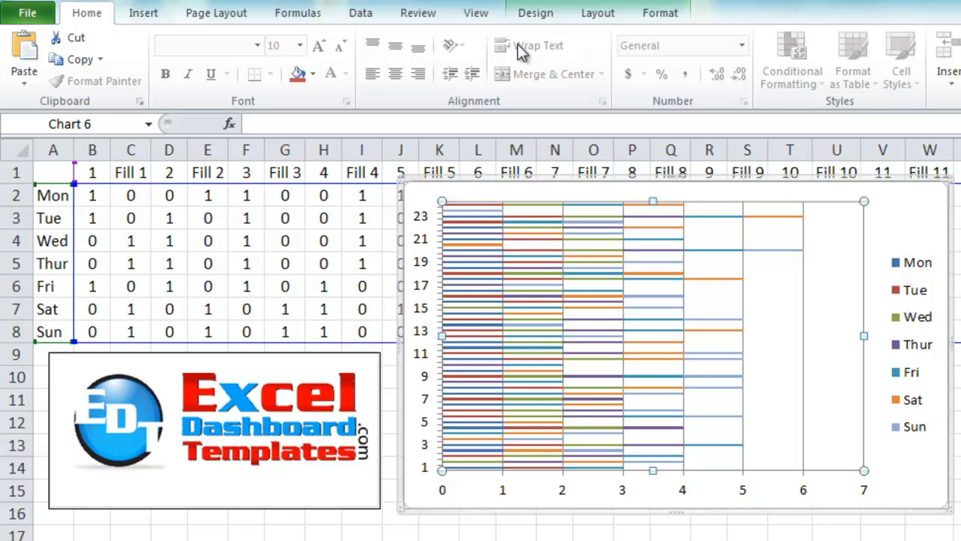
Switch the chart's rows and columns so each day Mon–Sun becomes one bar.
left_click(535, 13)
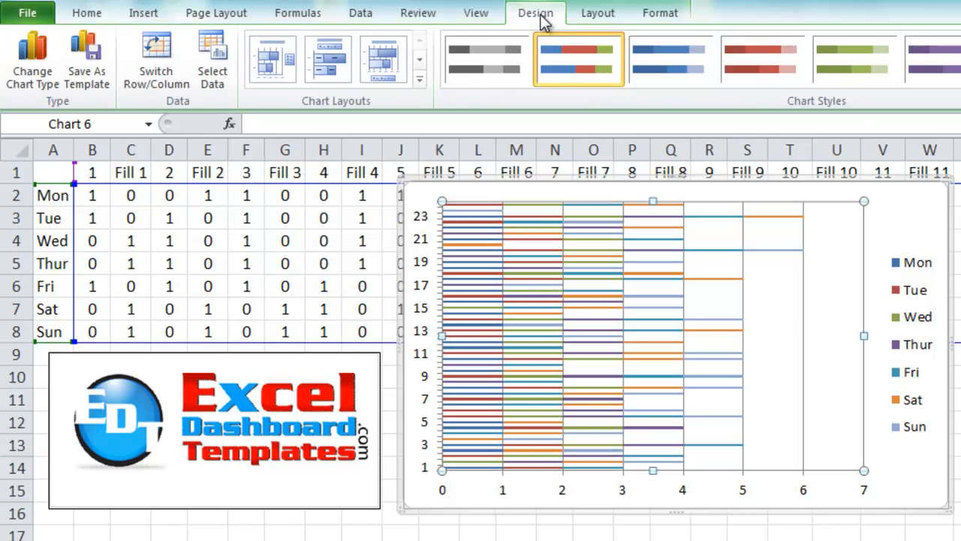
mouse_move(156, 60)
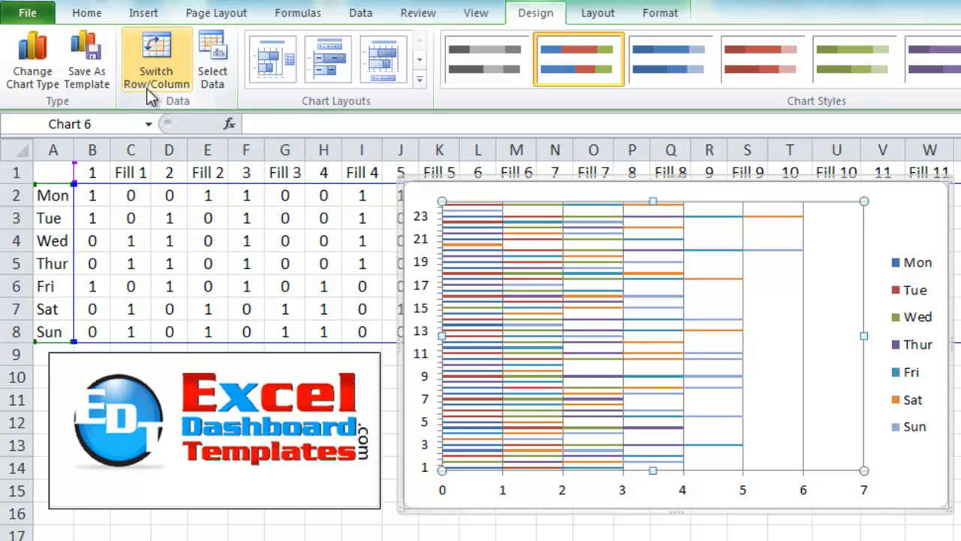
left_click(156, 60)
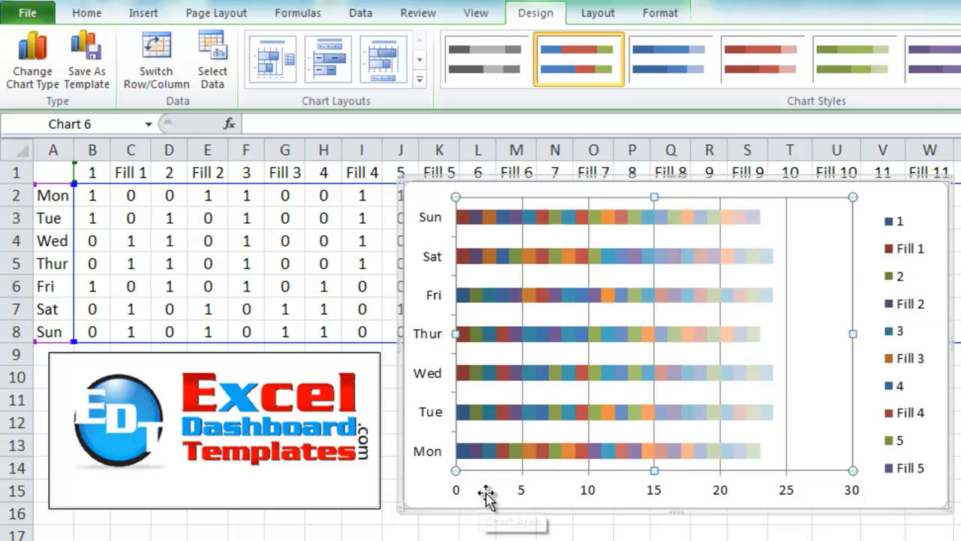
mouse_move(822, 492)
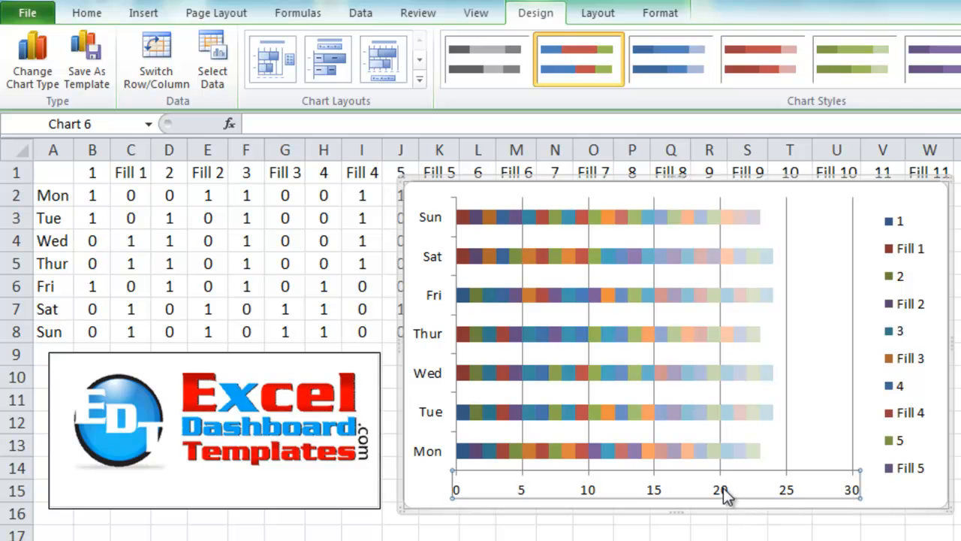
mouse_move(528, 494)
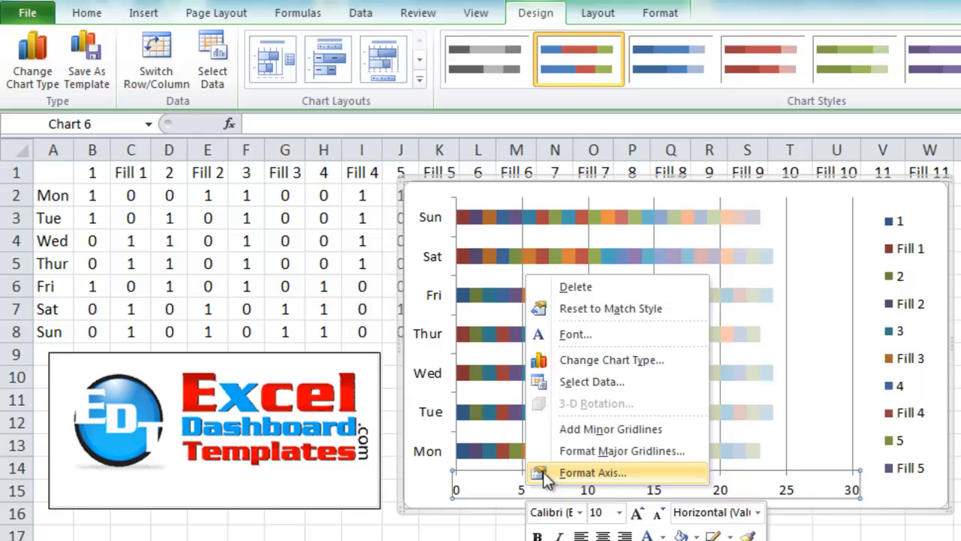
Set the horizontal hour axis bounds to run from 0 to 24.
left_click(593, 472)
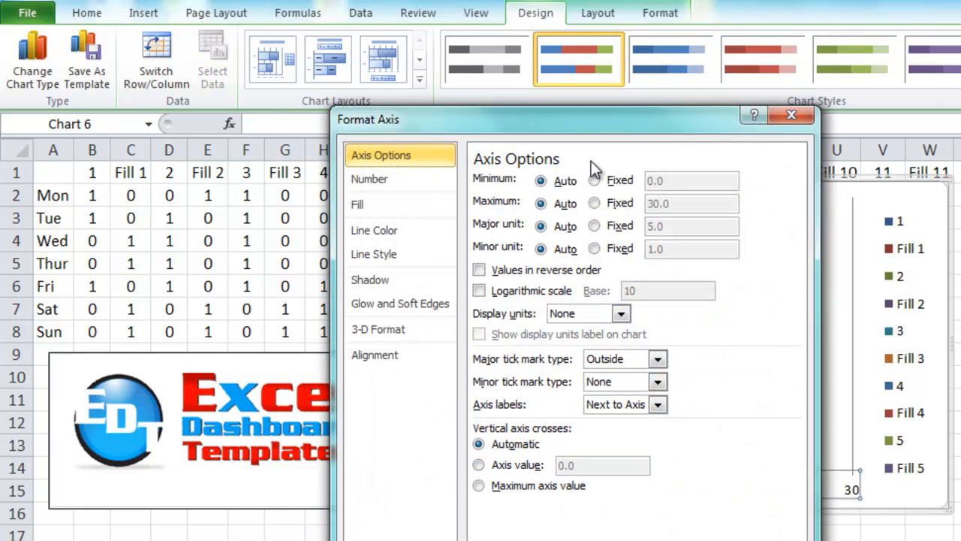
left_click(594, 203)
type("24")
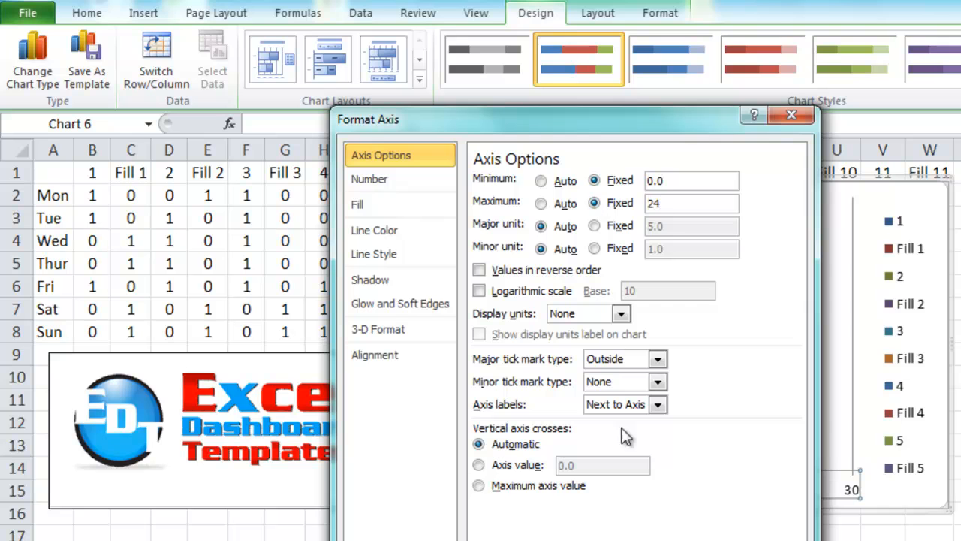
left_click(790, 114)
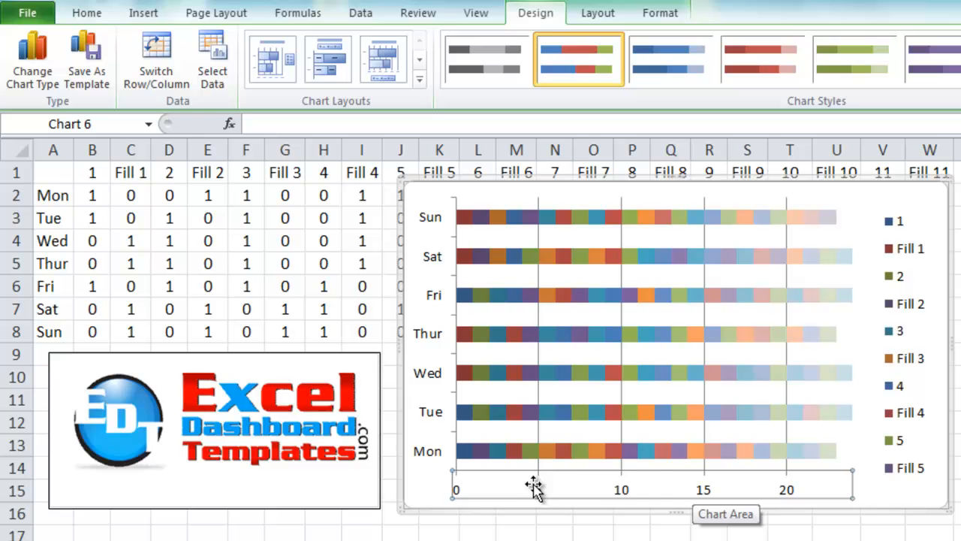
Set the hour axis major unit to a fixed interval of 1.
right_click(533, 486)
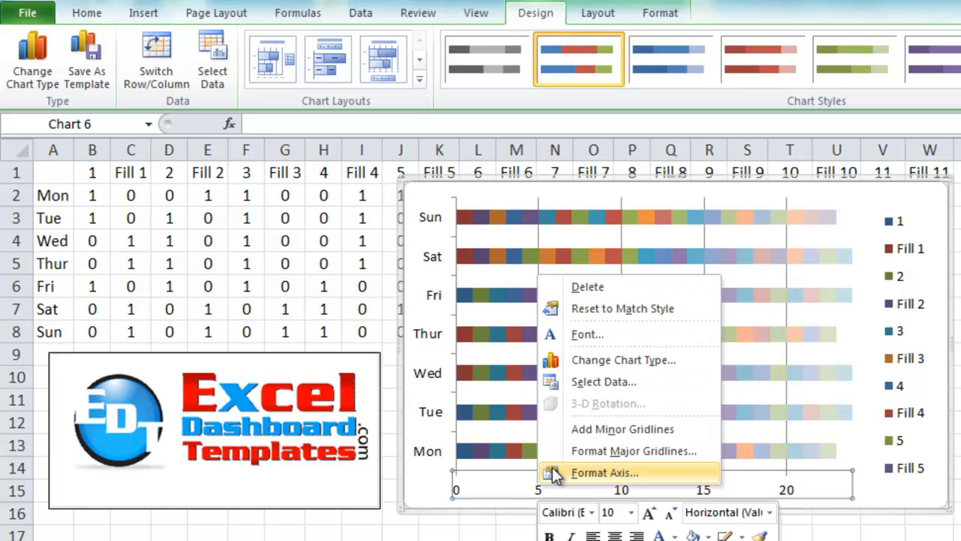
left_click(605, 472)
type("1")
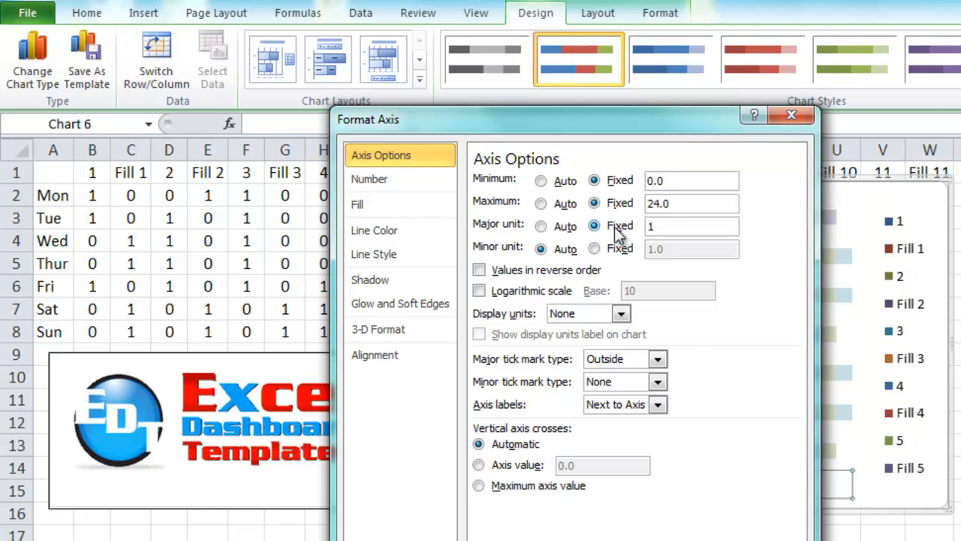
left_click(539, 249)
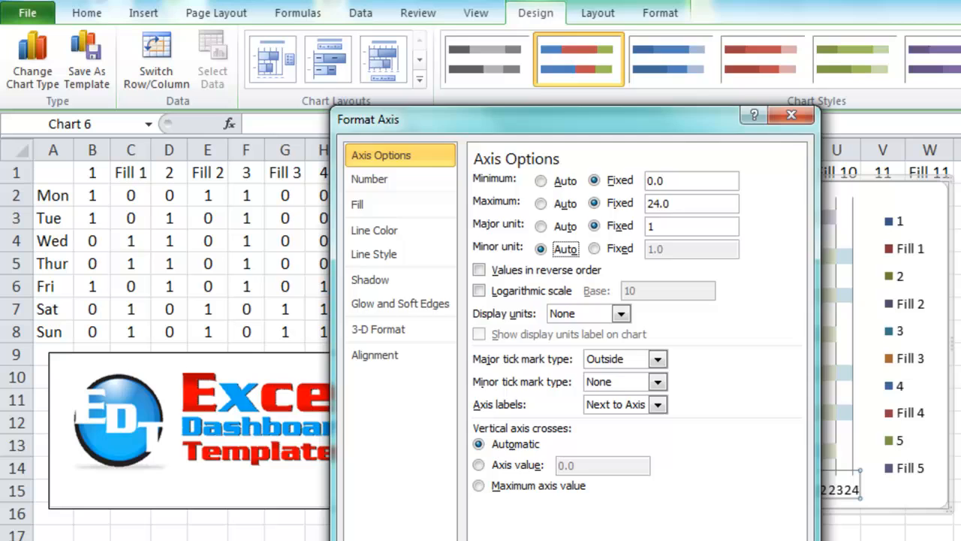
left_click(790, 114)
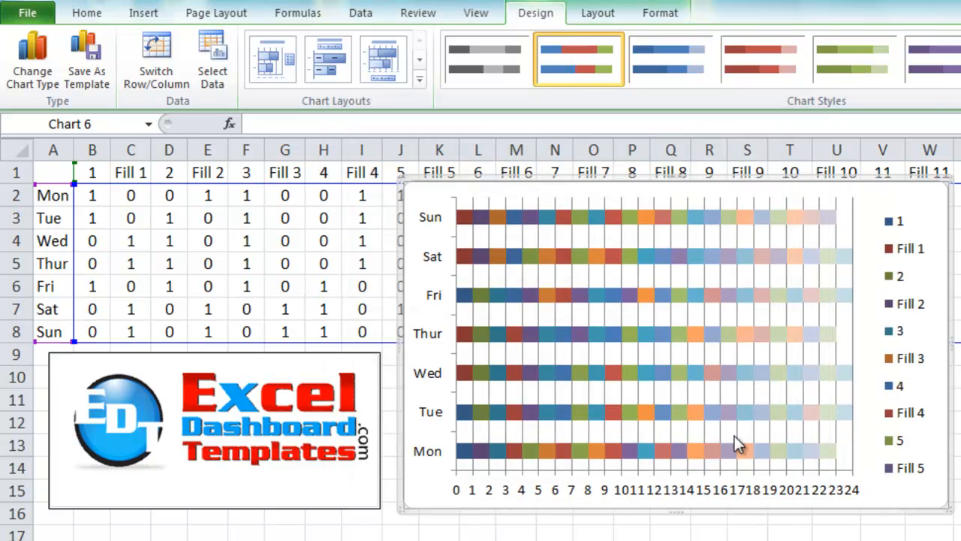
mouse_move(825, 427)
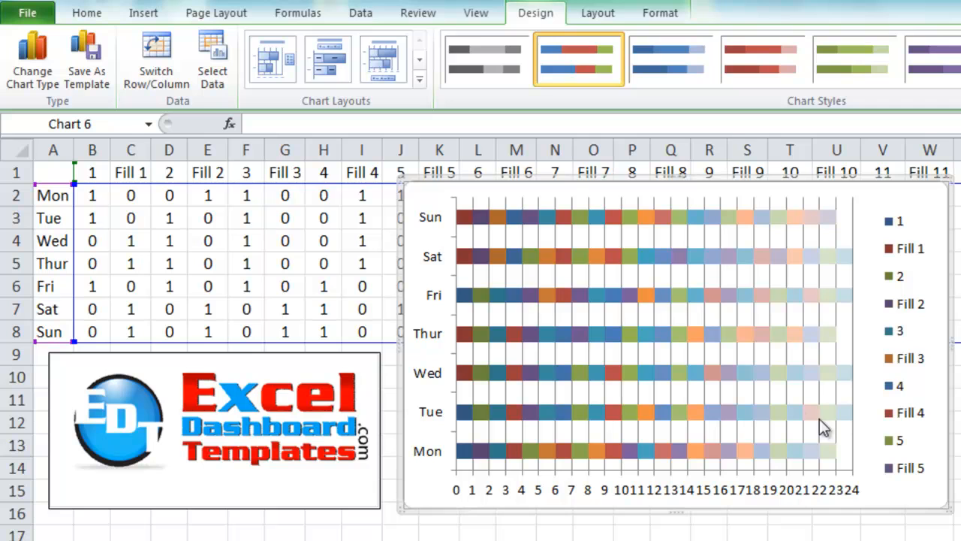
mouse_move(449, 276)
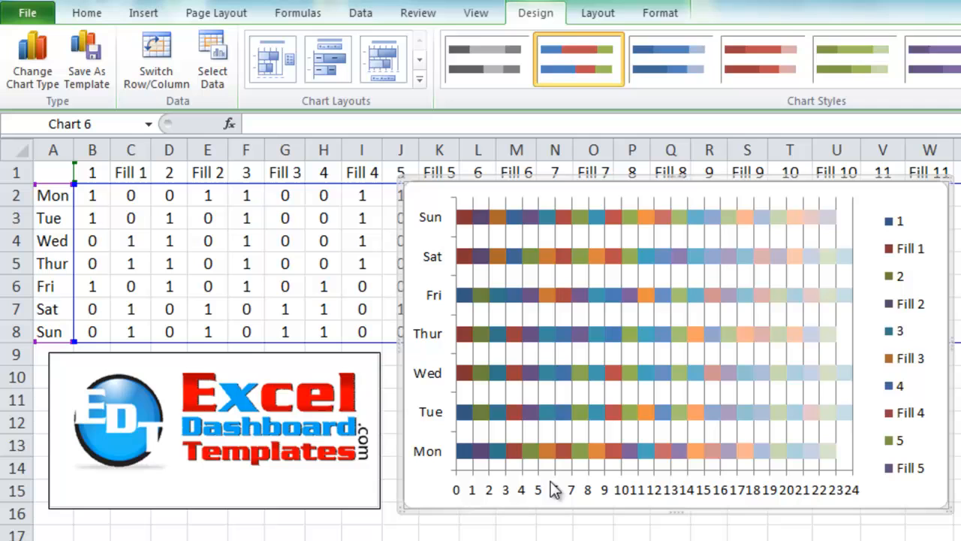
mouse_move(784, 500)
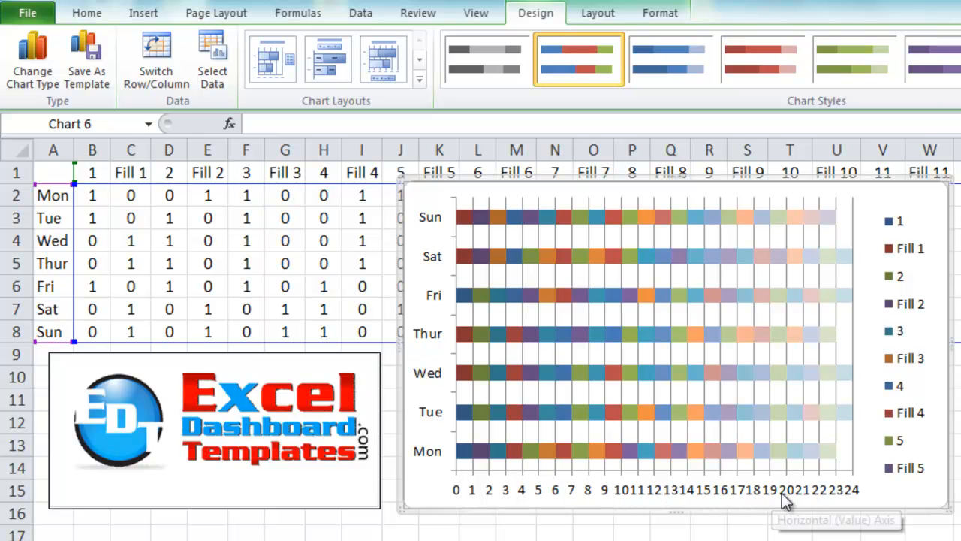
mouse_move(436, 308)
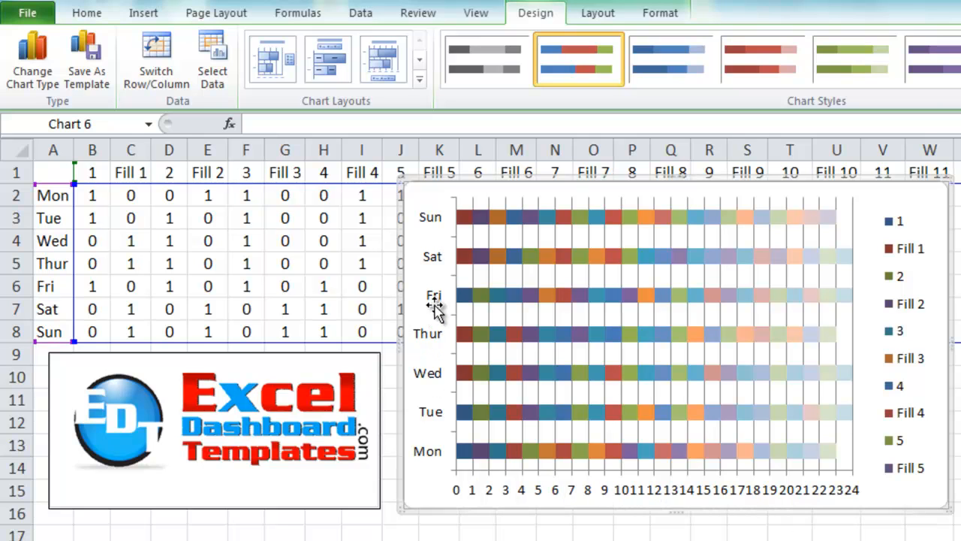
mouse_move(433, 281)
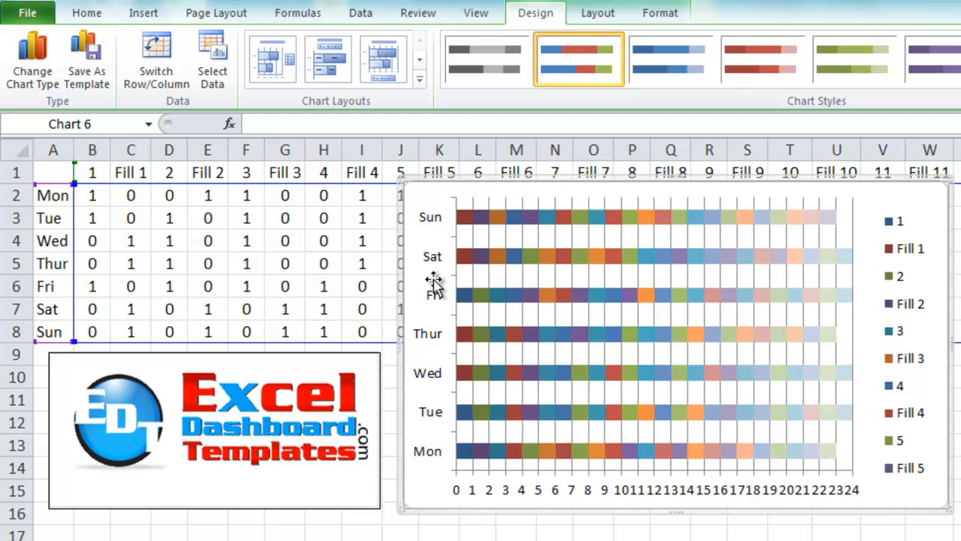
Tick Categories in reverse order on the day axis so Mon is at the top.
right_click(432, 277)
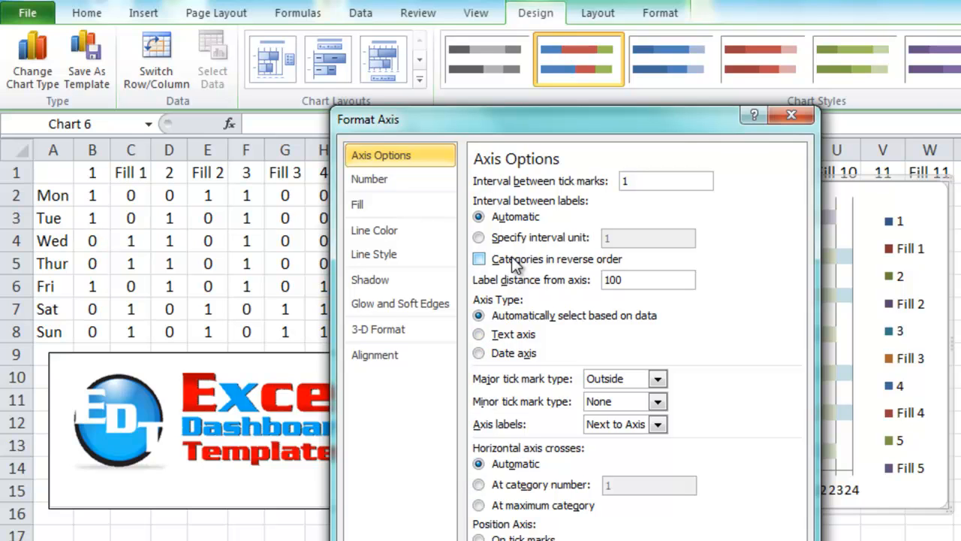
left_click(479, 259)
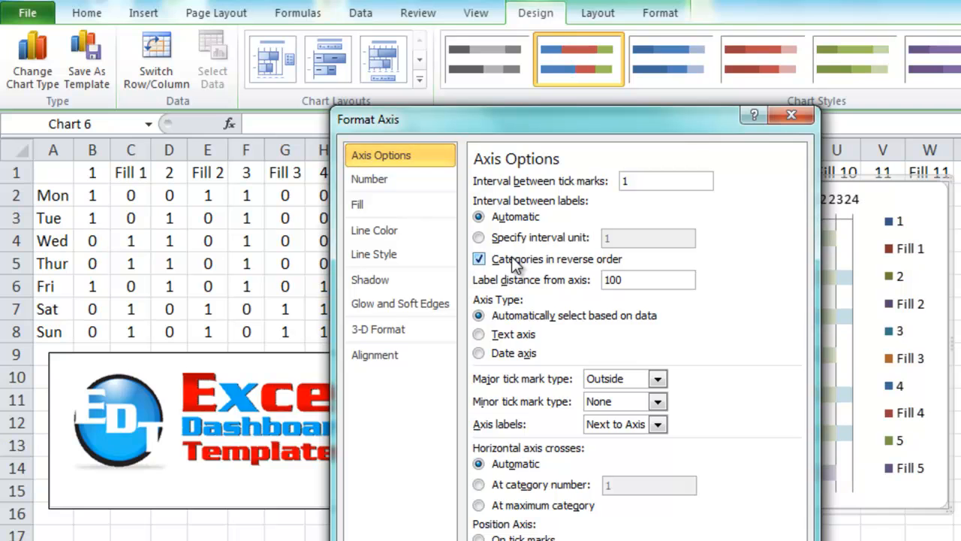
left_click(791, 114)
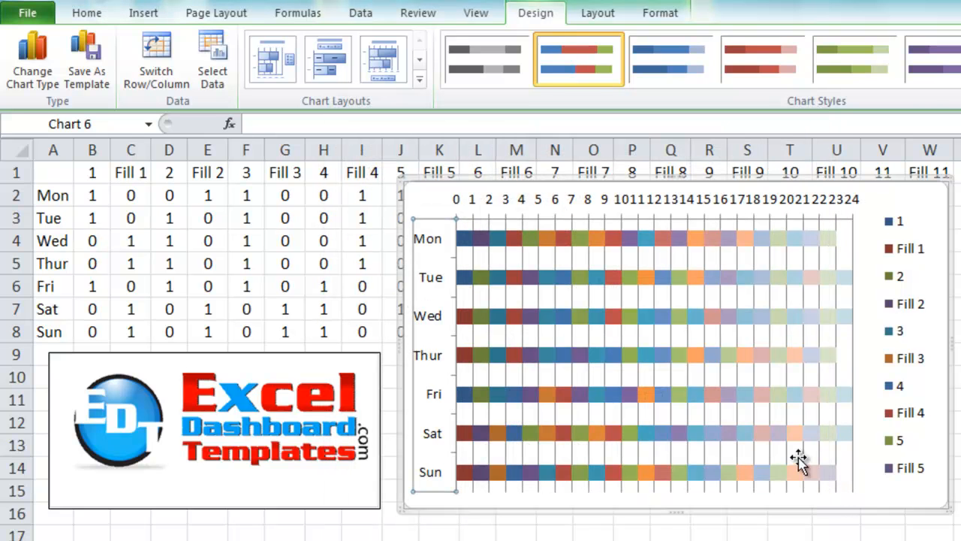
mouse_move(434, 402)
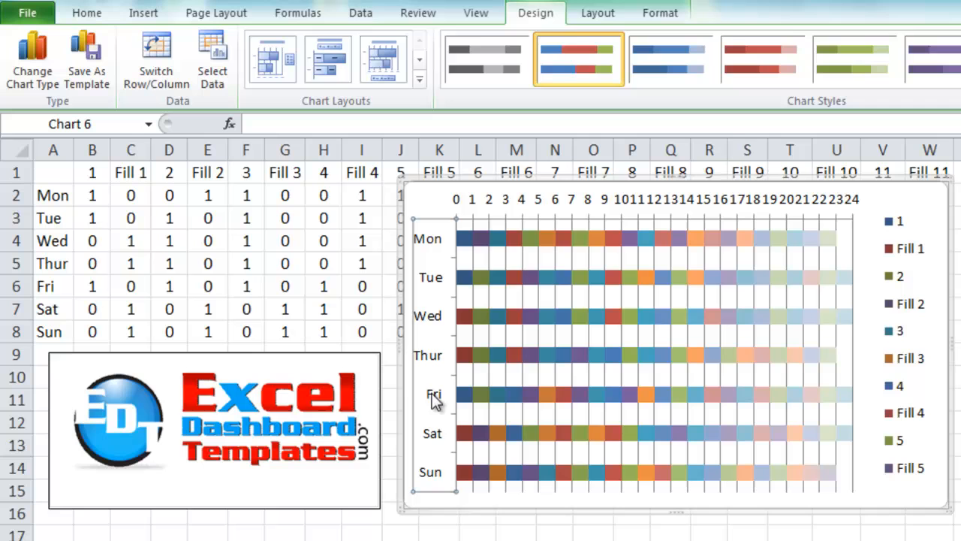
mouse_move(582, 248)
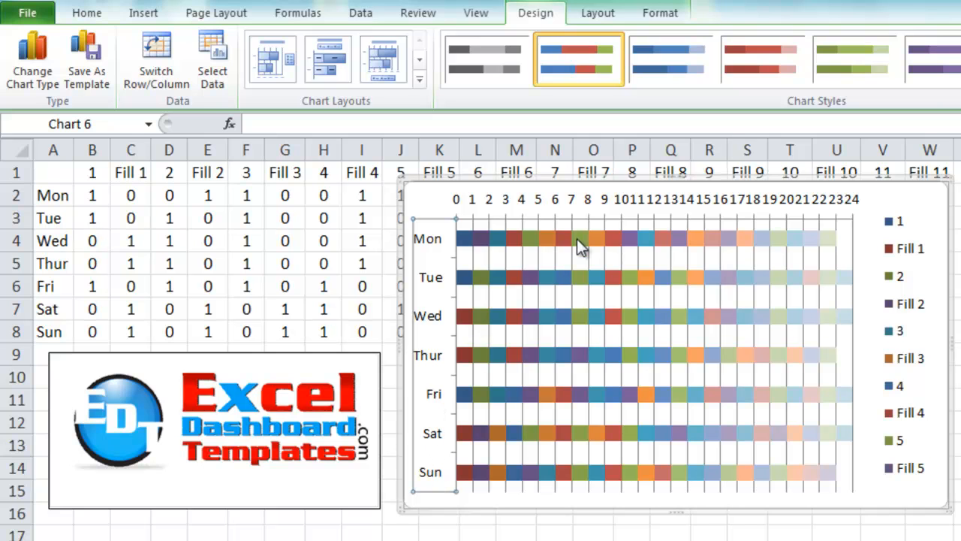
mouse_move(533, 244)
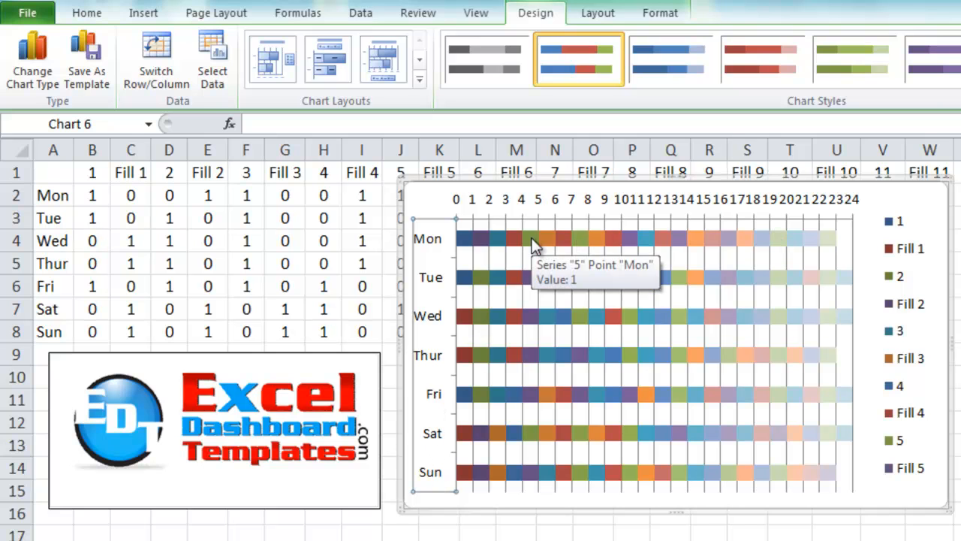
mouse_move(469, 244)
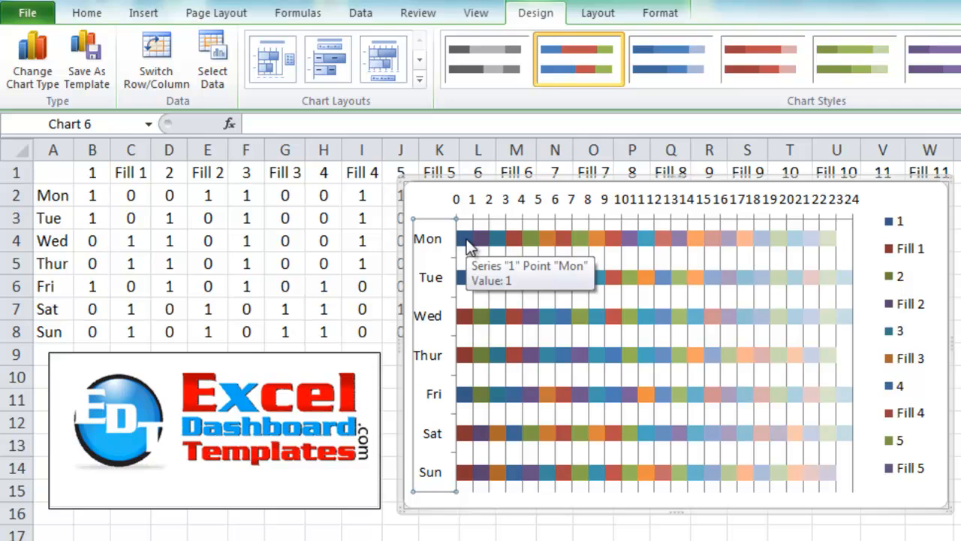
mouse_move(473, 248)
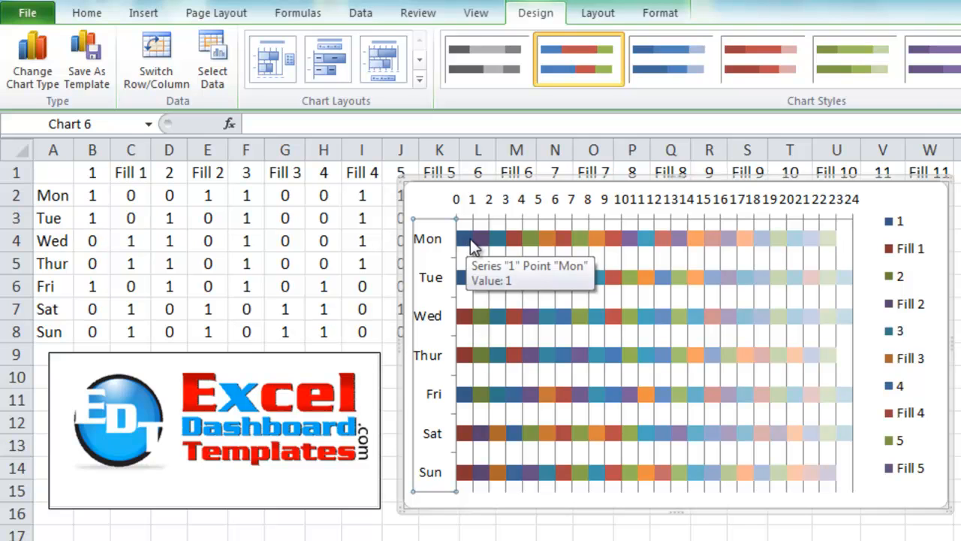
mouse_move(510, 244)
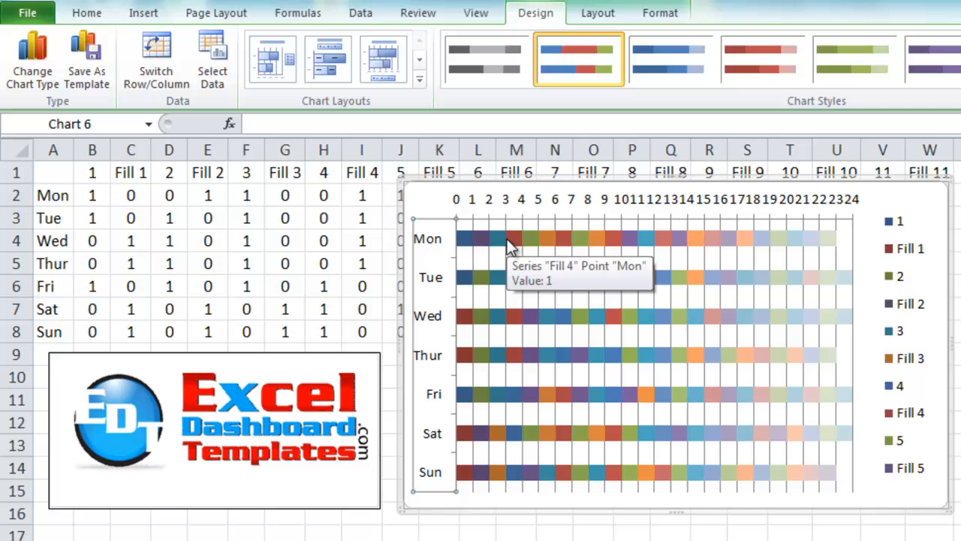
mouse_move(467, 244)
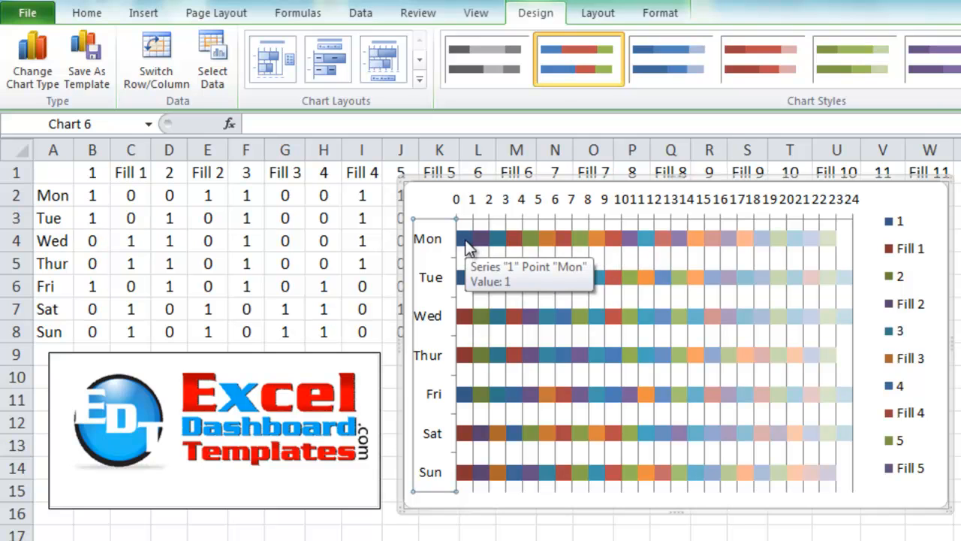
mouse_move(467, 248)
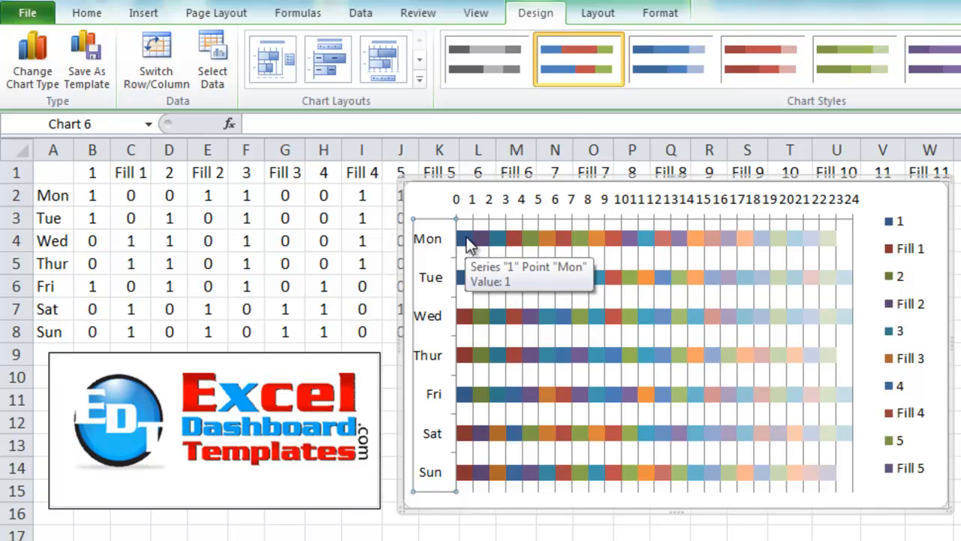
Click the chart bars to select the series 1 bars.
left_click(466, 239)
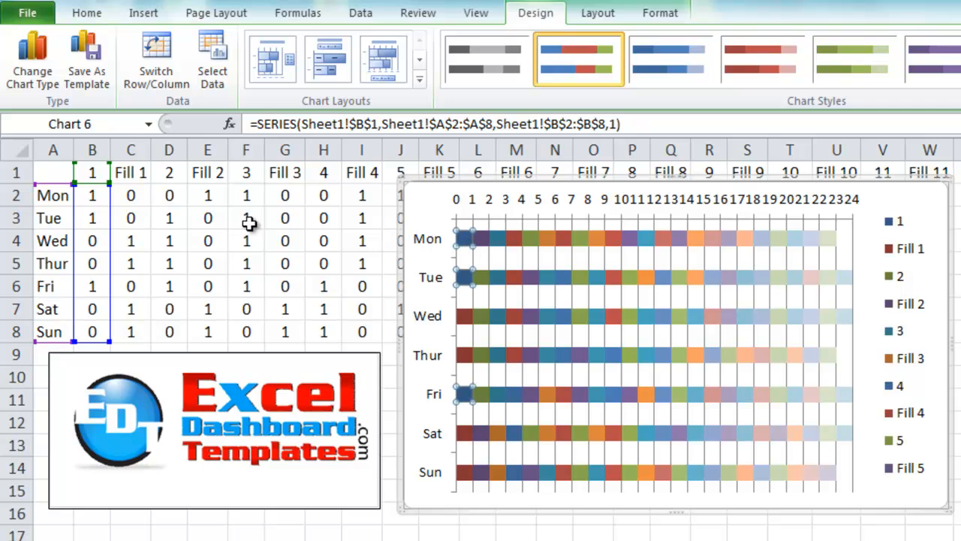
mouse_move(98, 260)
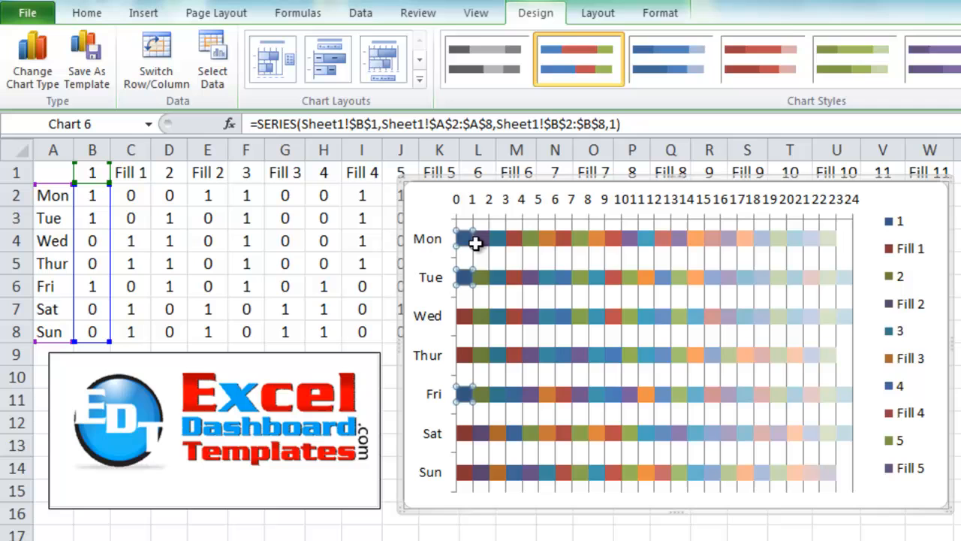
mouse_move(482, 250)
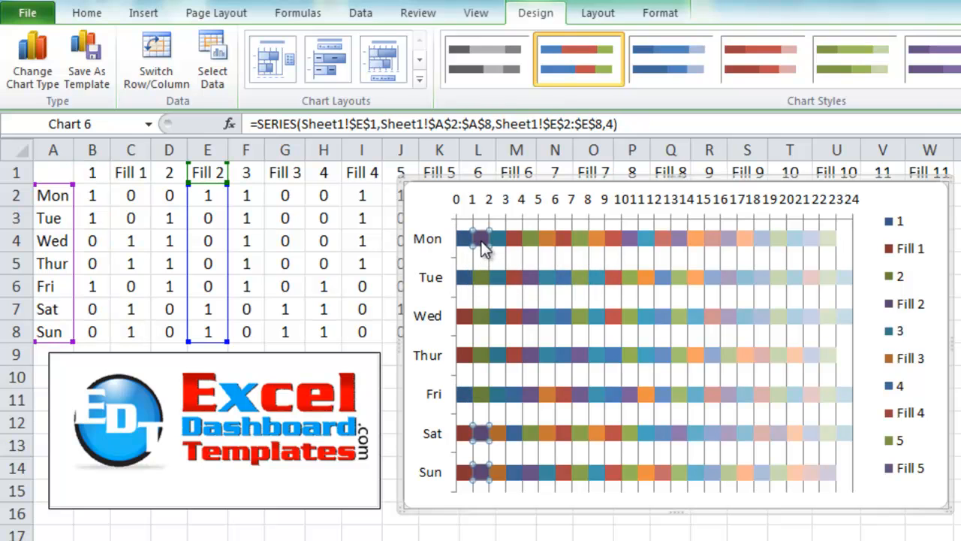
left_click(470, 277)
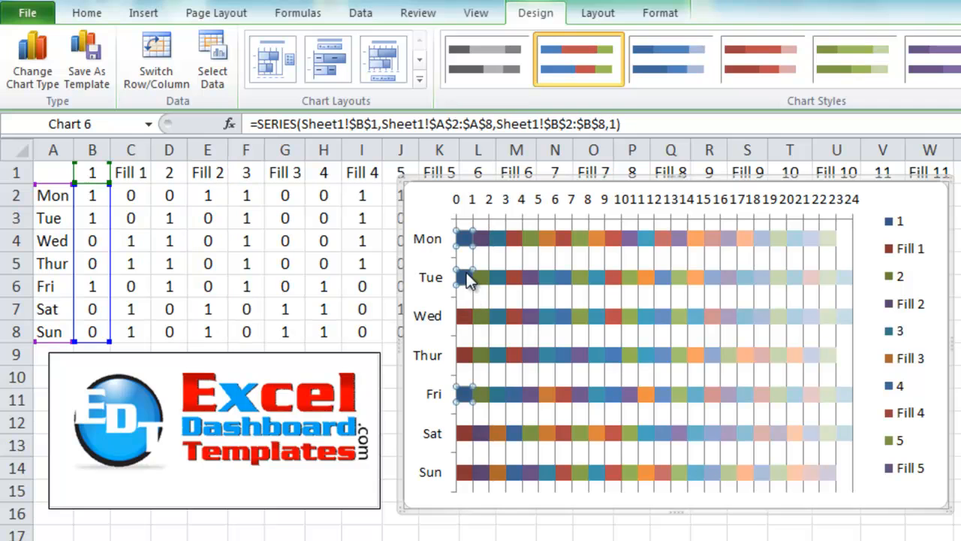
mouse_move(470, 323)
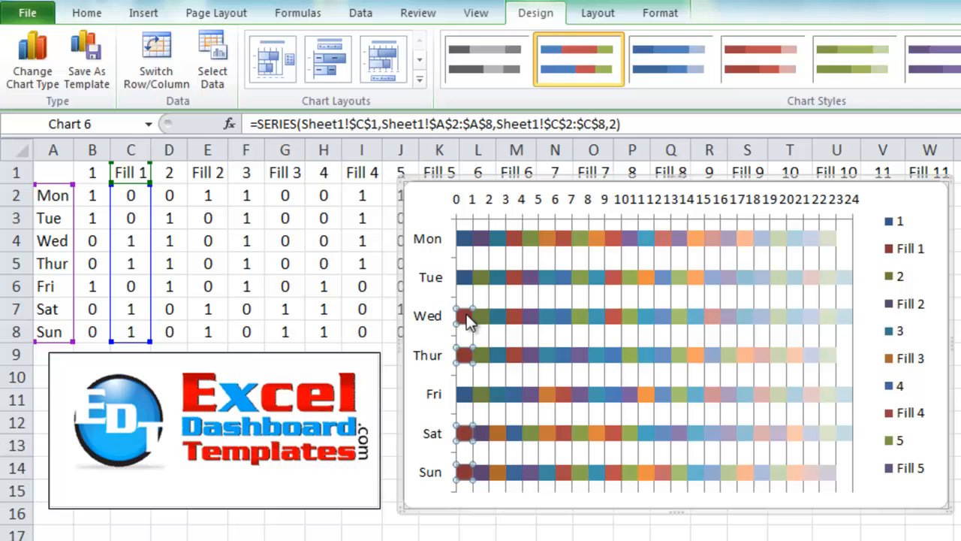
mouse_move(409, 338)
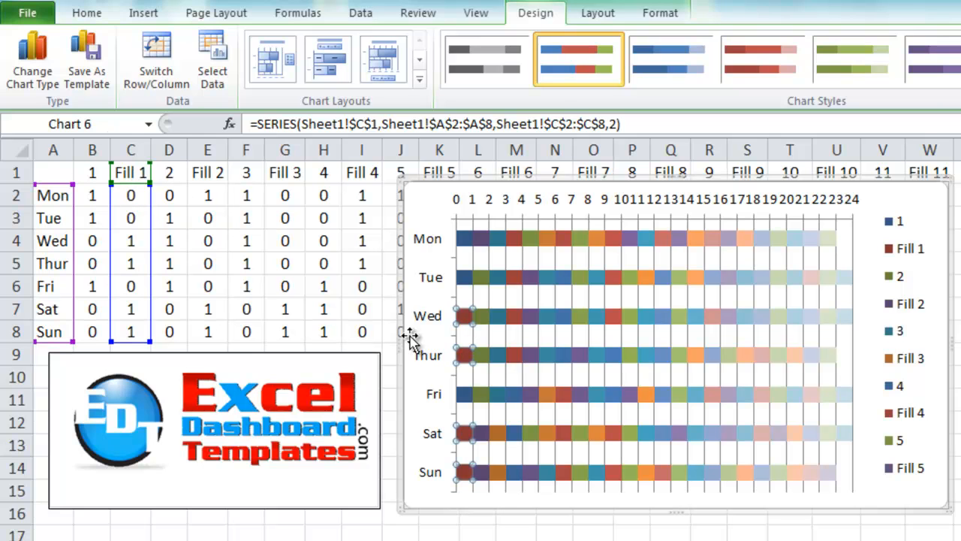
mouse_move(484, 292)
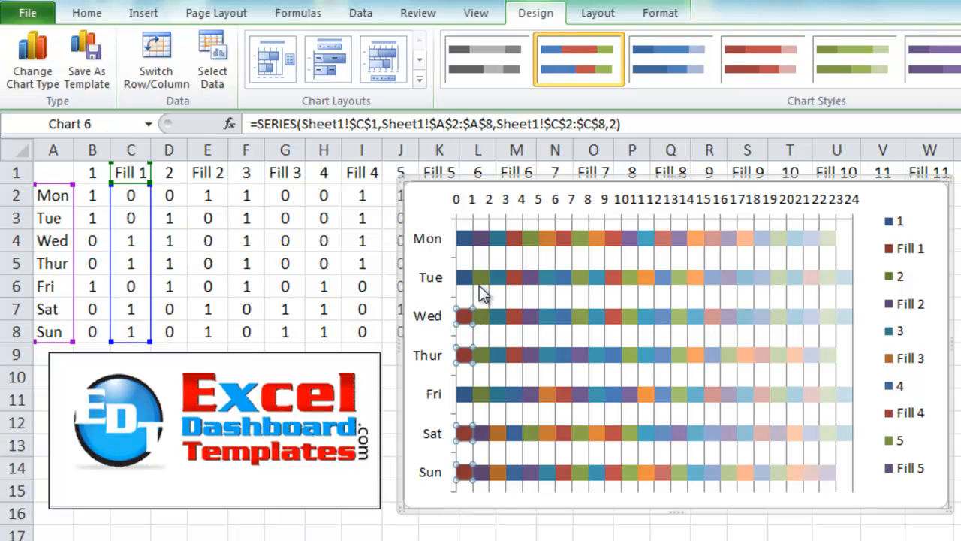
mouse_move(465, 322)
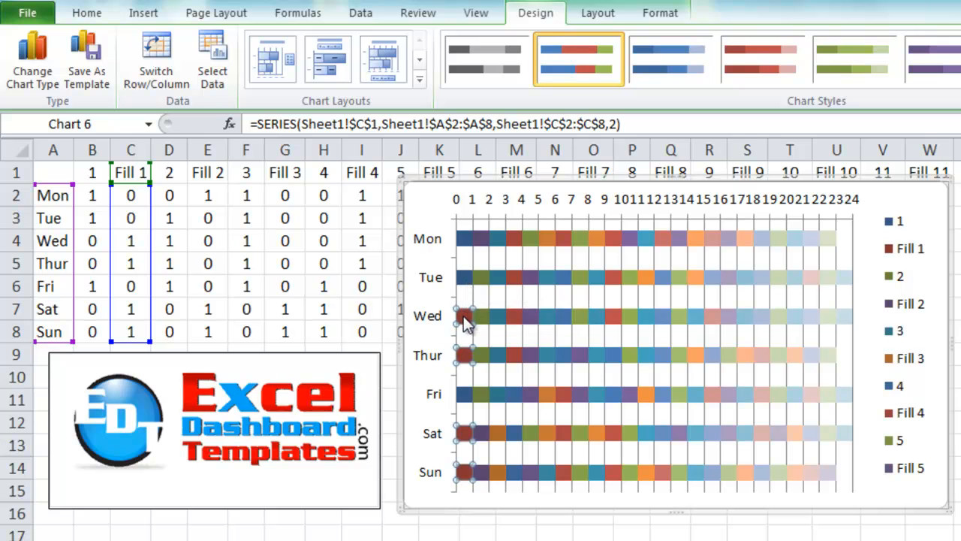
Set the Fill 1 series to No fill in Format Data Series.
right_click(466, 316)
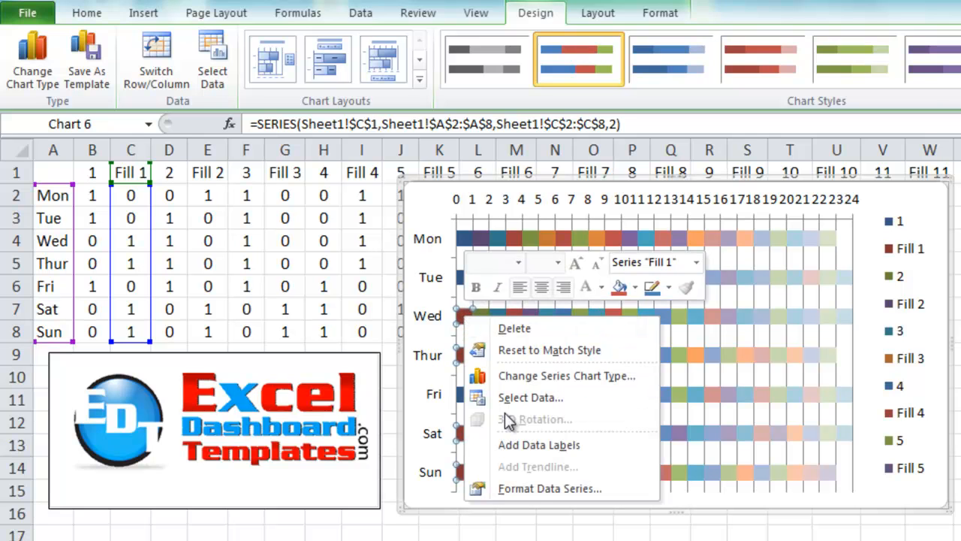
left_click(549, 488)
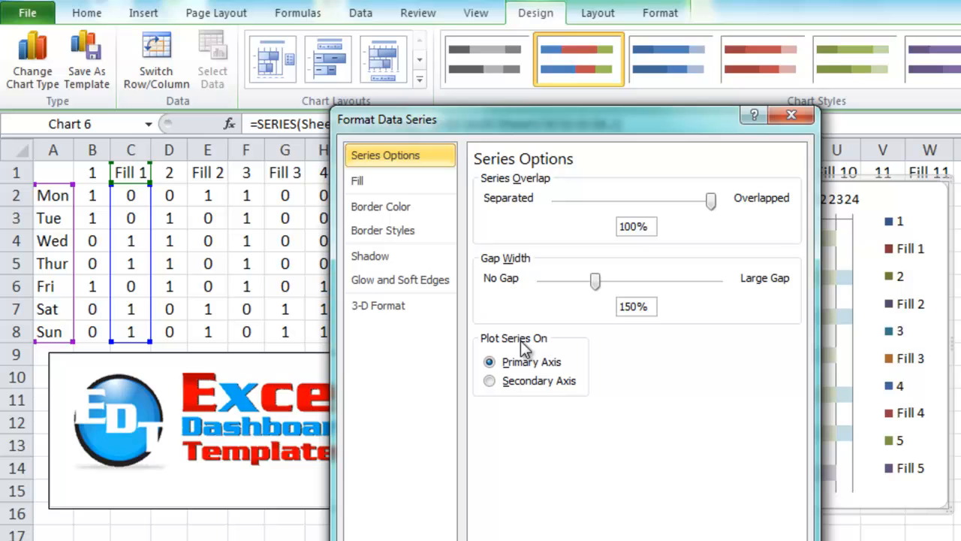
left_click(357, 181)
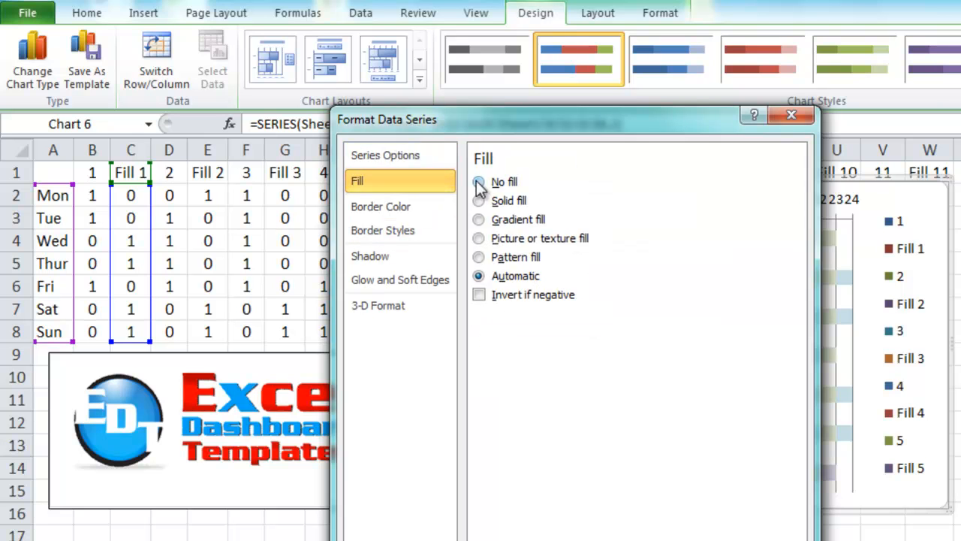
left_click(479, 182)
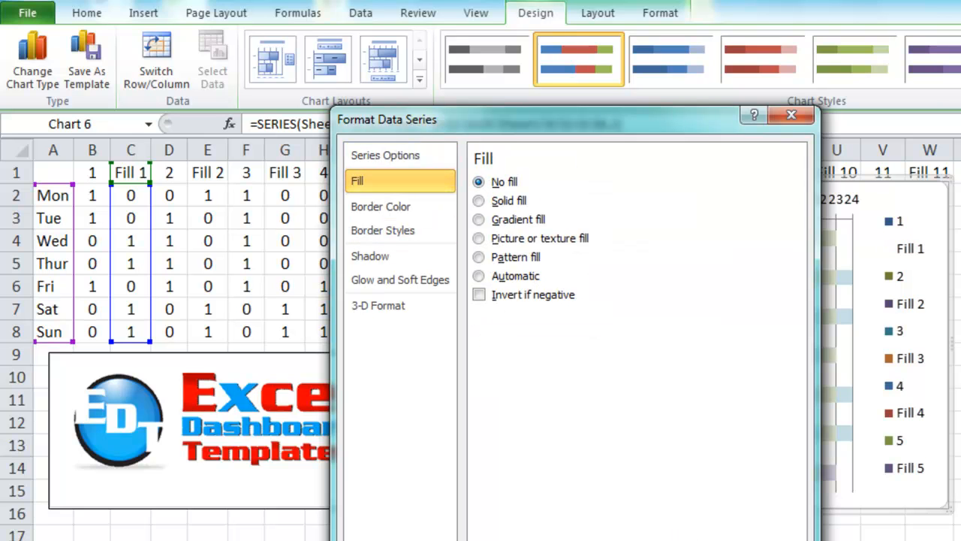
left_click(790, 114)
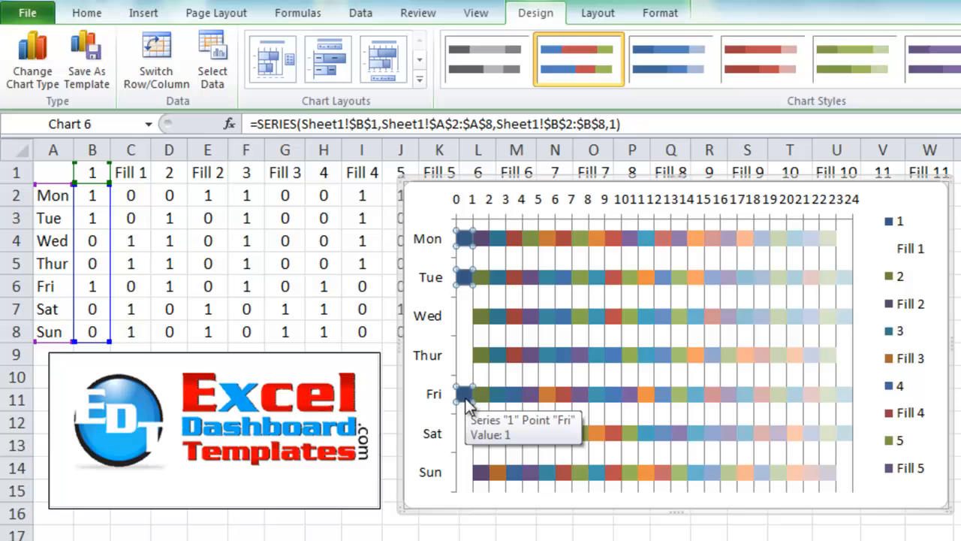
mouse_move(499, 229)
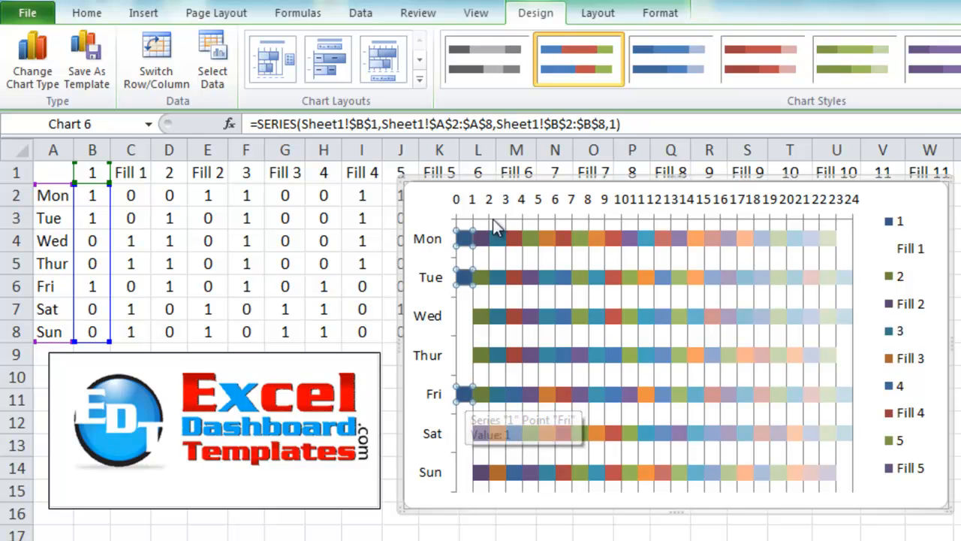
mouse_move(463, 268)
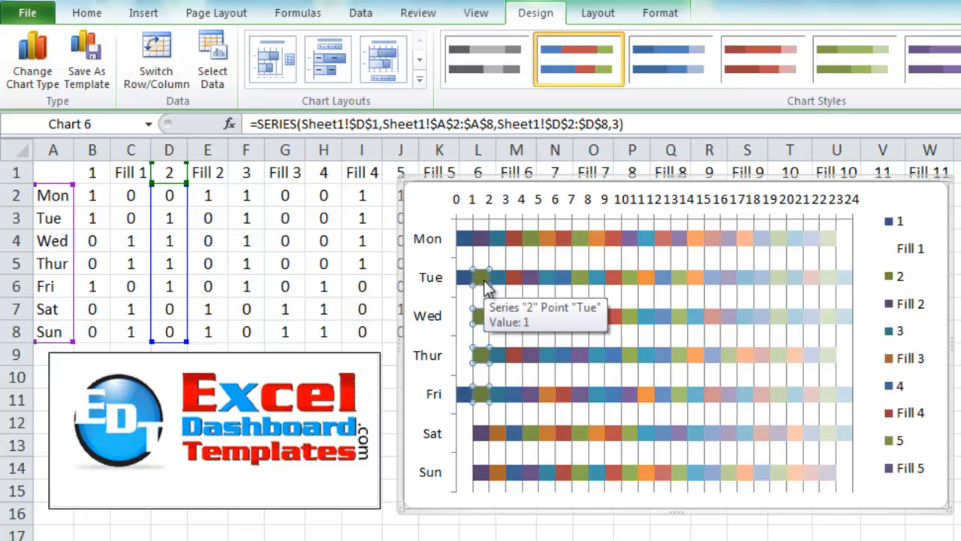
Give the series 2 bars a solid fill in Format Data Series.
double_click(481, 278)
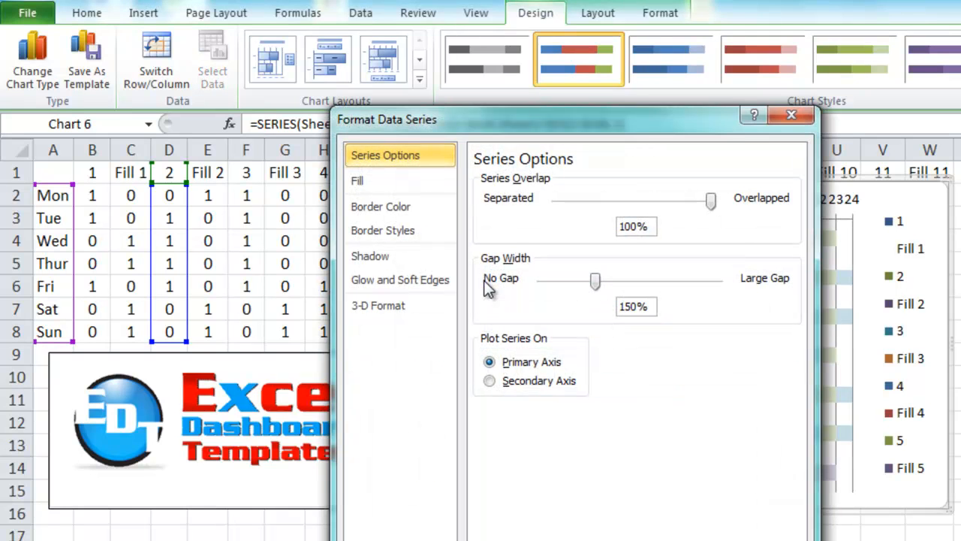
left_click(358, 180)
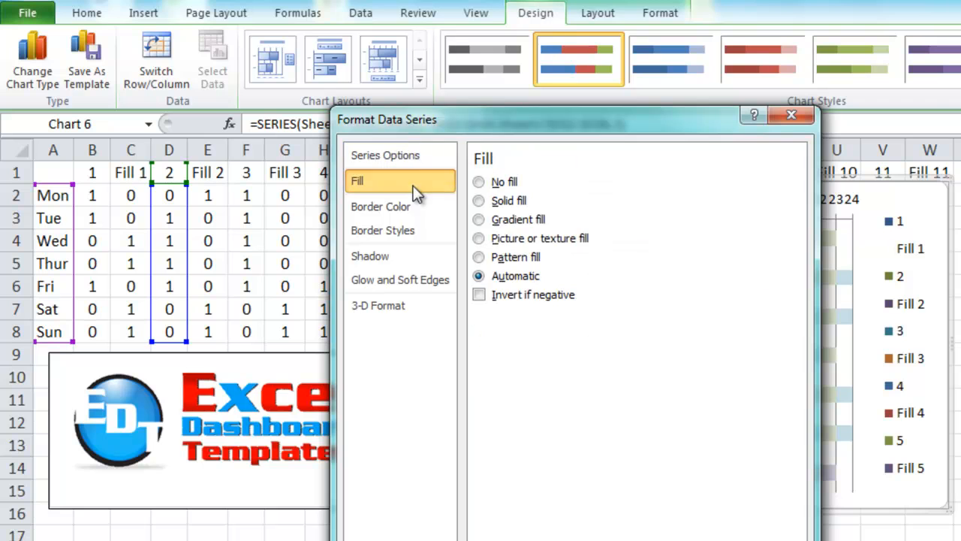
left_click(479, 201)
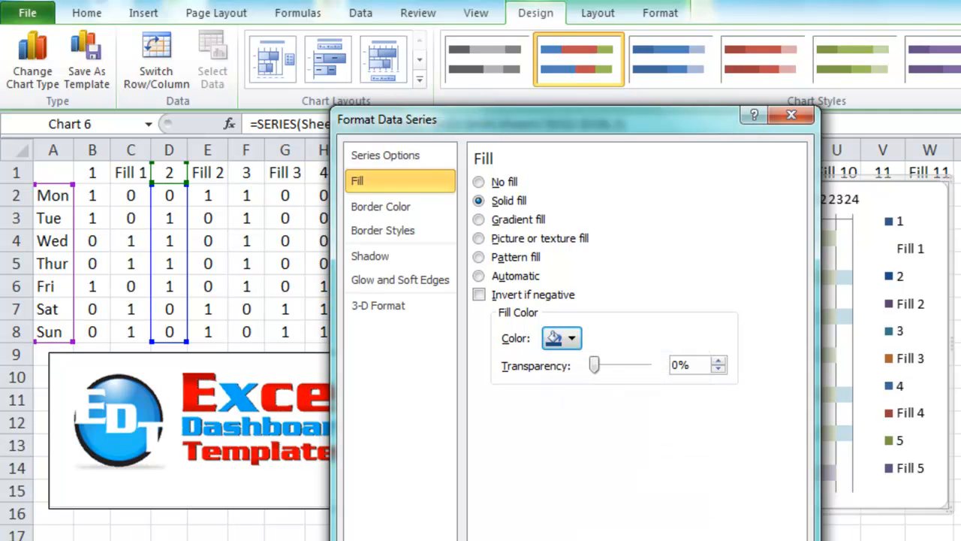
left_click(791, 114)
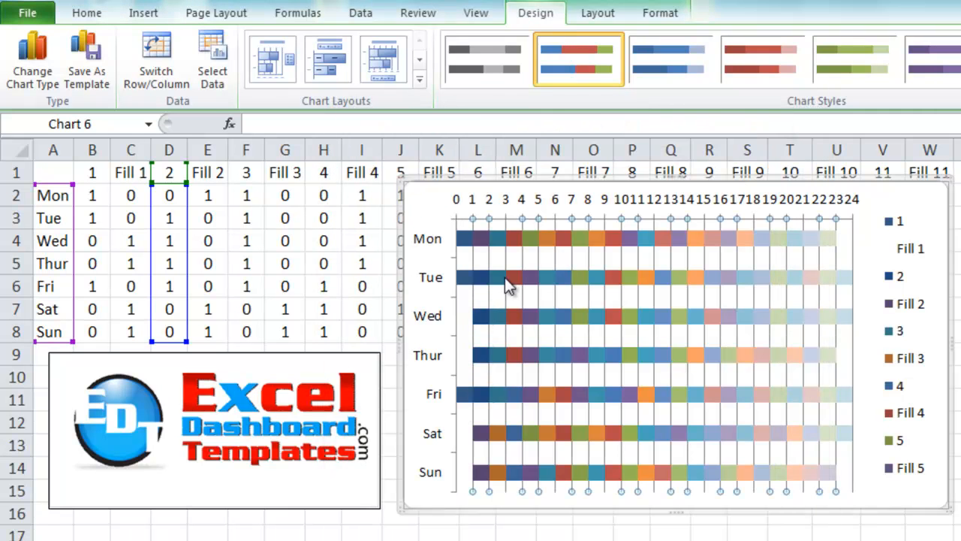
Reopen Format Data Series for series 2 to check its fill settings.
left_click(481, 278)
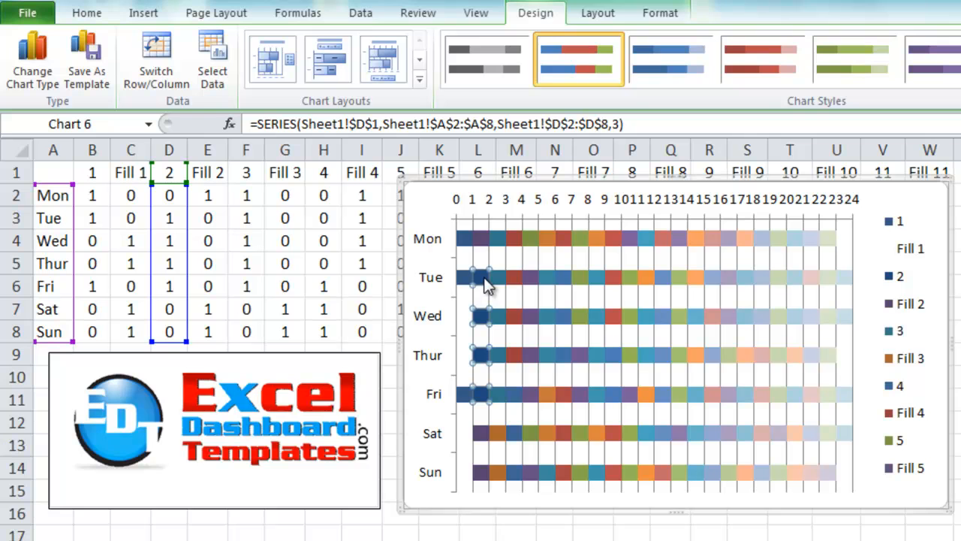
right_click(484, 277)
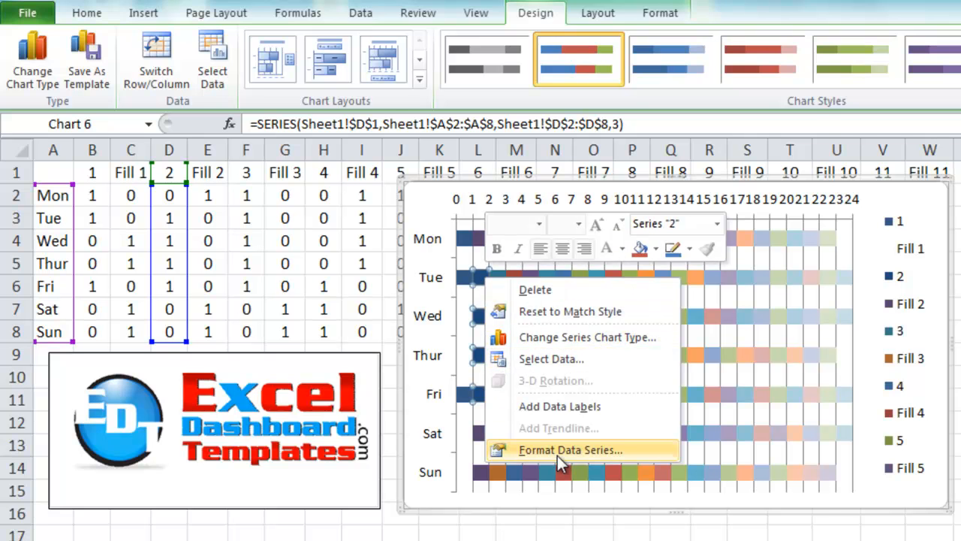
left_click(570, 448)
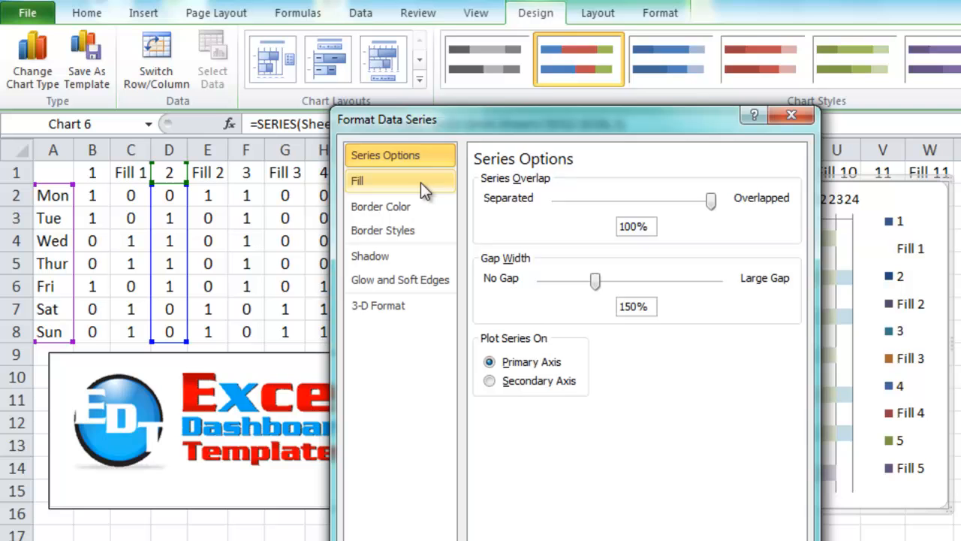
left_click(357, 180)
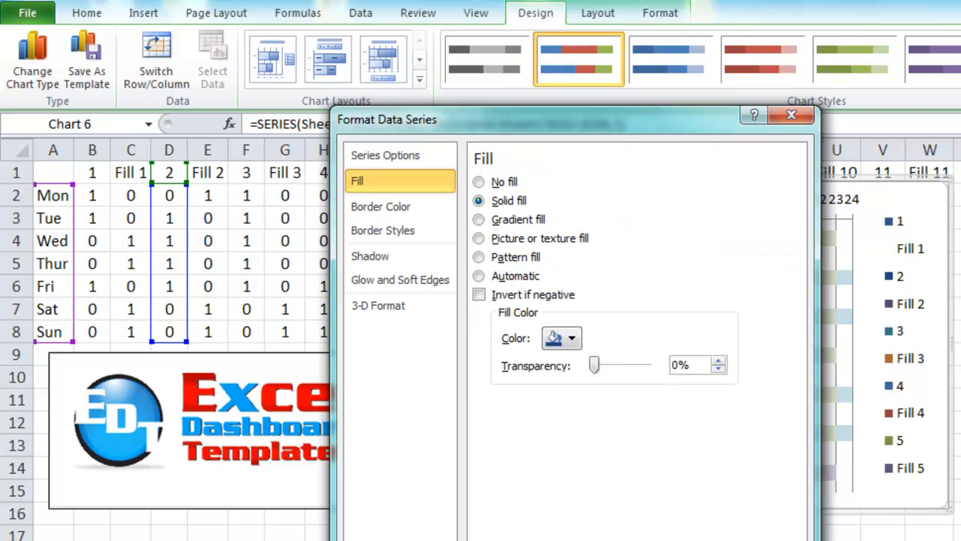
left_click(790, 114)
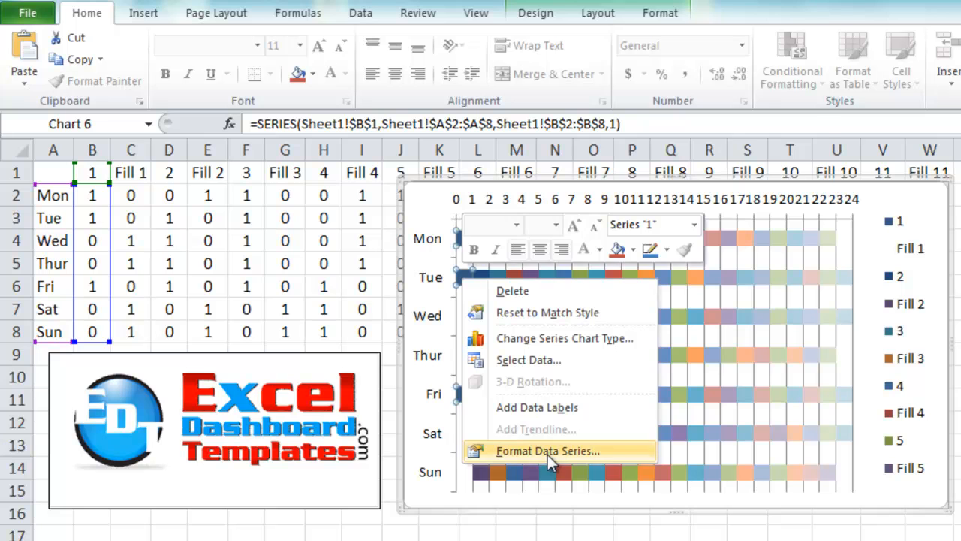
Apply a solid dark blue fill to series 1, then select the Fill 2 bars.
left_click(546, 450)
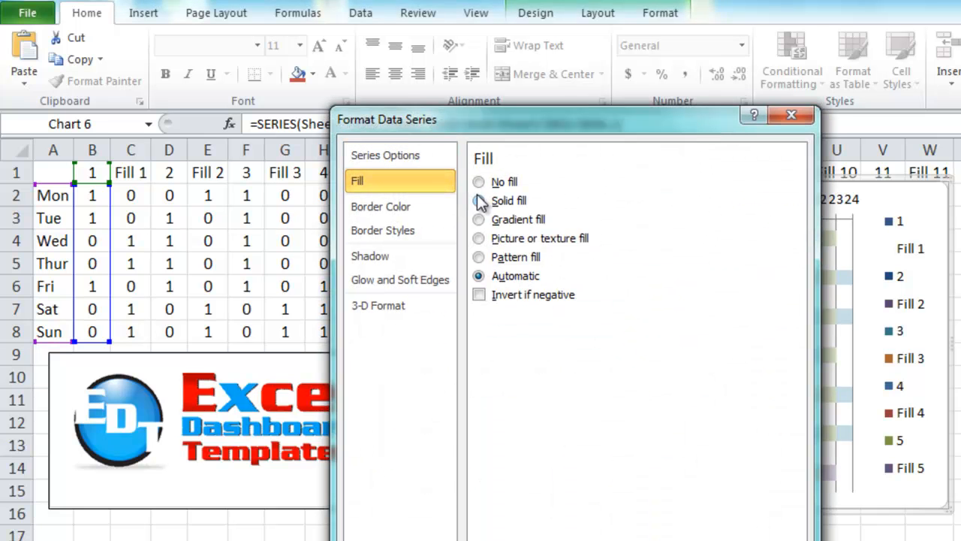
left_click(479, 201)
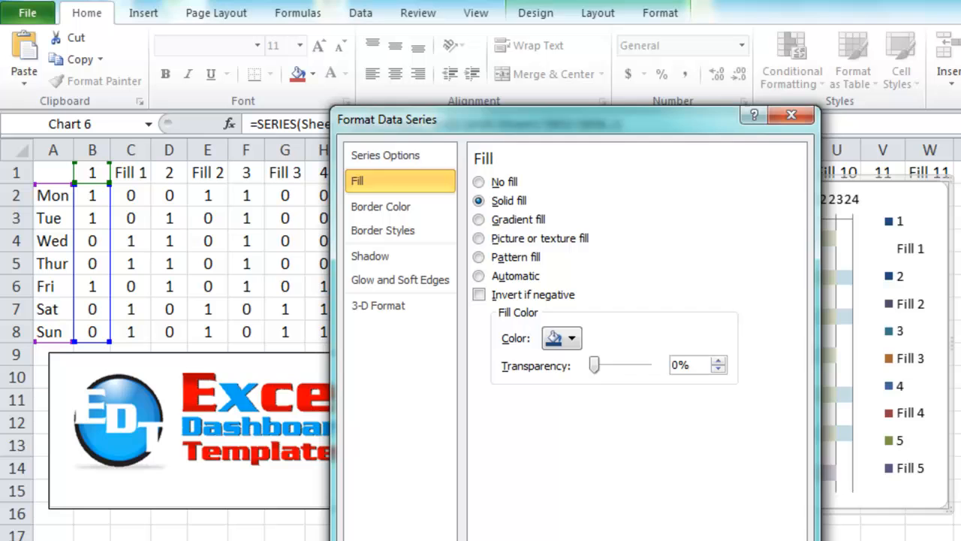
left_click(791, 114)
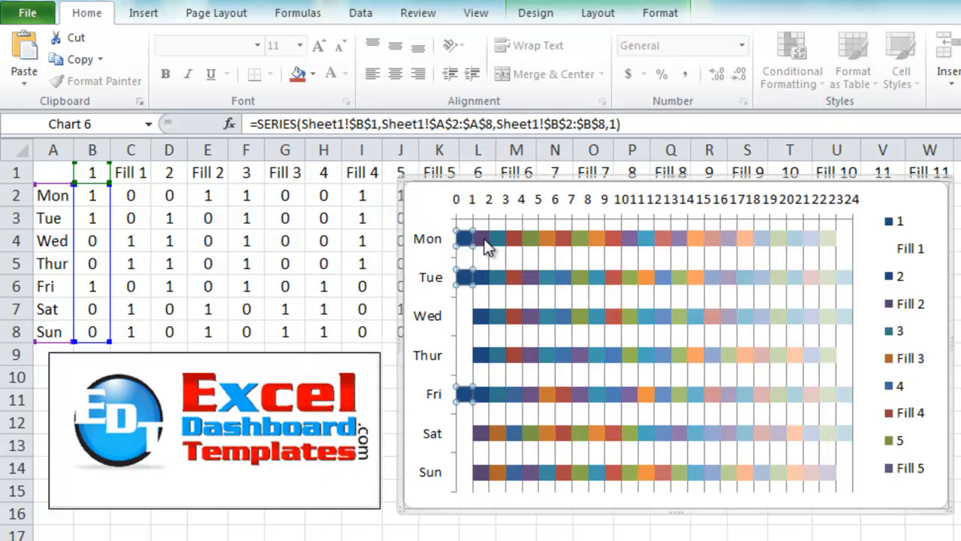
left_click(208, 172)
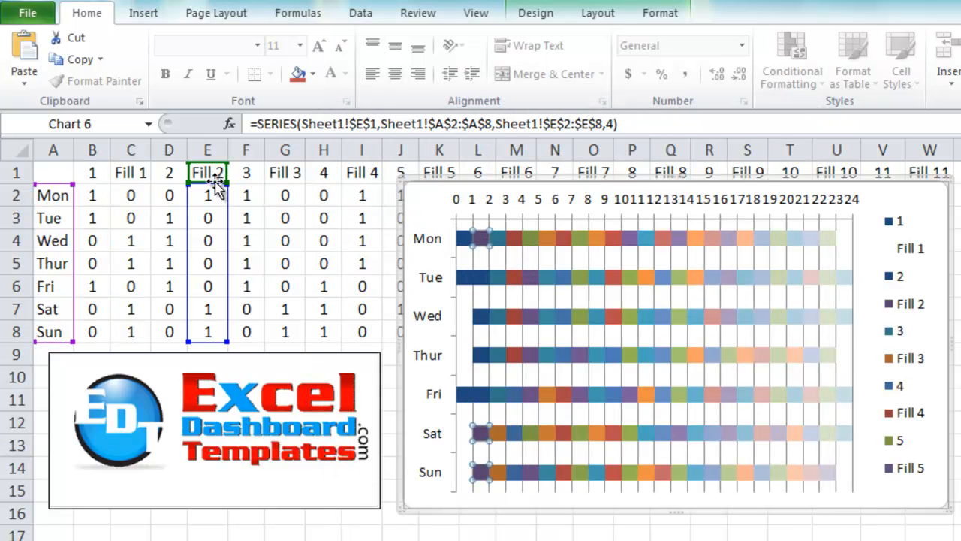
mouse_move(481, 240)
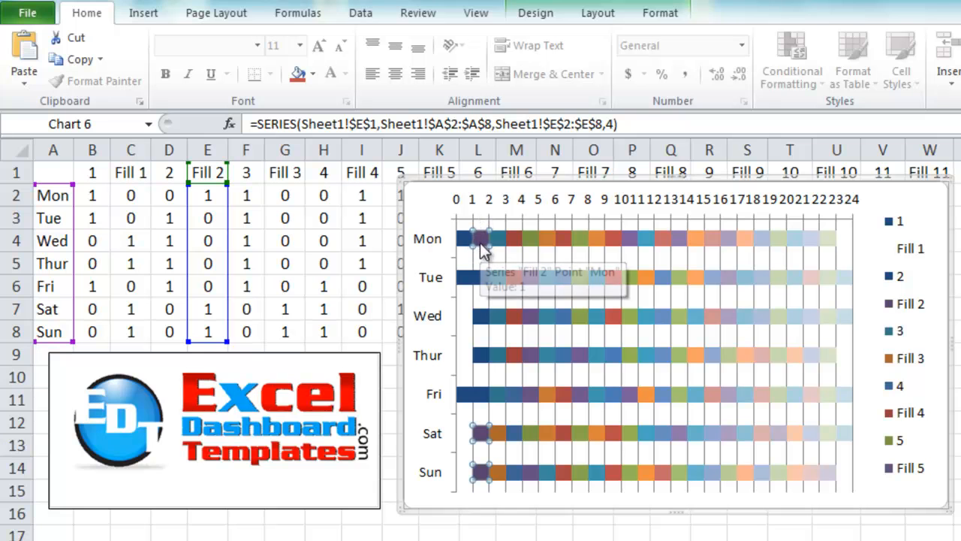
Set the Fill 2 series bars to No fill so they become invisible.
right_click(480, 239)
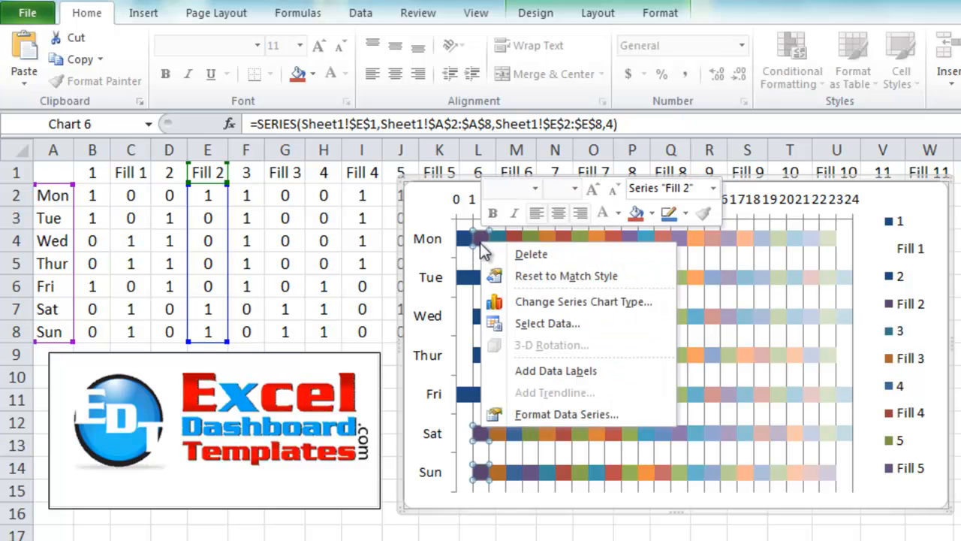
left_click(566, 414)
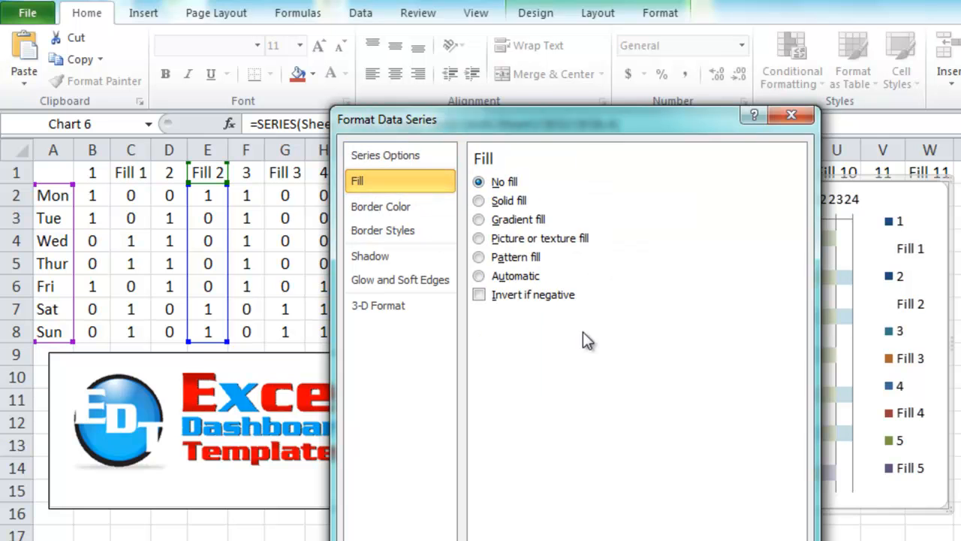
left_click(791, 114)
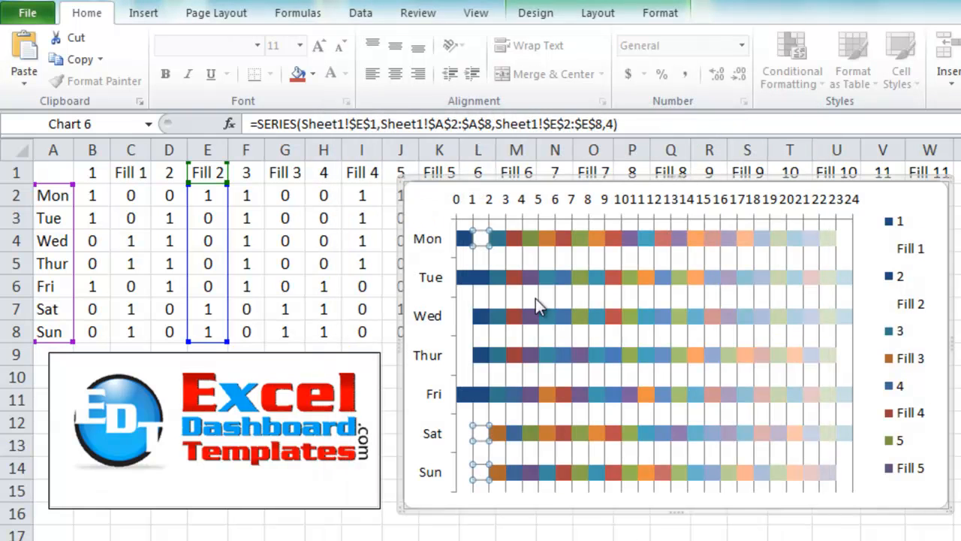
Give the hour 3 series a solid blue fill and make the Fill 3 bars invisible.
left_click(499, 240)
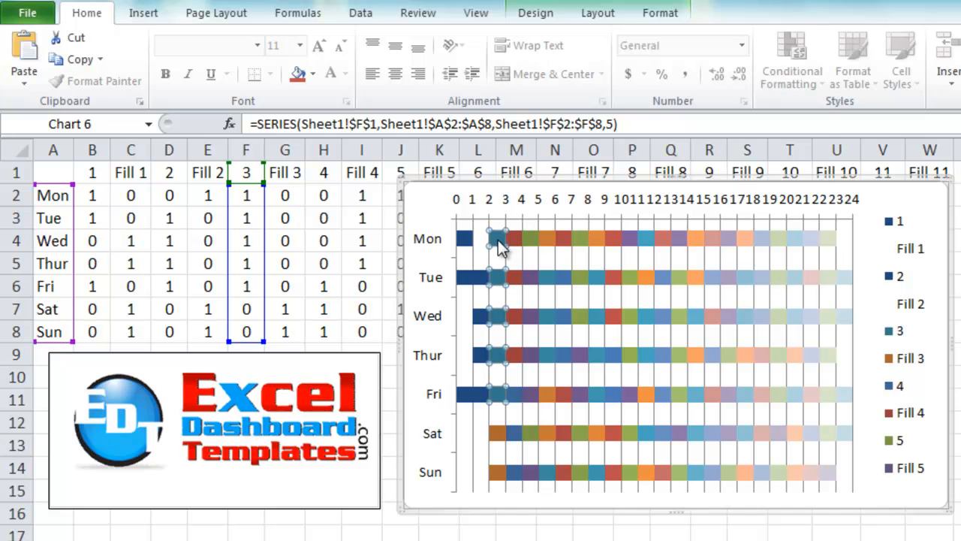
double_click(488, 236)
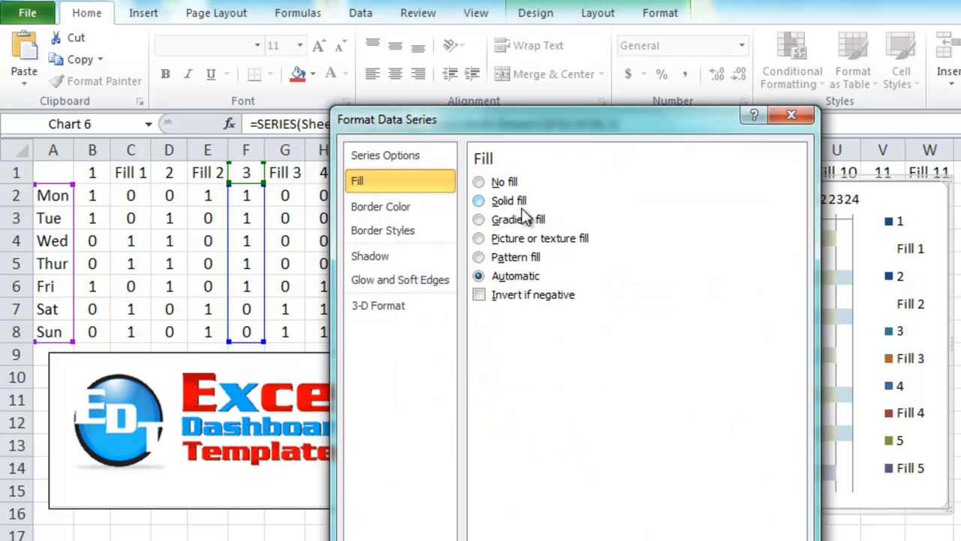
left_click(790, 115)
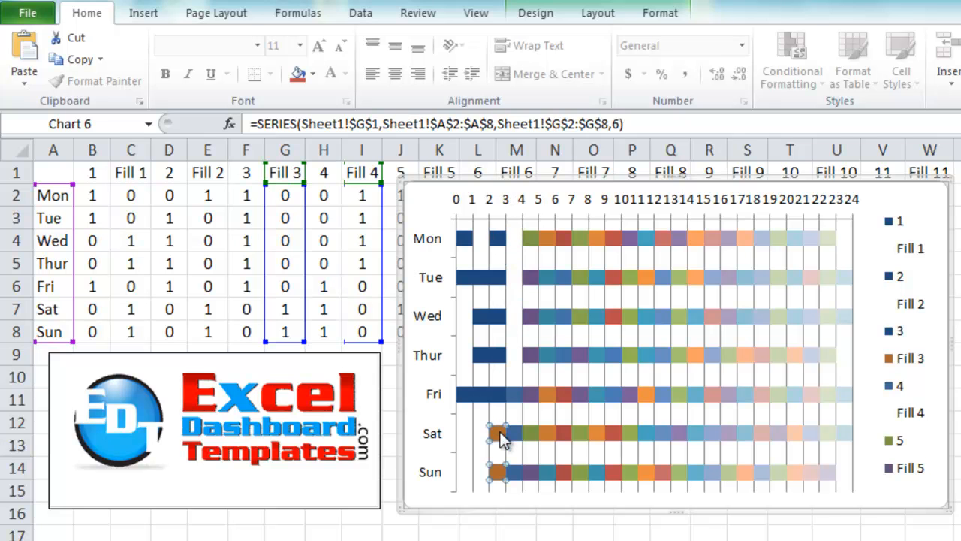
double_click(499, 434)
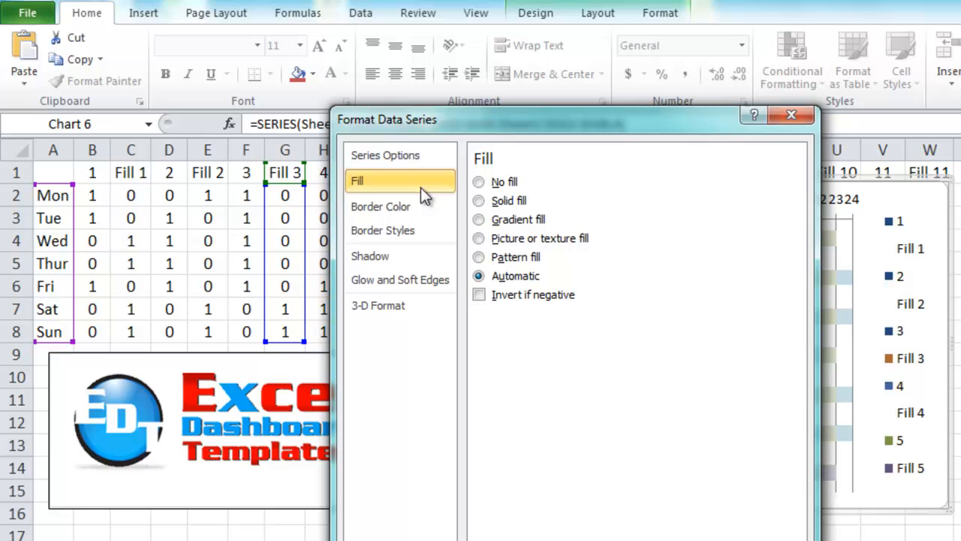
left_click(479, 181)
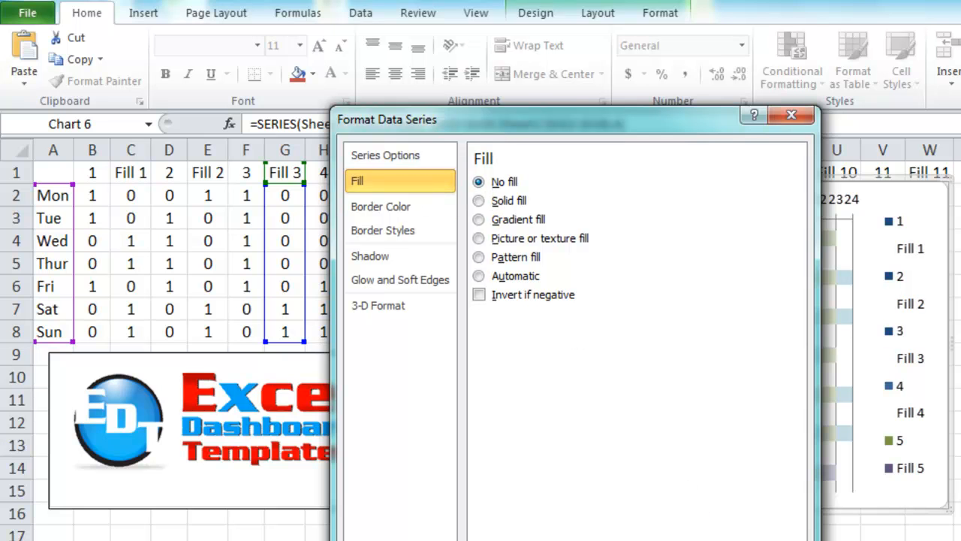
left_click(791, 114)
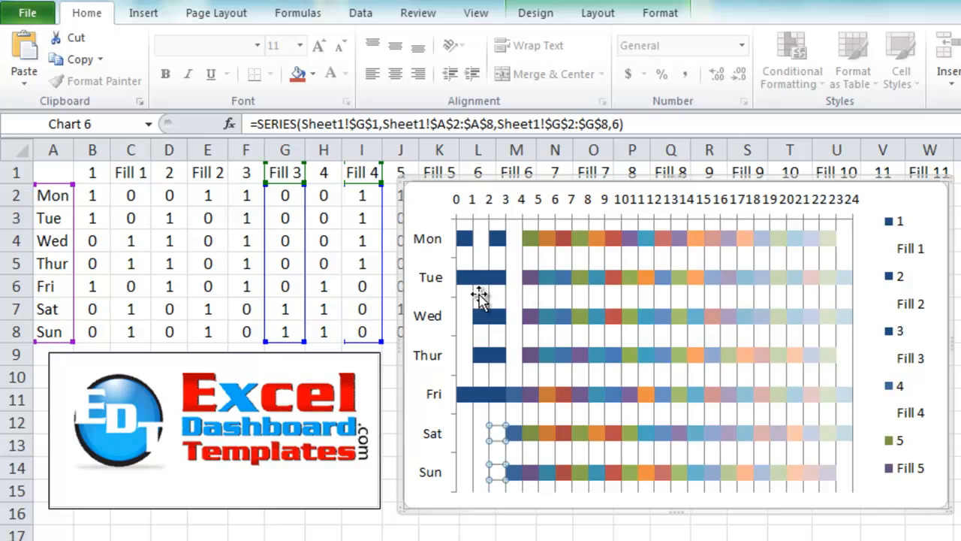
Fill the hour 4 series solid blue and set the Fill 5 bars to No fill.
left_click(518, 394)
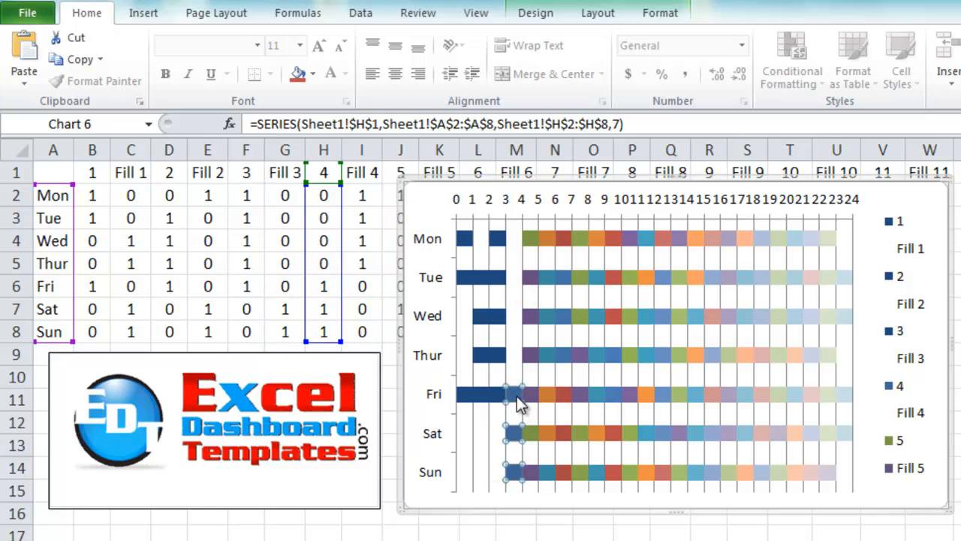
double_click(510, 394)
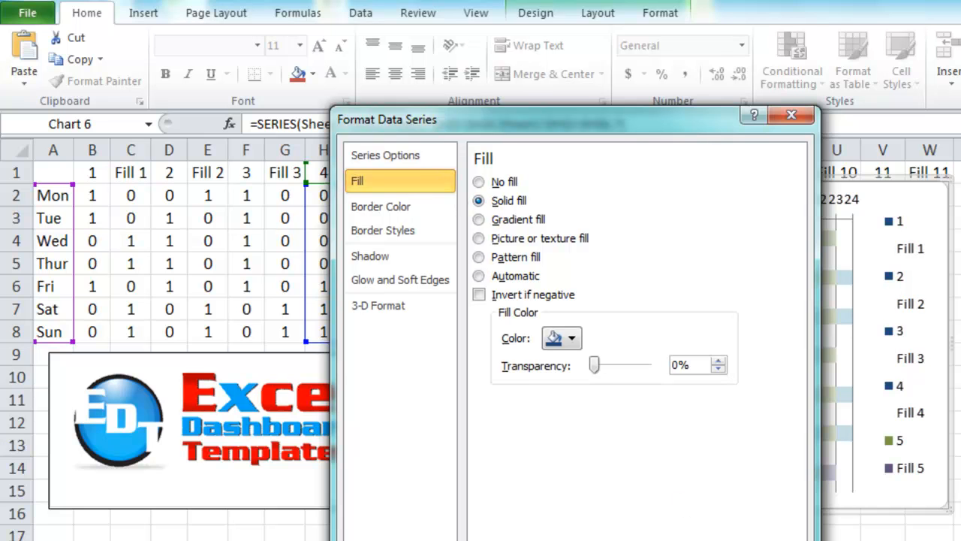
left_click(790, 114)
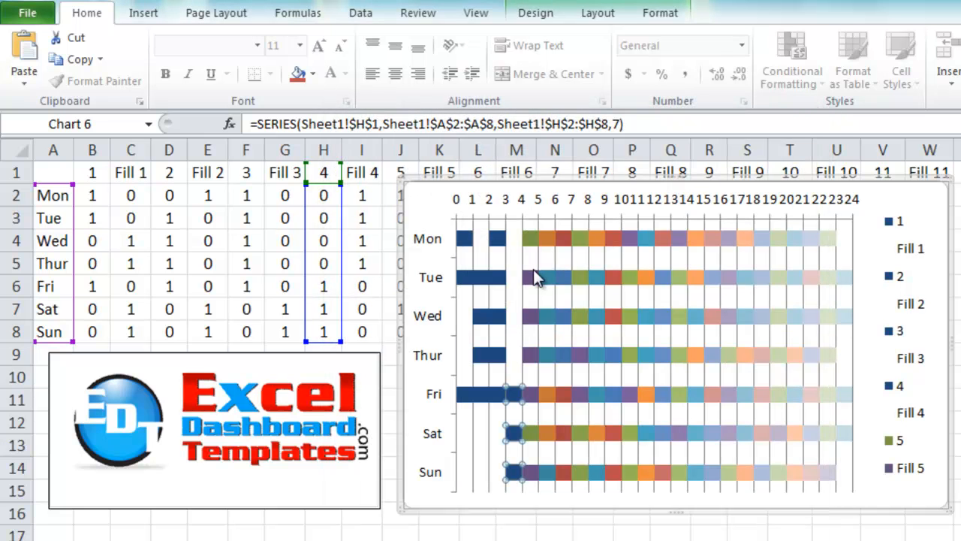
left_click(530, 277)
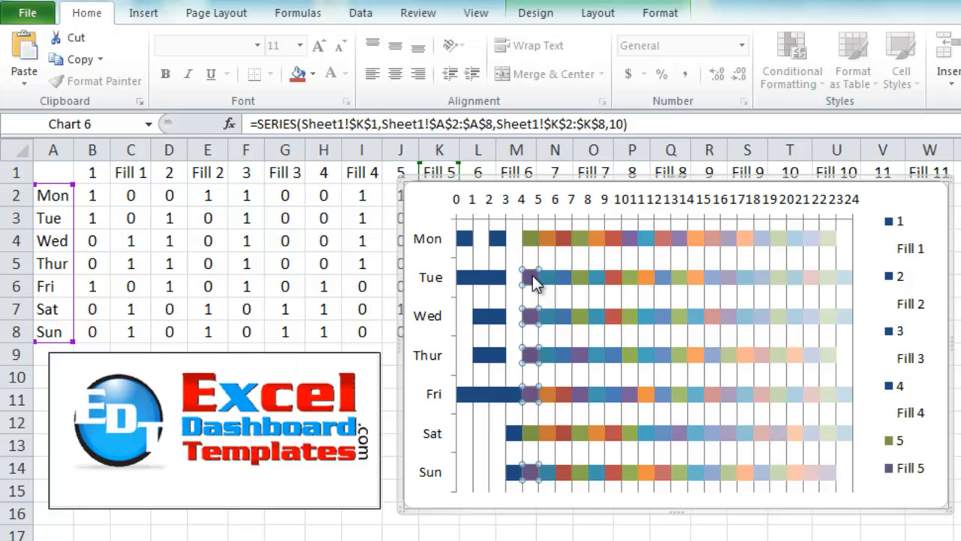
double_click(533, 282)
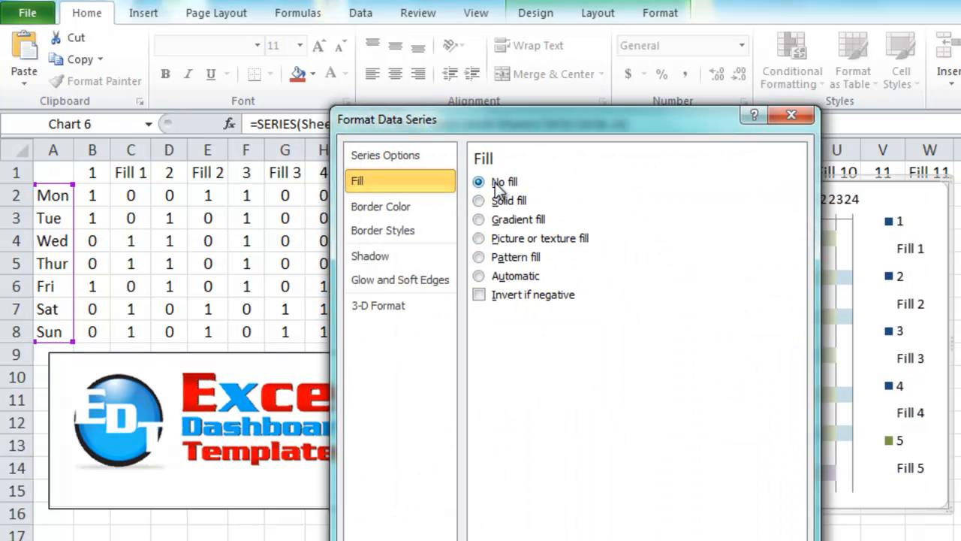
left_click(790, 114)
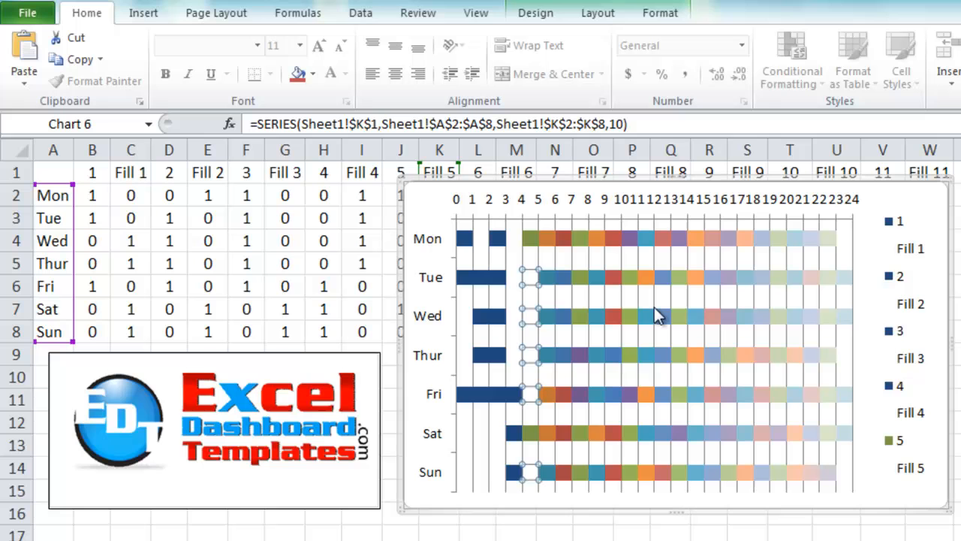
left_click(908, 255)
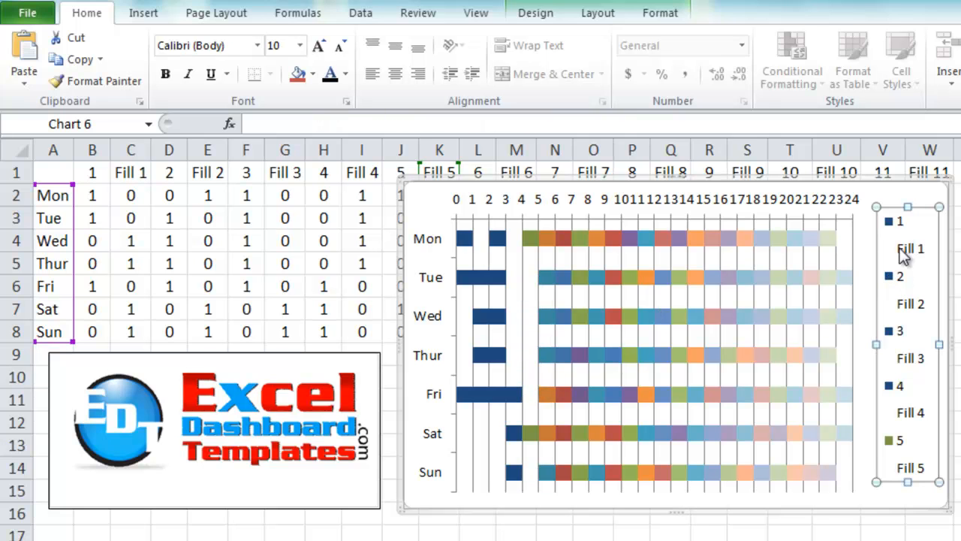
mouse_move(897, 221)
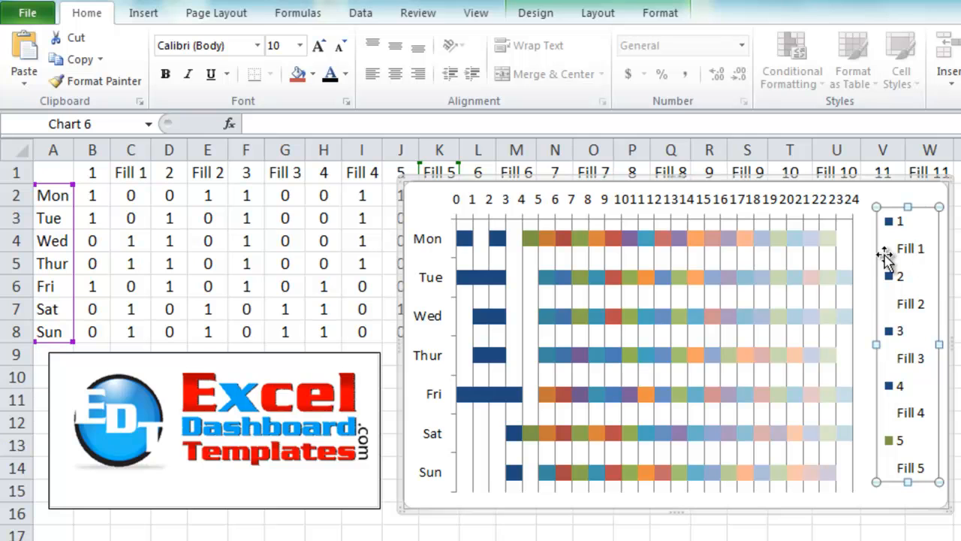
mouse_move(922, 312)
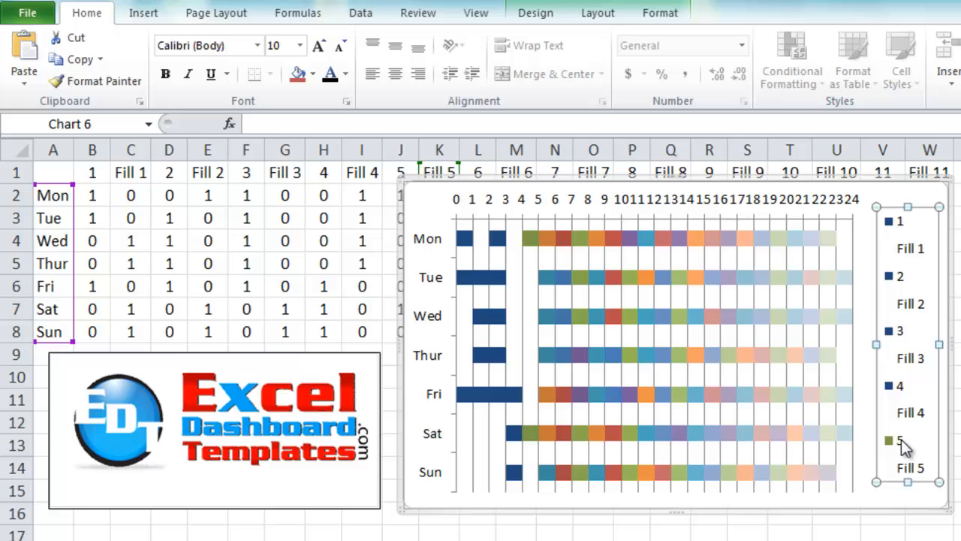
mouse_move(904, 374)
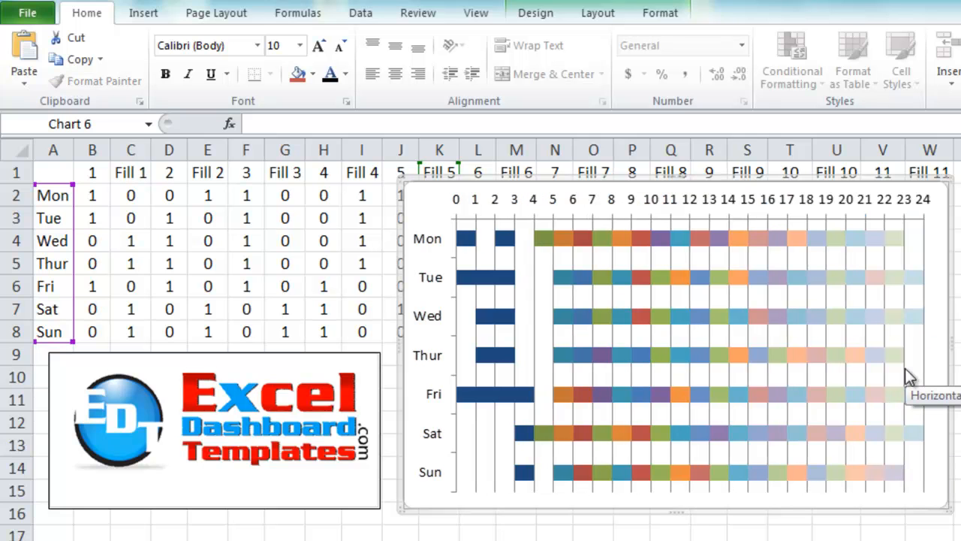
mouse_move(463, 409)
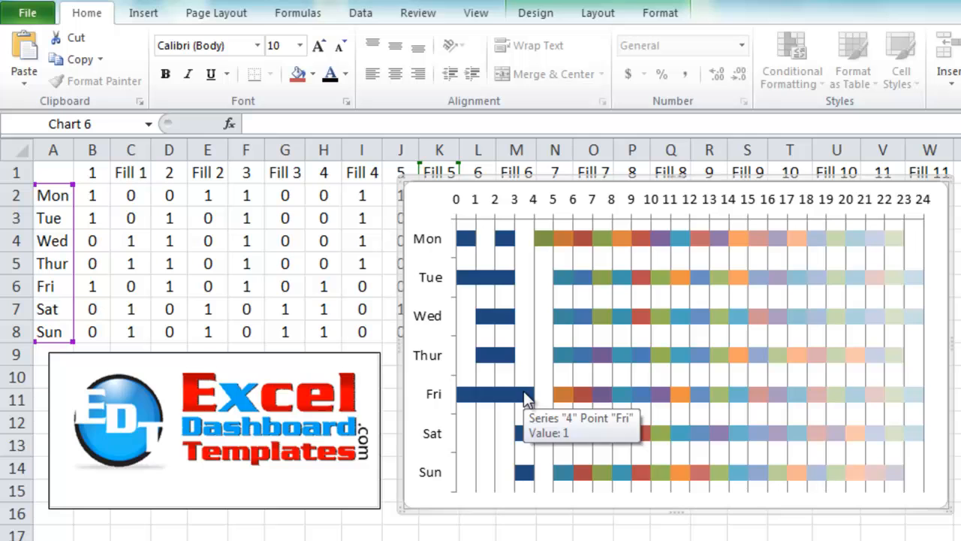
mouse_move(548, 401)
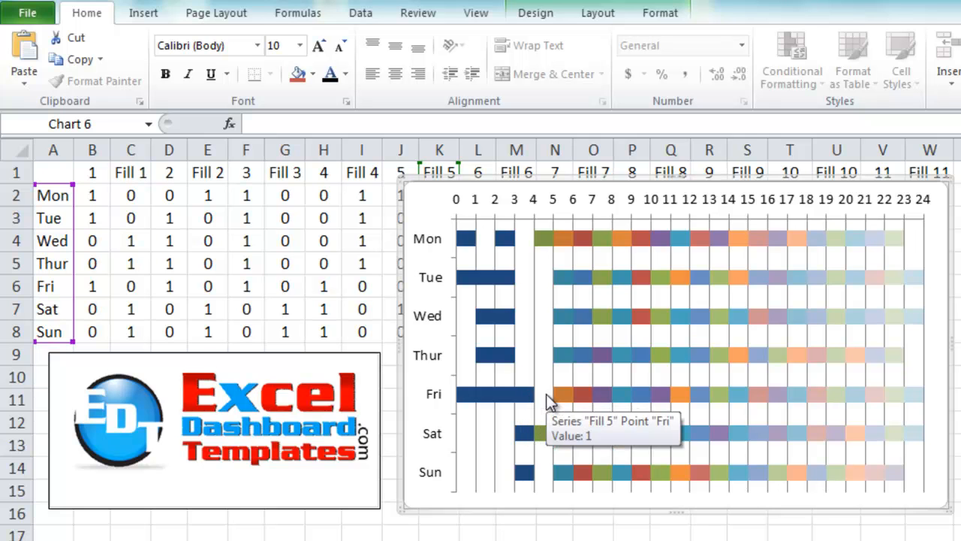
mouse_move(942, 511)
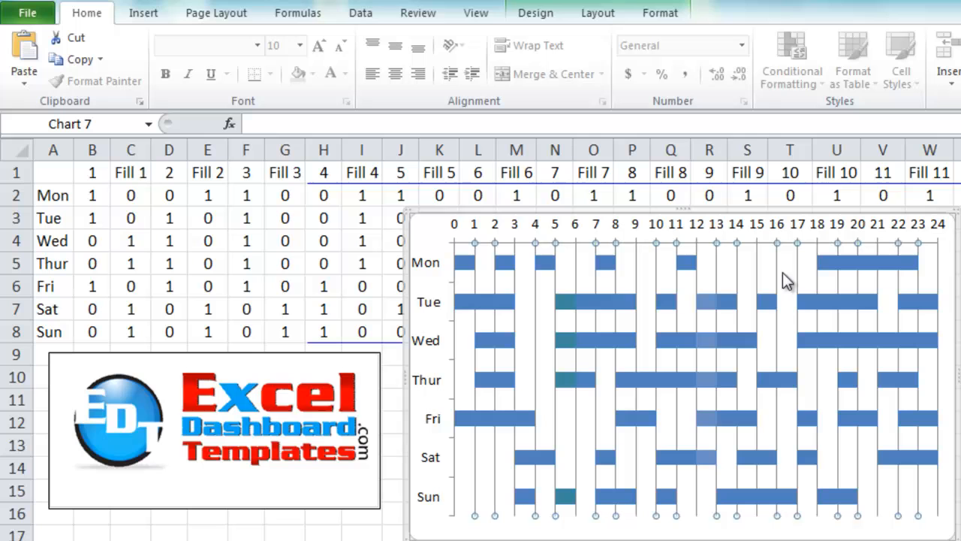
mouse_move(711, 312)
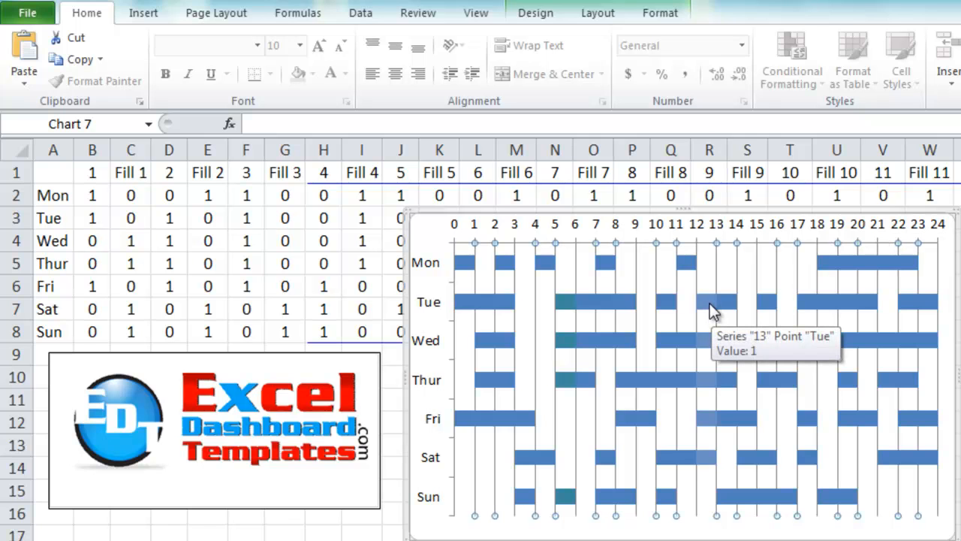
mouse_move(709, 359)
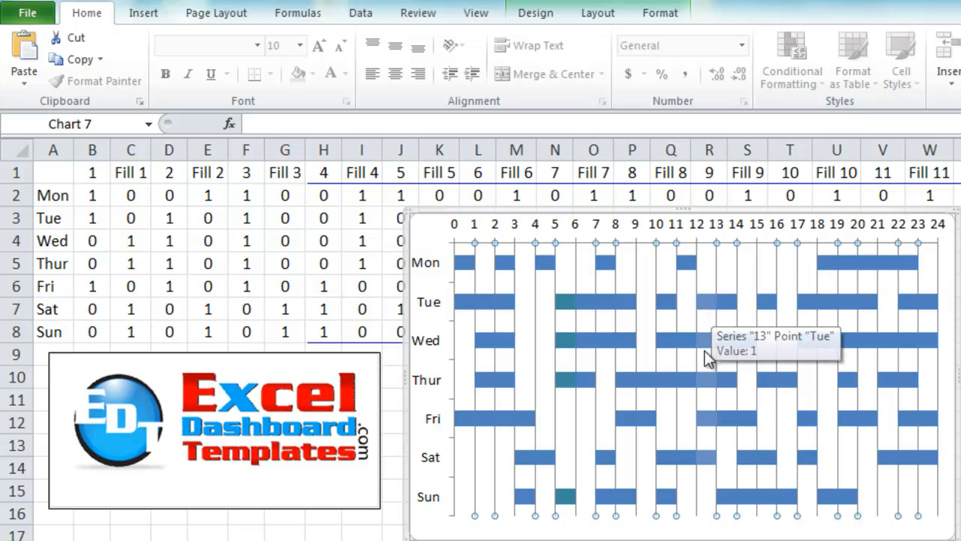
mouse_move(571, 323)
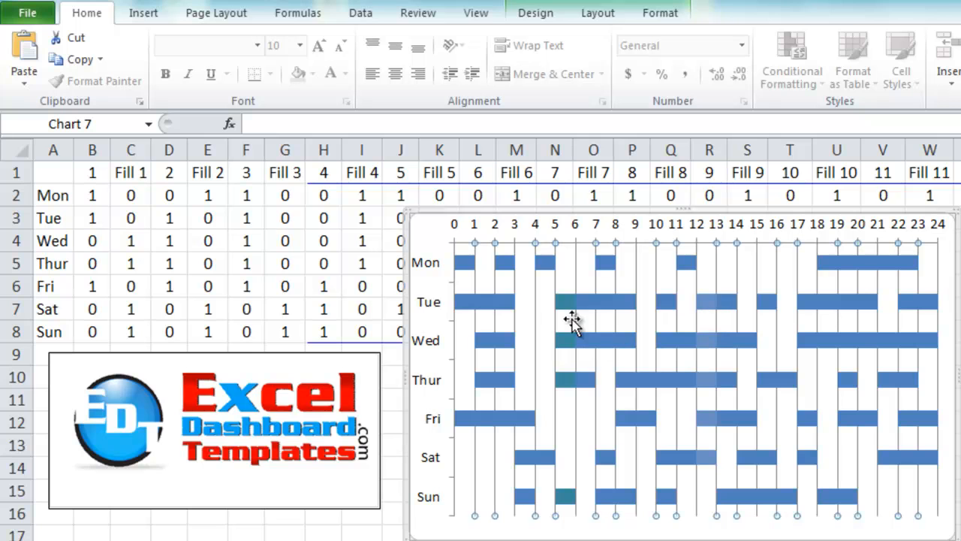
mouse_move(499, 295)
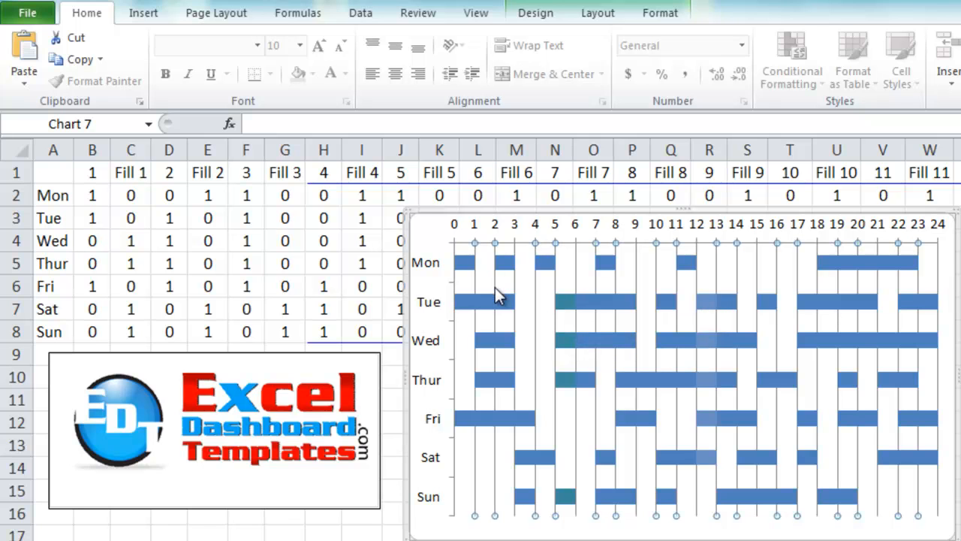
Select the hour 3 and hour 1 series to inspect their highlighted source ranges.
left_click(505, 302)
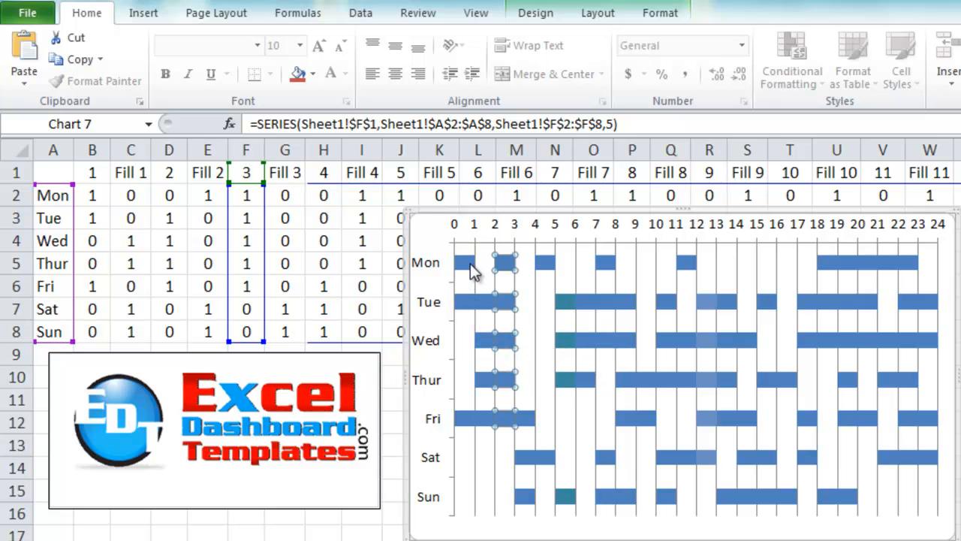
mouse_move(548, 274)
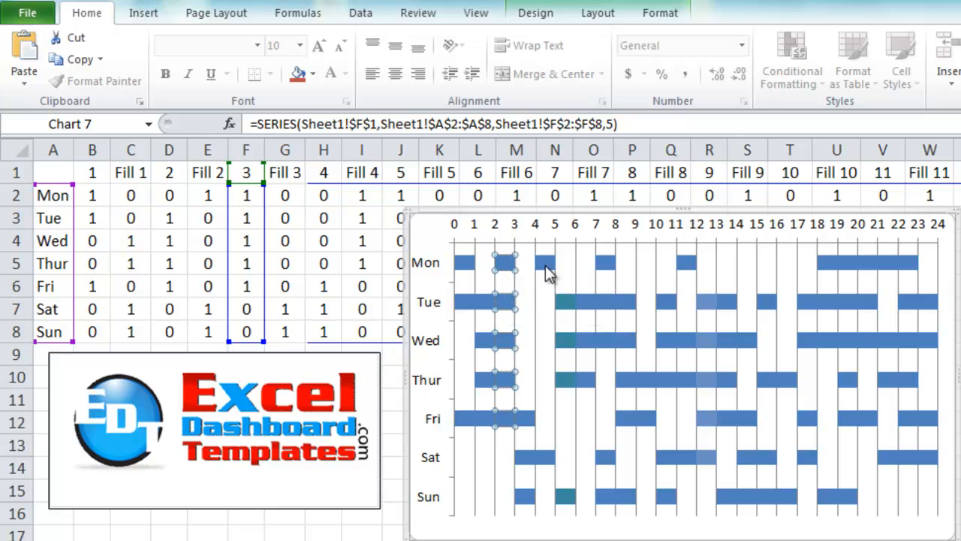
mouse_move(548, 282)
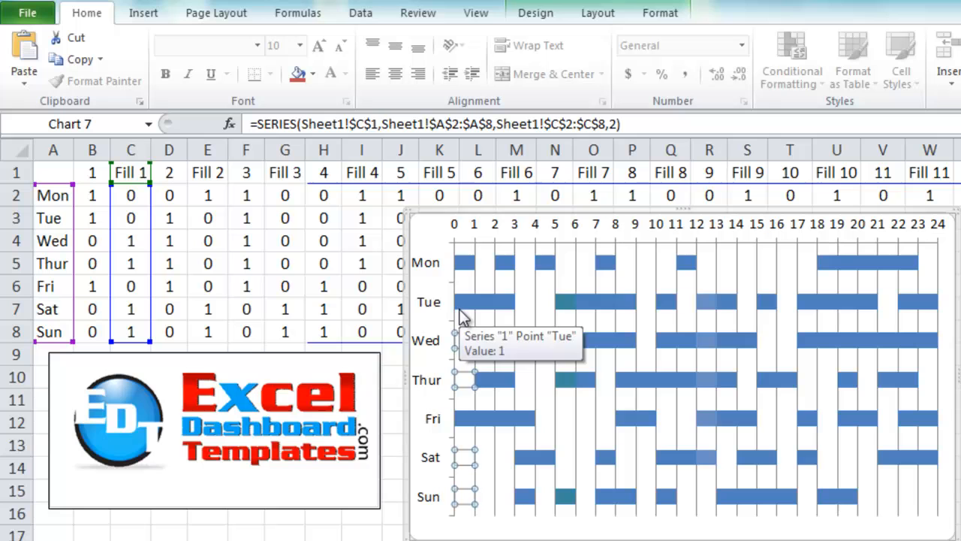
mouse_move(601, 310)
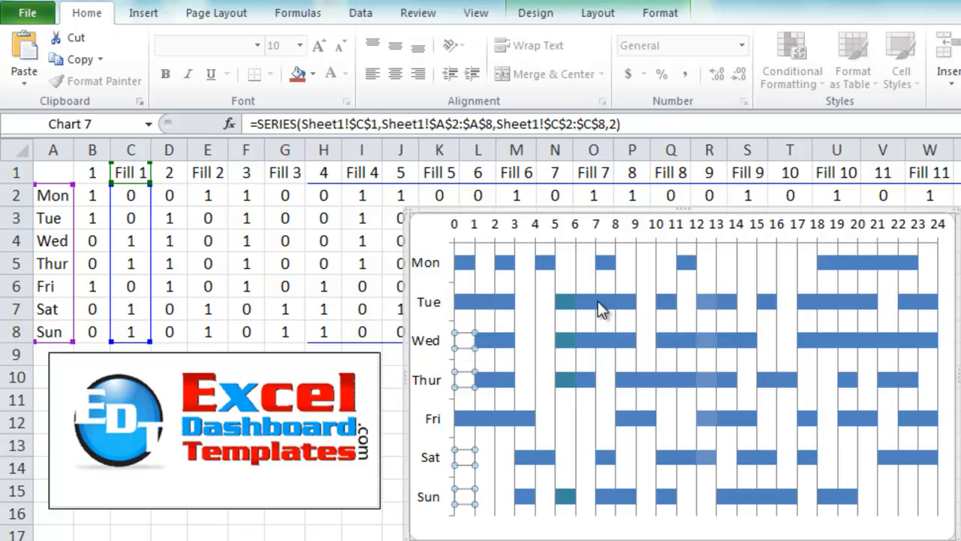
mouse_move(805, 314)
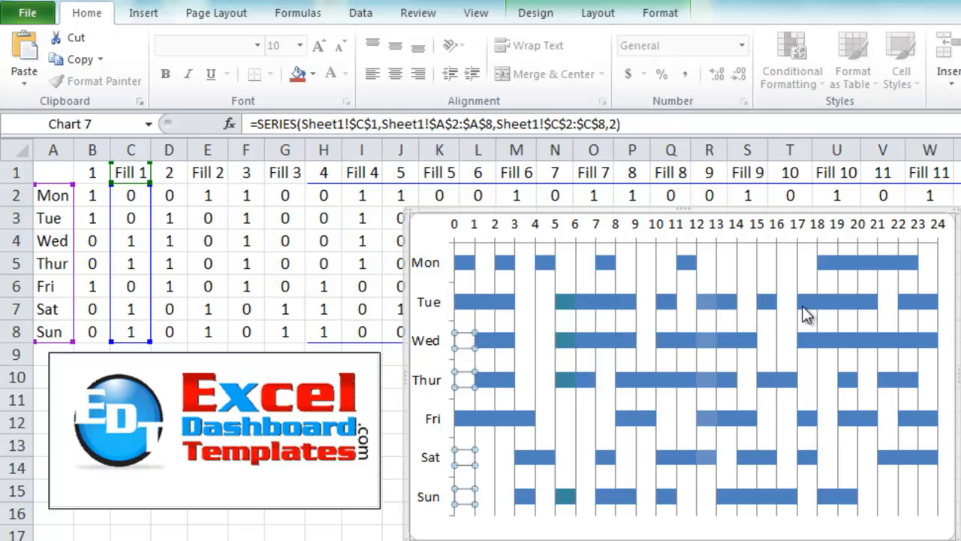
mouse_move(904, 435)
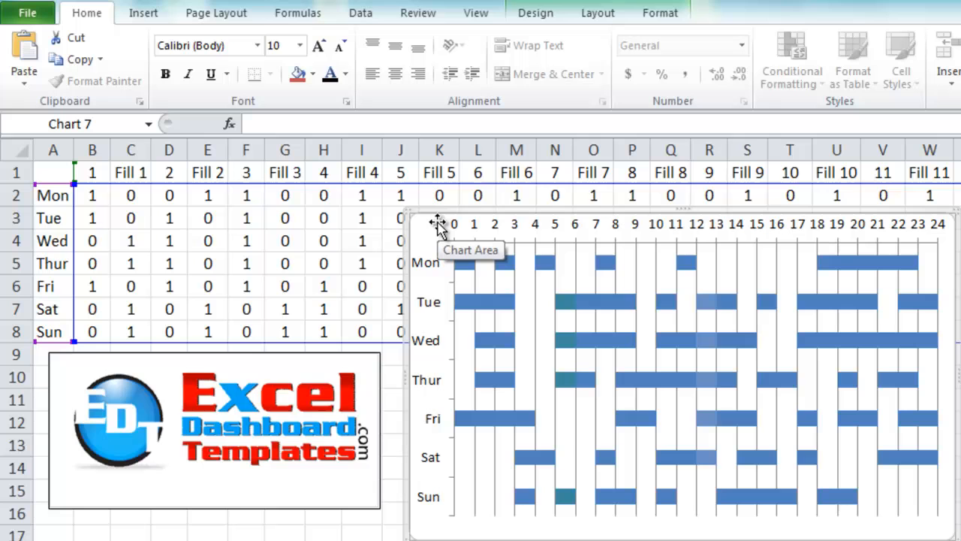
mouse_move(455, 259)
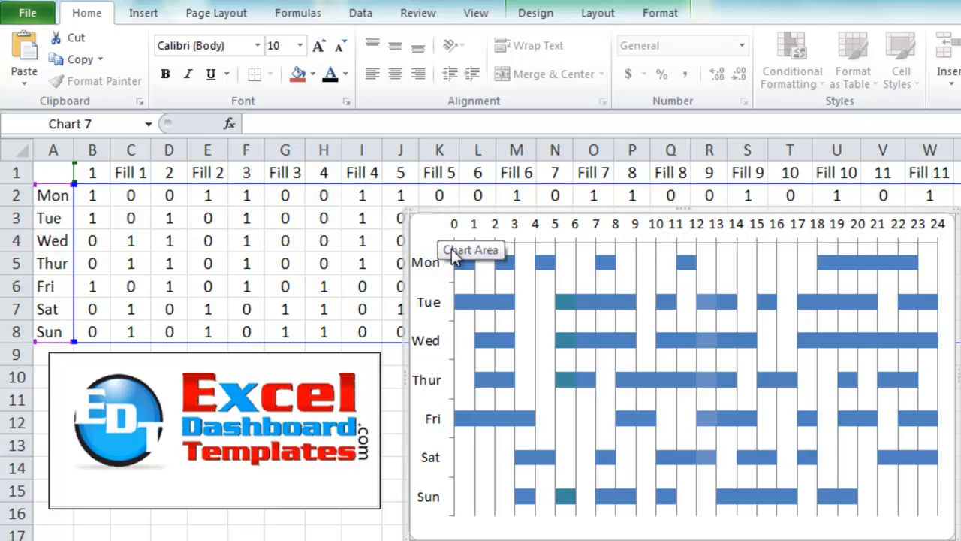
mouse_move(463, 265)
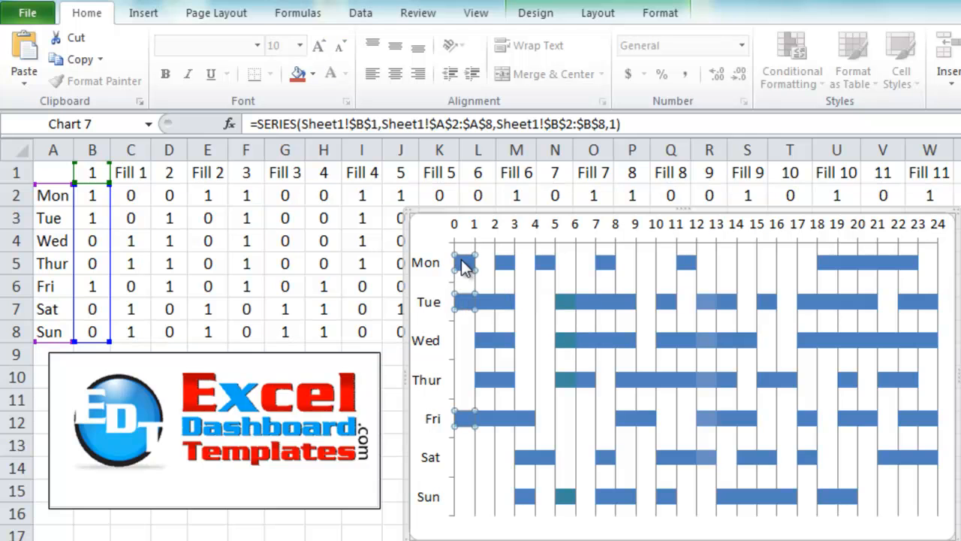
mouse_move(463, 324)
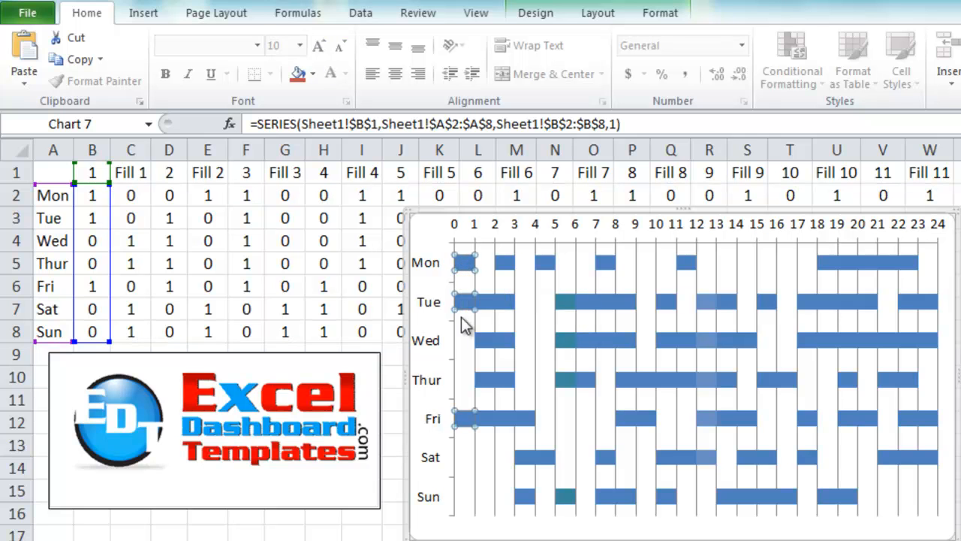
mouse_move(463, 347)
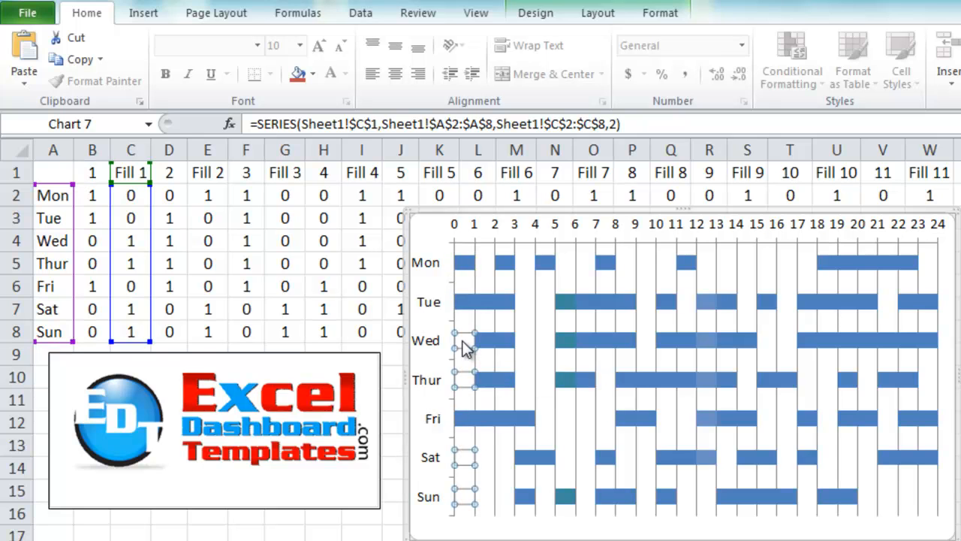
mouse_move(467, 350)
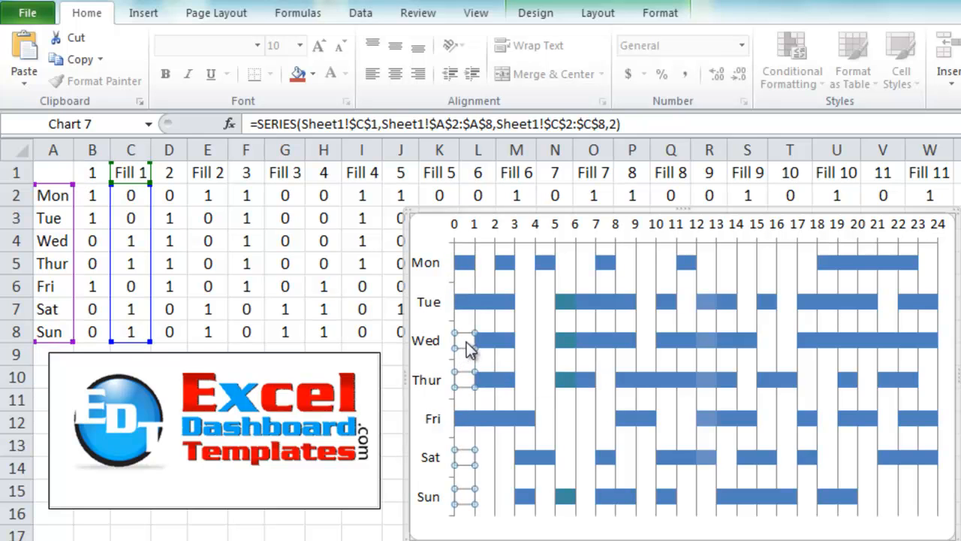
left_click(480, 308)
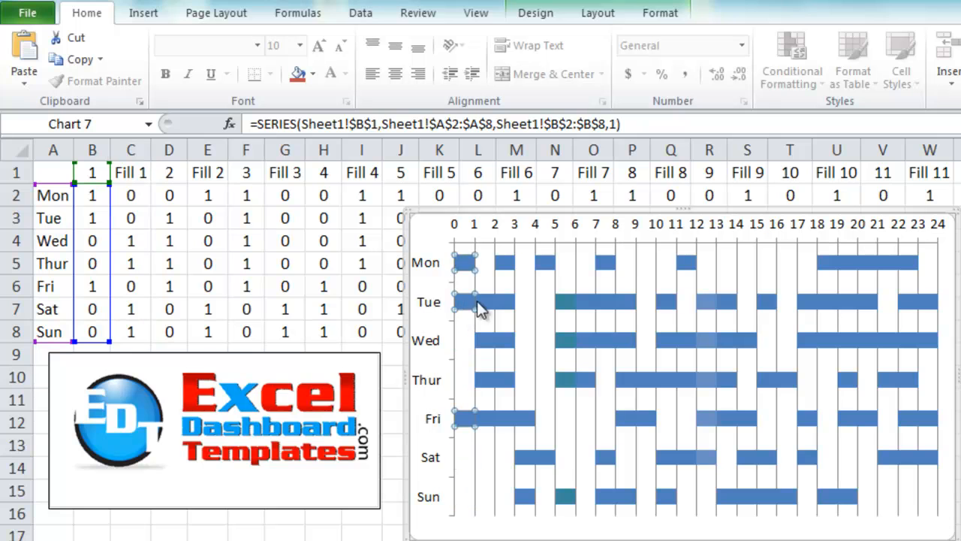
mouse_move(481, 304)
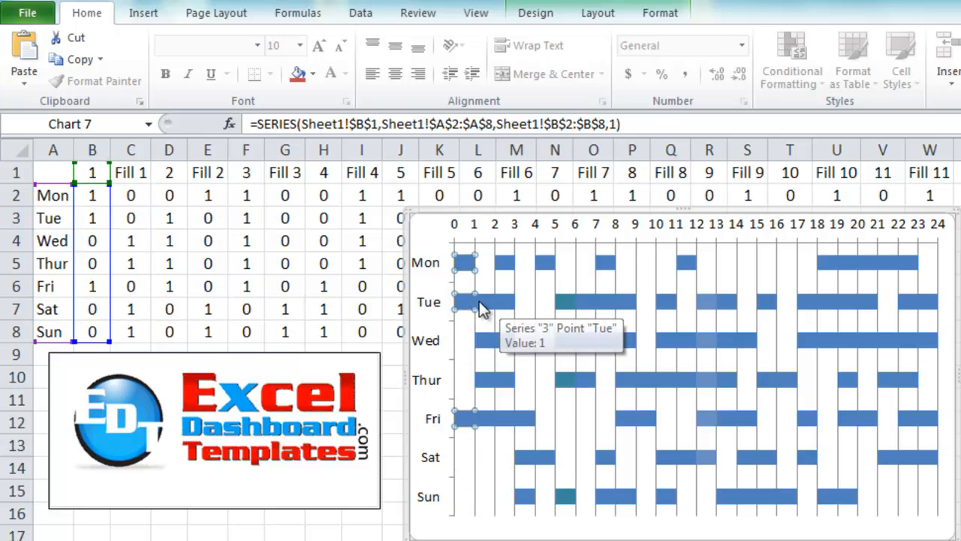
mouse_move(482, 304)
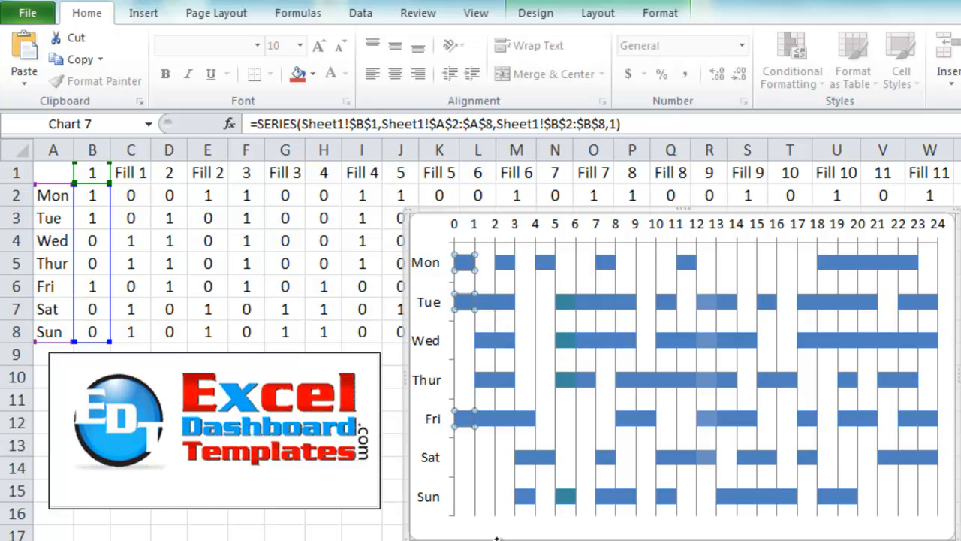
mouse_move(456, 240)
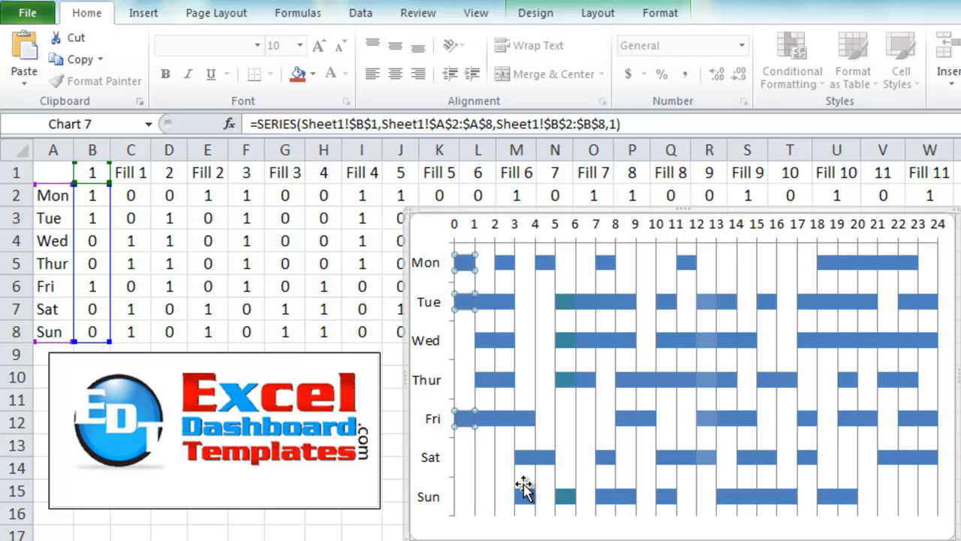
mouse_move(270, 441)
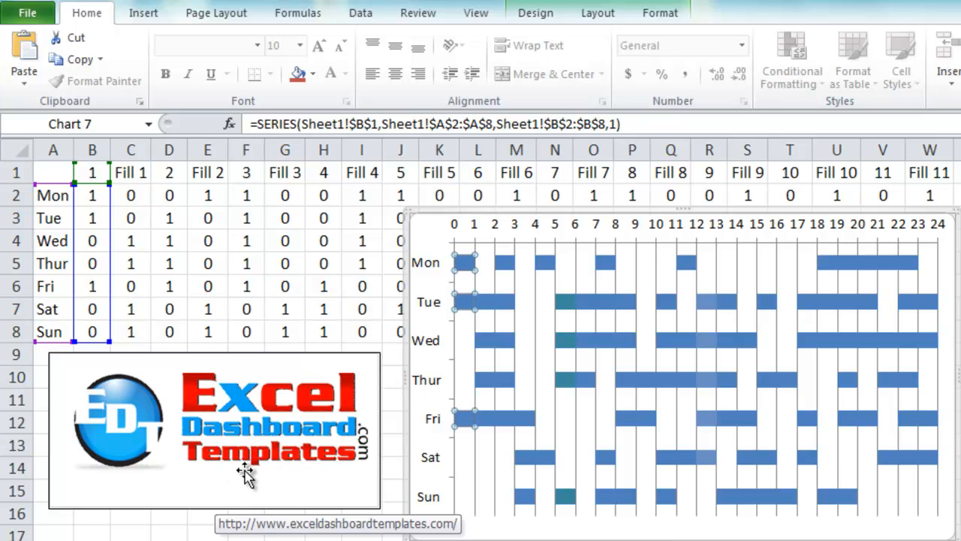
mouse_move(313, 484)
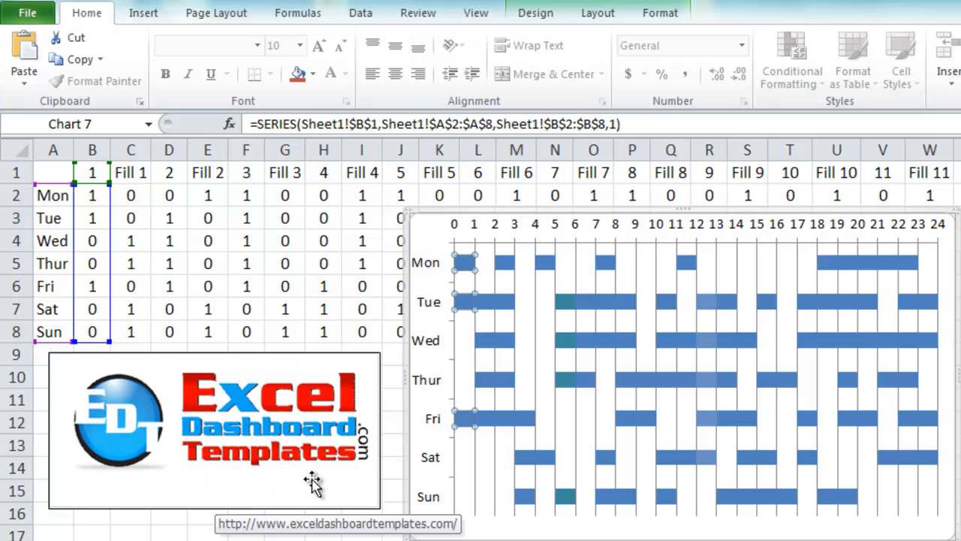